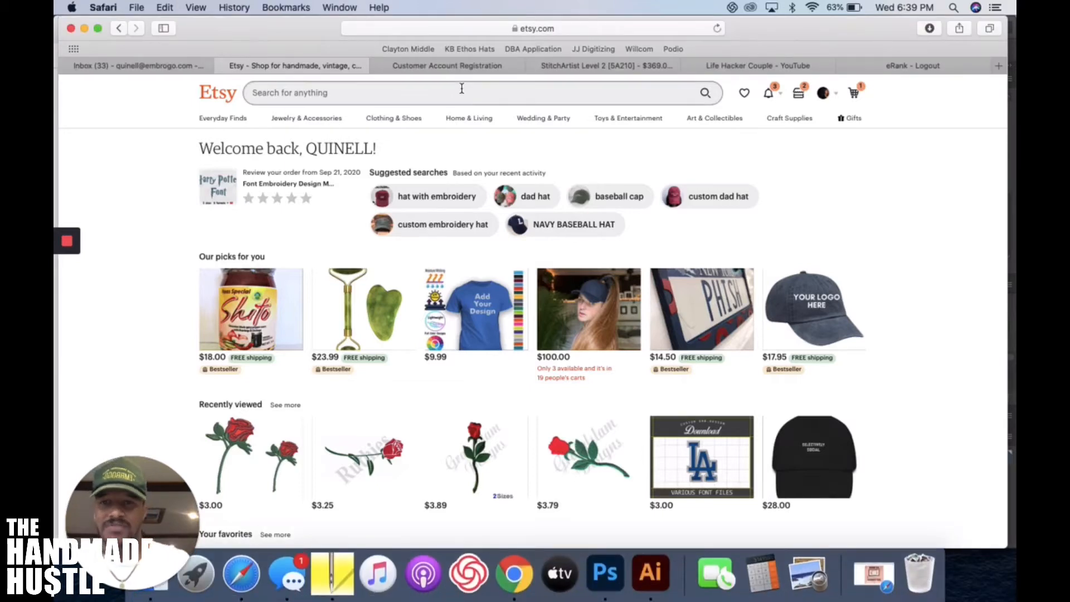
- Activate the Etsy home-page search field to reveal popular search suggestions
left_click(462, 92)
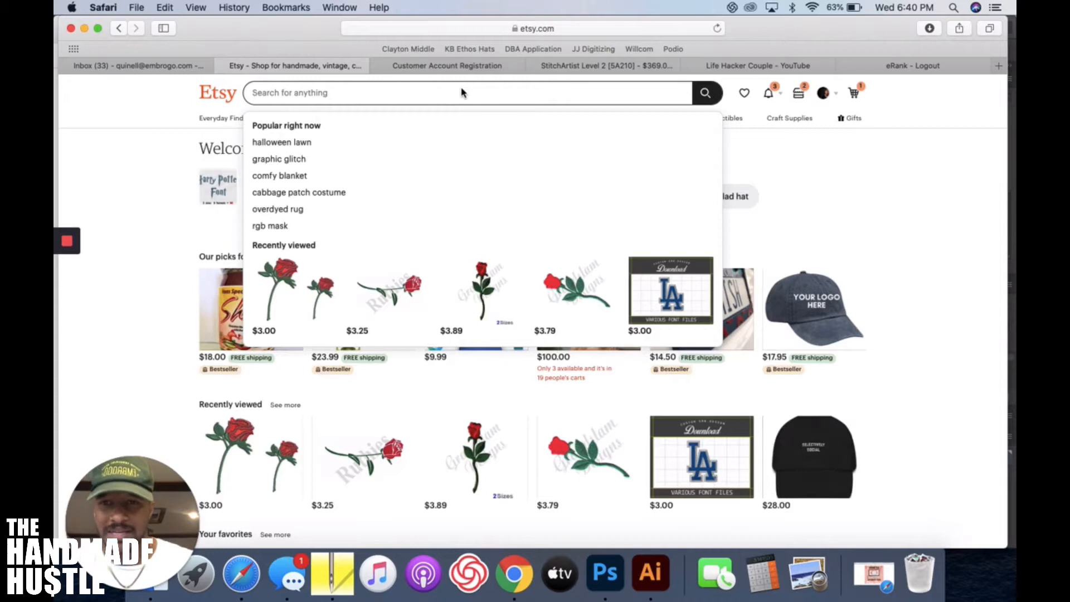
- Search Etsy for 'vote' and load its listing results
type("vote")
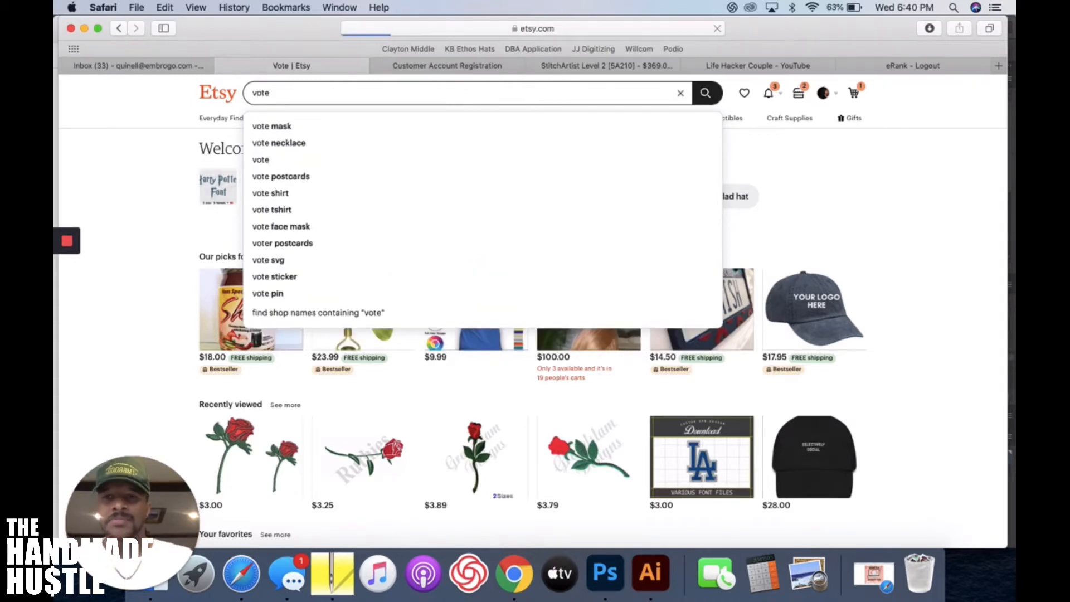
left_click(704, 92)
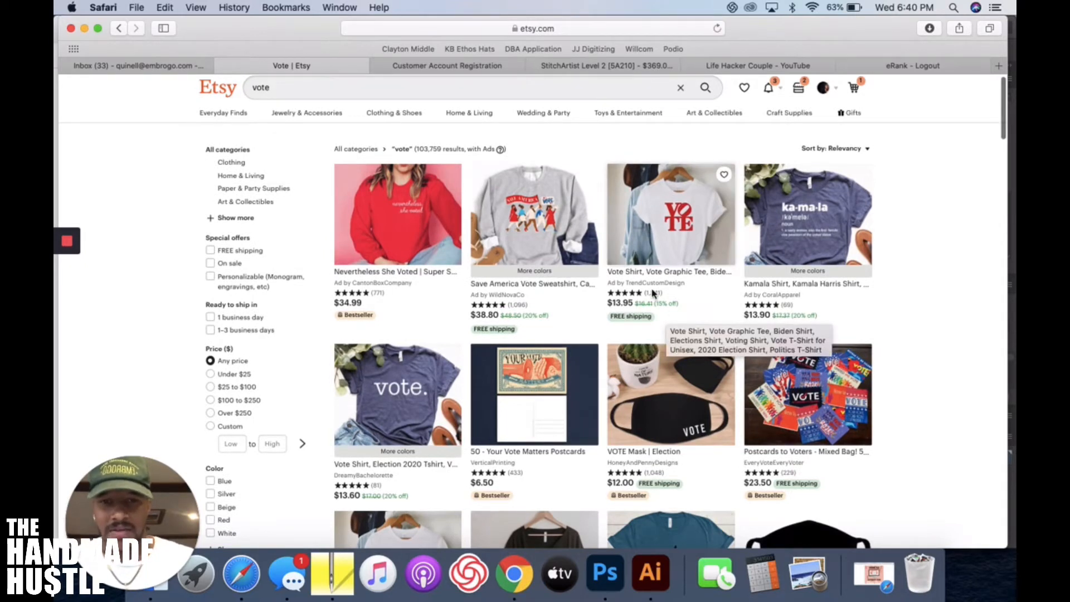
- Scroll through Etsy's 'vote' results to survey the shirts, masks, sweatshirts and postcards listed
scroll("down", 3)
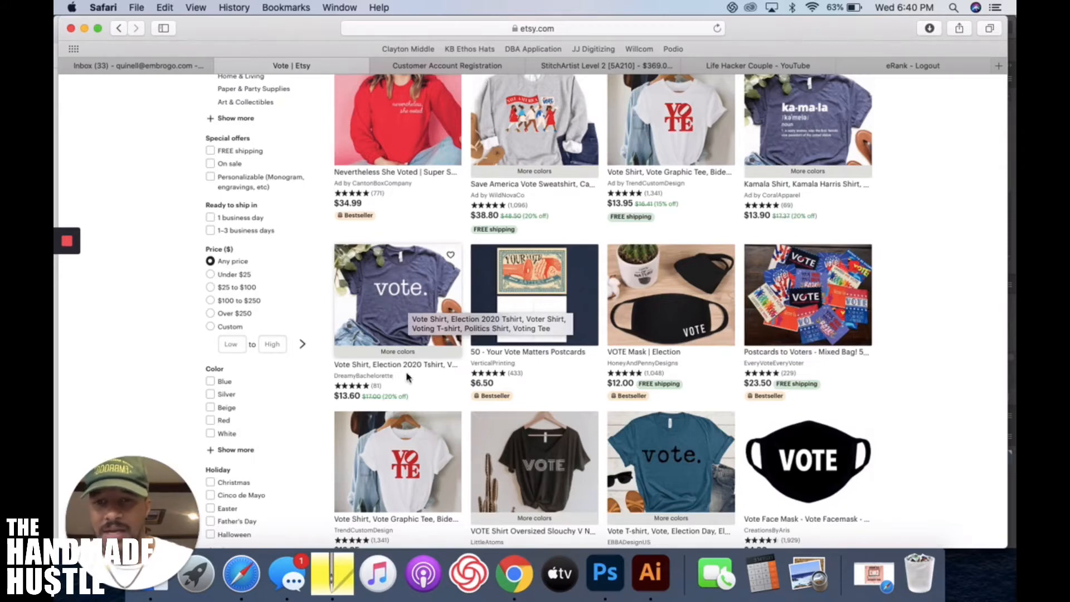
scroll("down", 3)
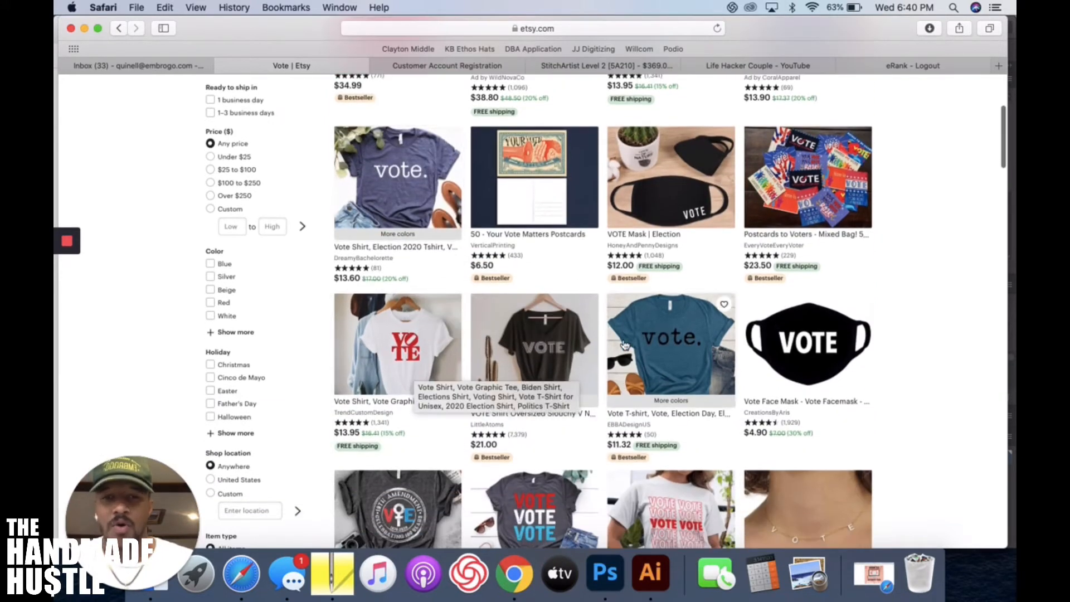
scroll("down", 3)
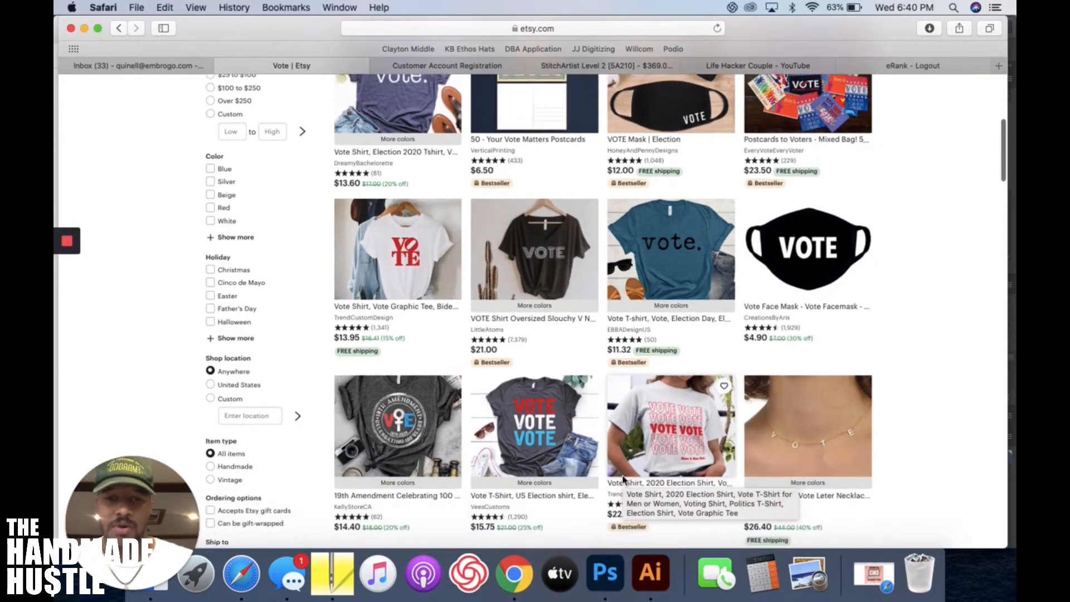
scroll("down", 3)
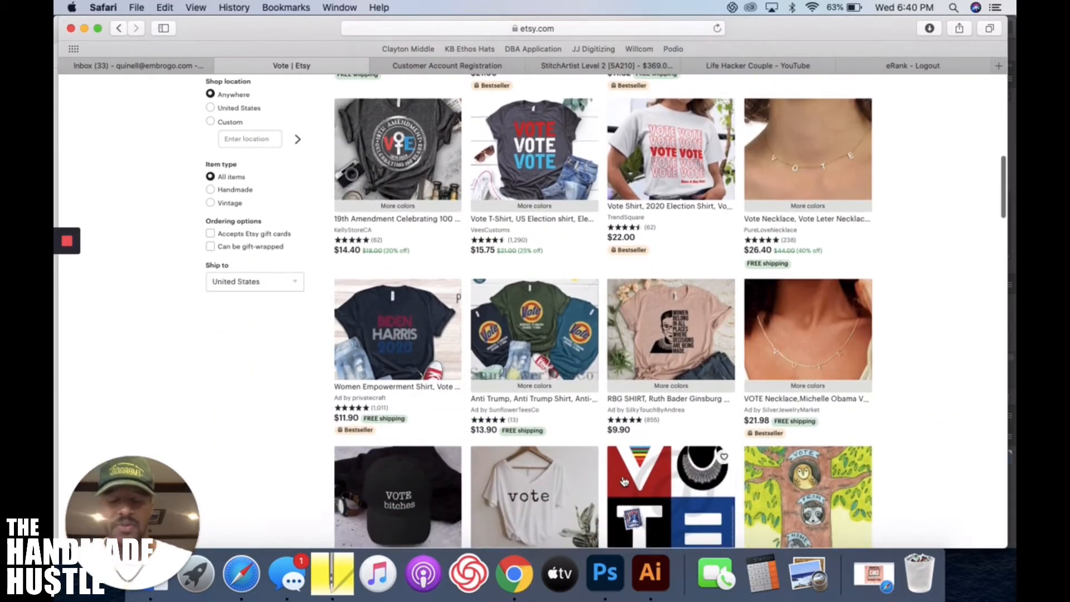
scroll("down", 3)
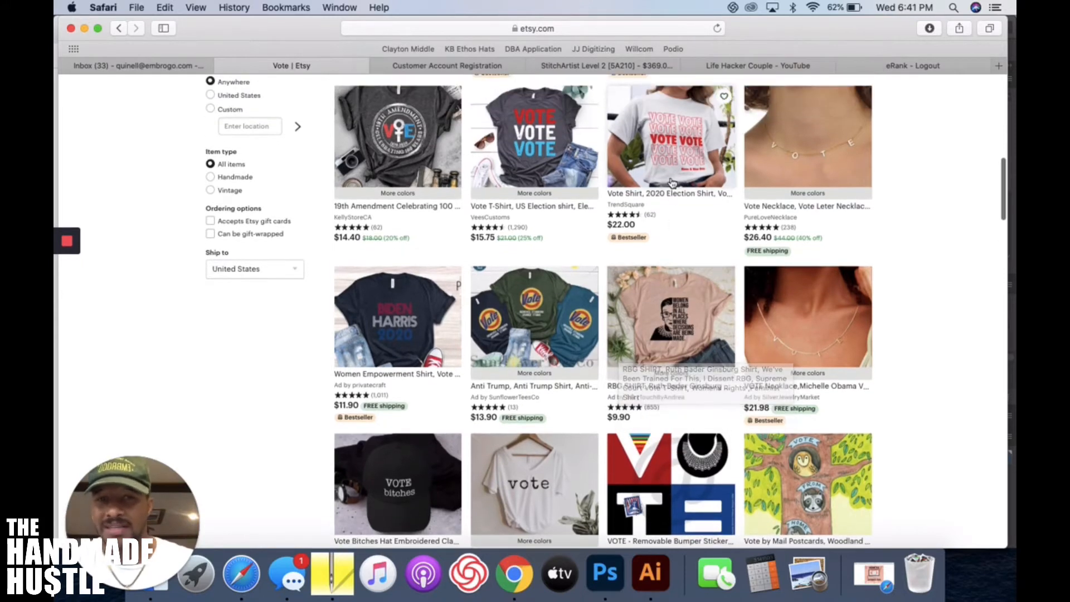
scroll("down", 3)
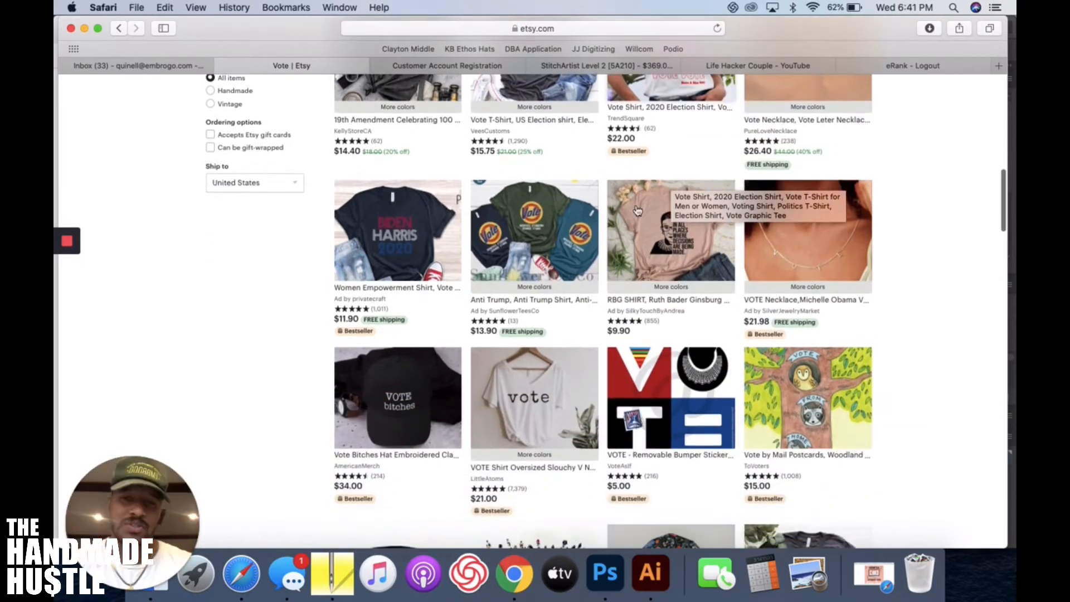
scroll("down", 3)
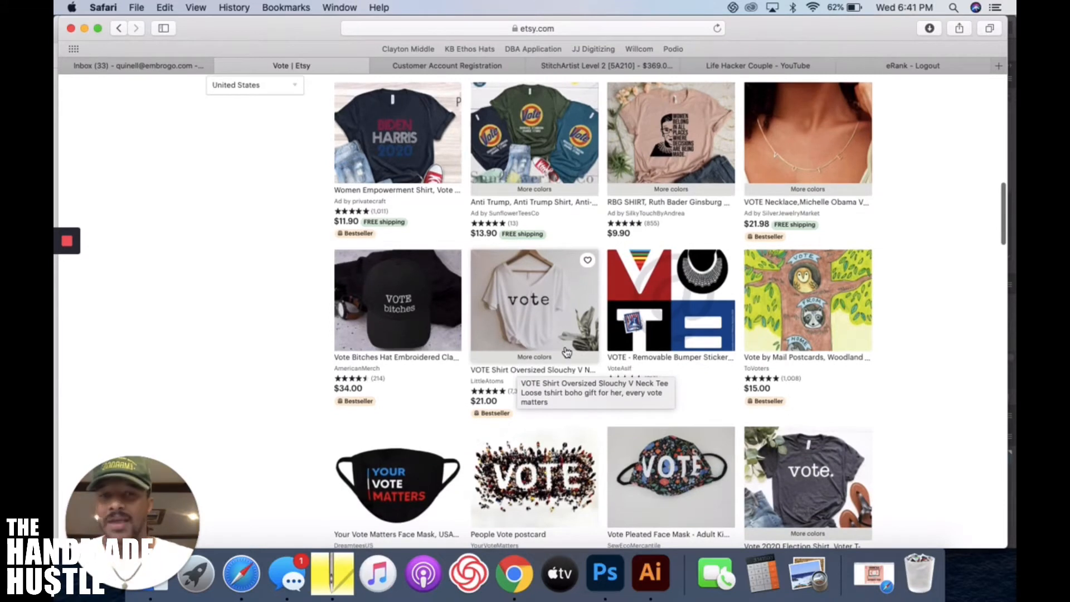
scroll("down", 3)
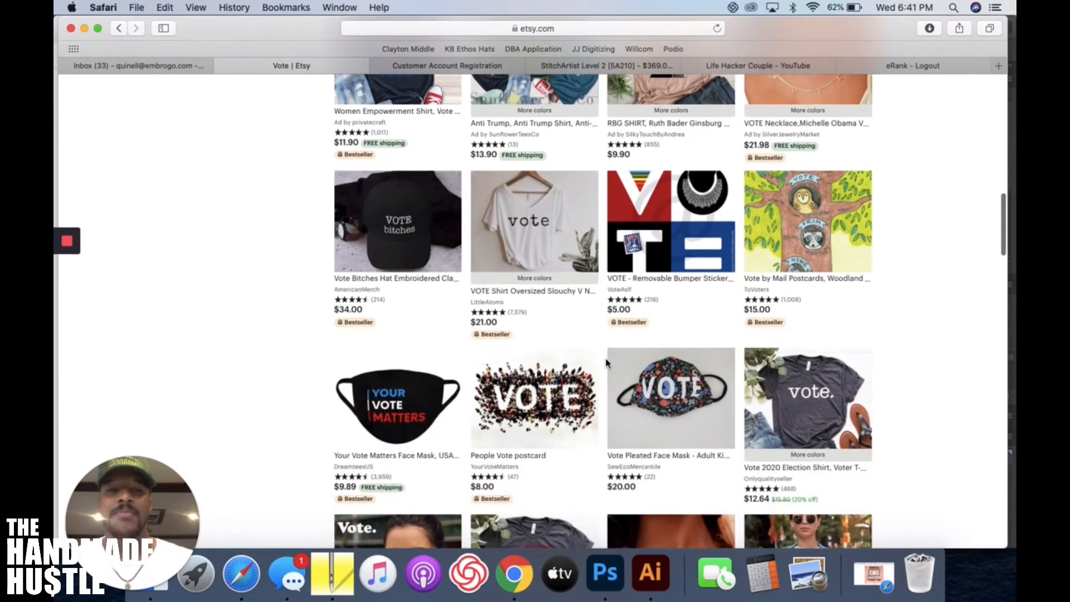
scroll("up", 3)
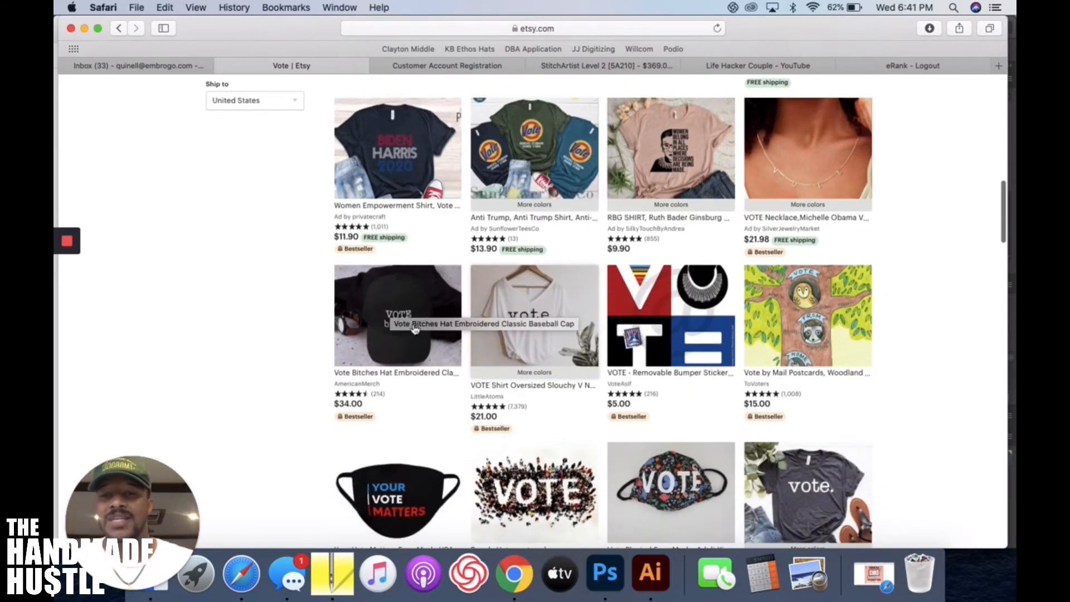
mouse_move(424, 335)
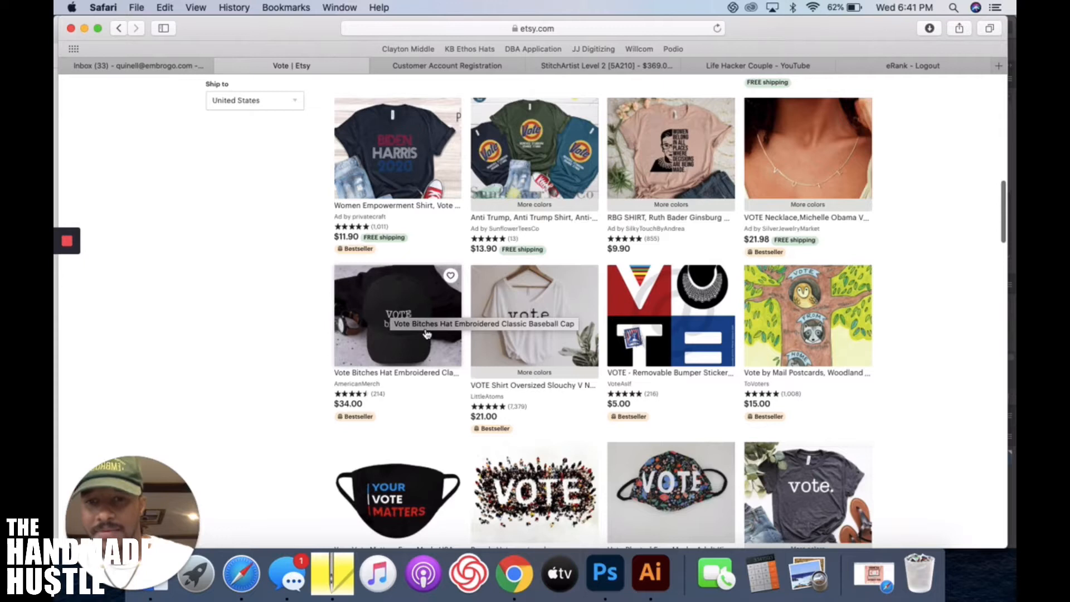
mouse_move(236, 351)
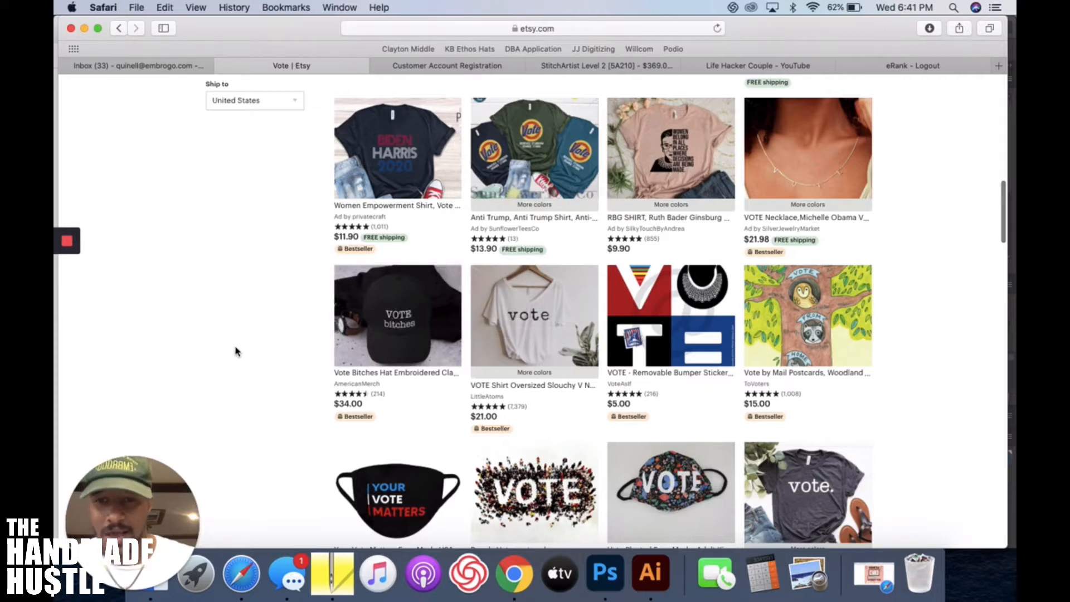
scroll("down", 3)
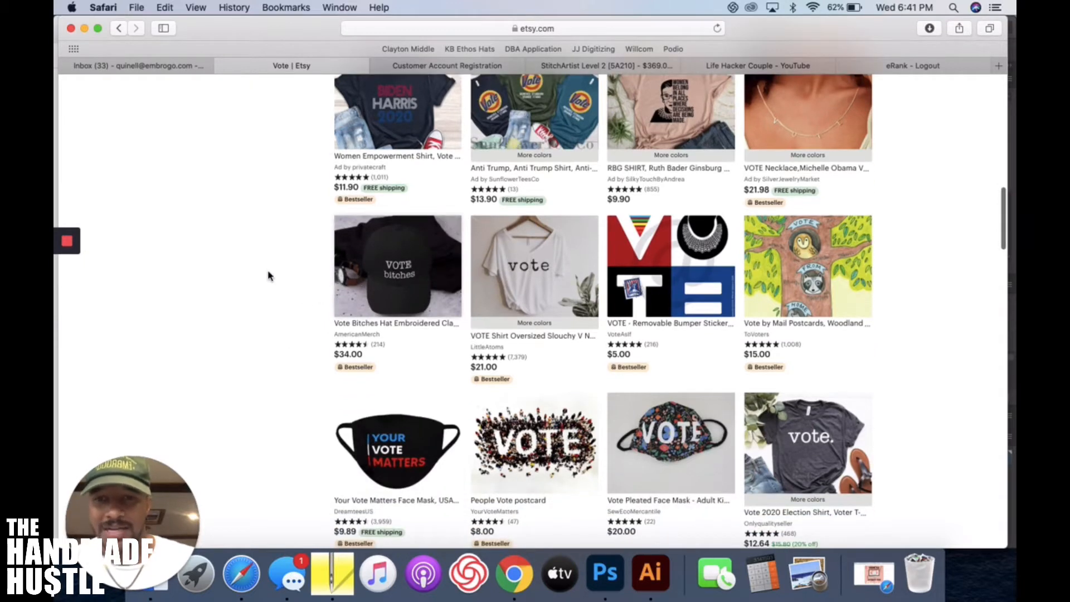
scroll("down", 3)
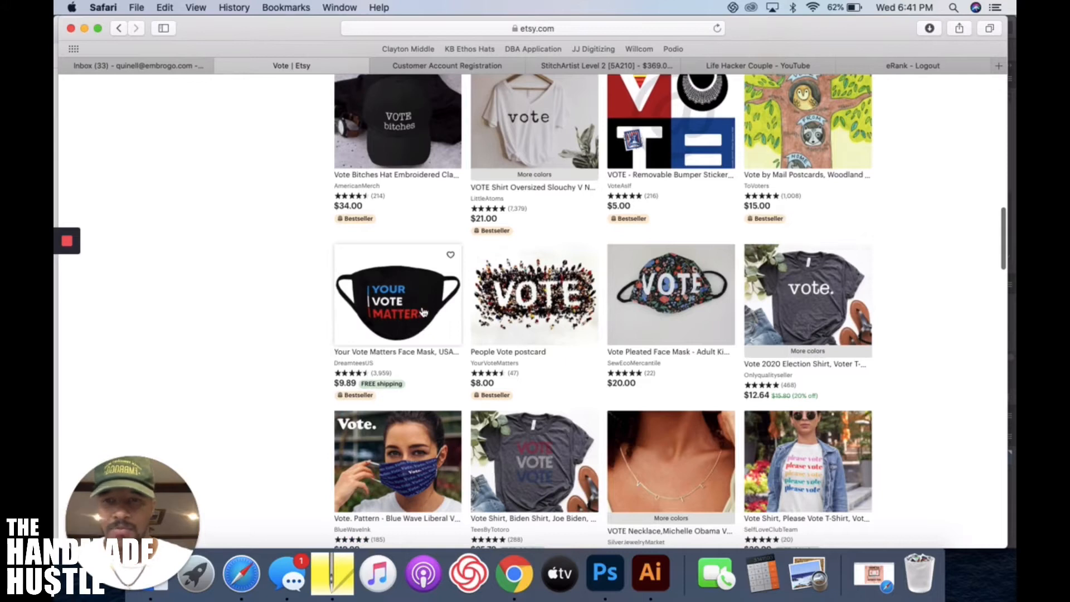
mouse_move(341, 334)
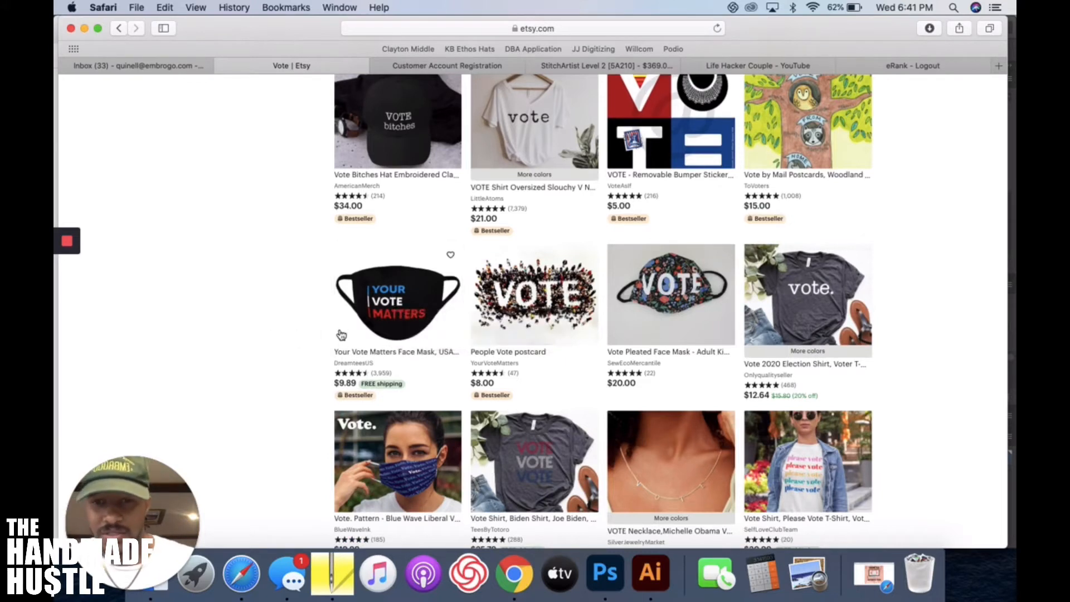
scroll("down", 3)
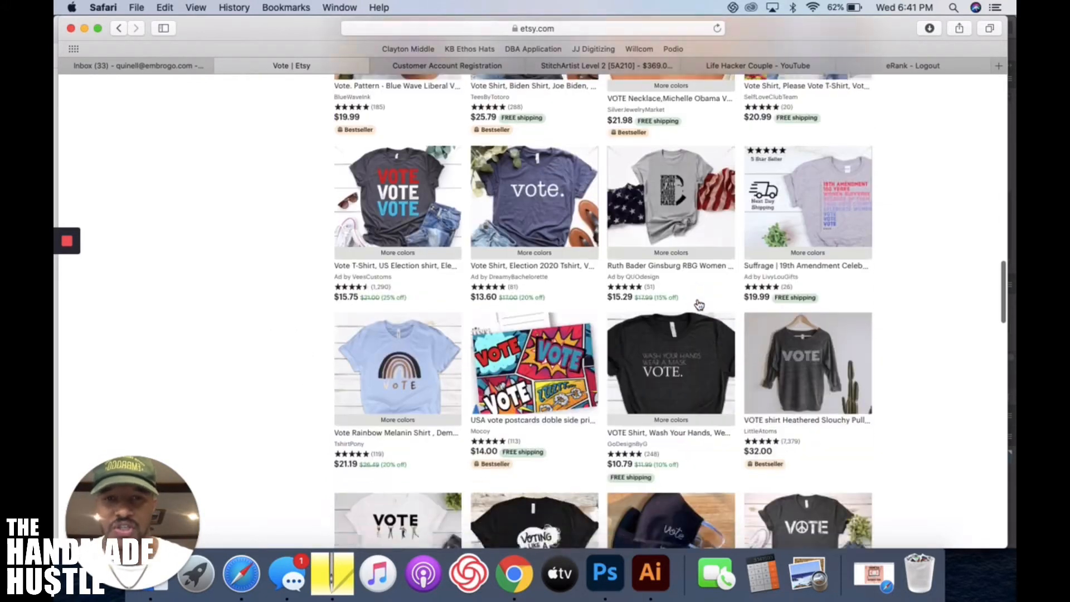
scroll("down", 3)
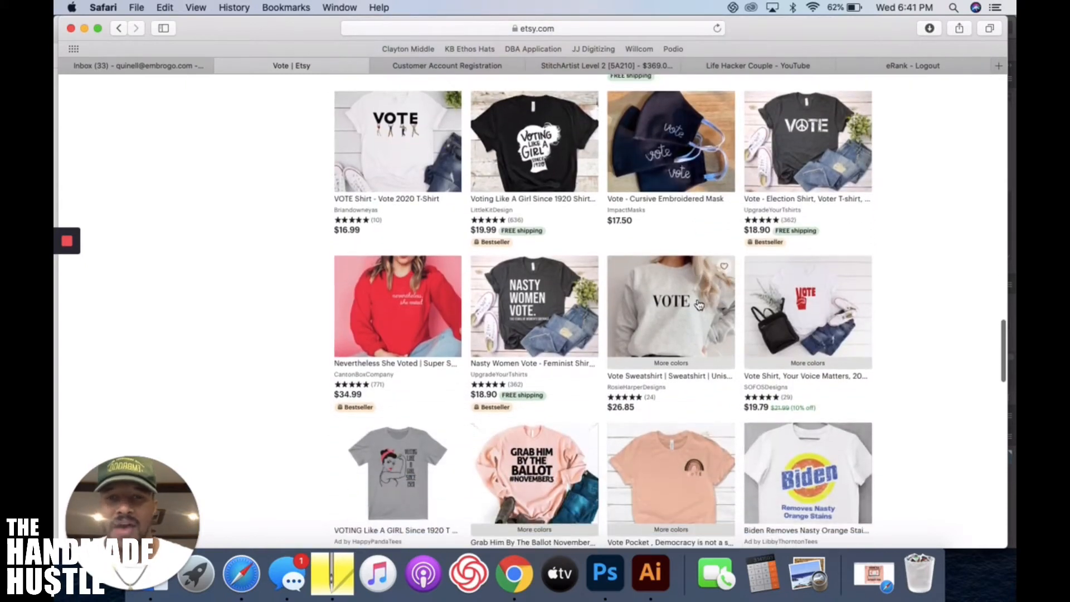
scroll("down", 3)
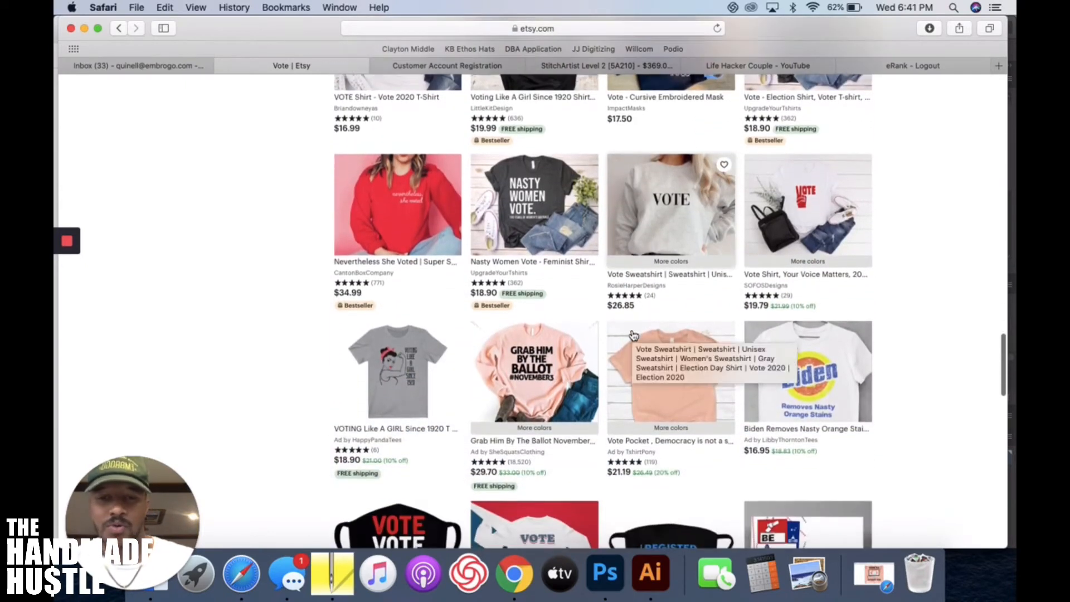
scroll("down", 3)
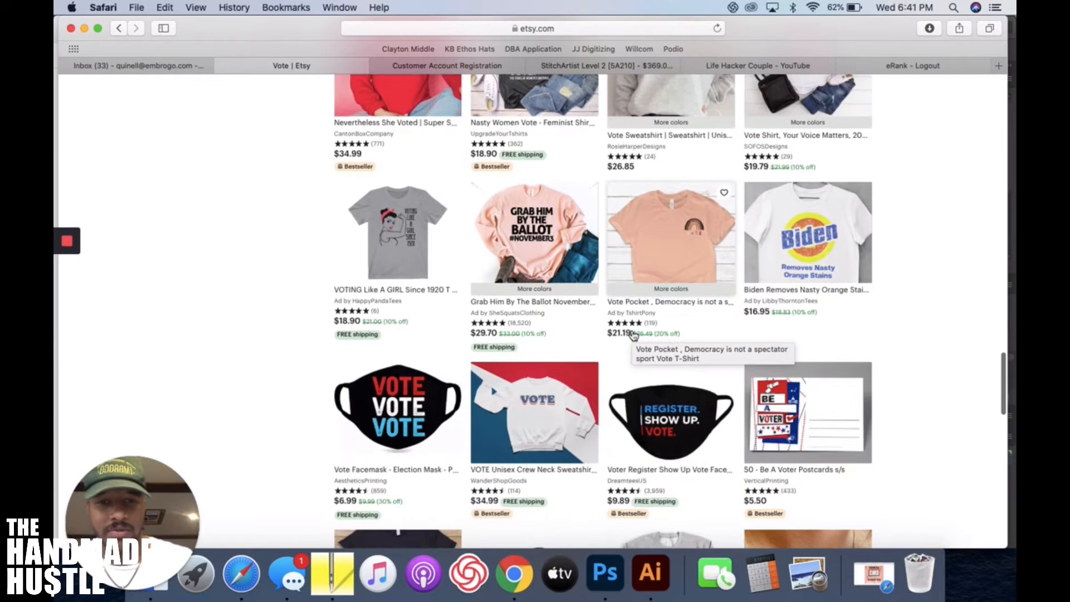
scroll("down", 3)
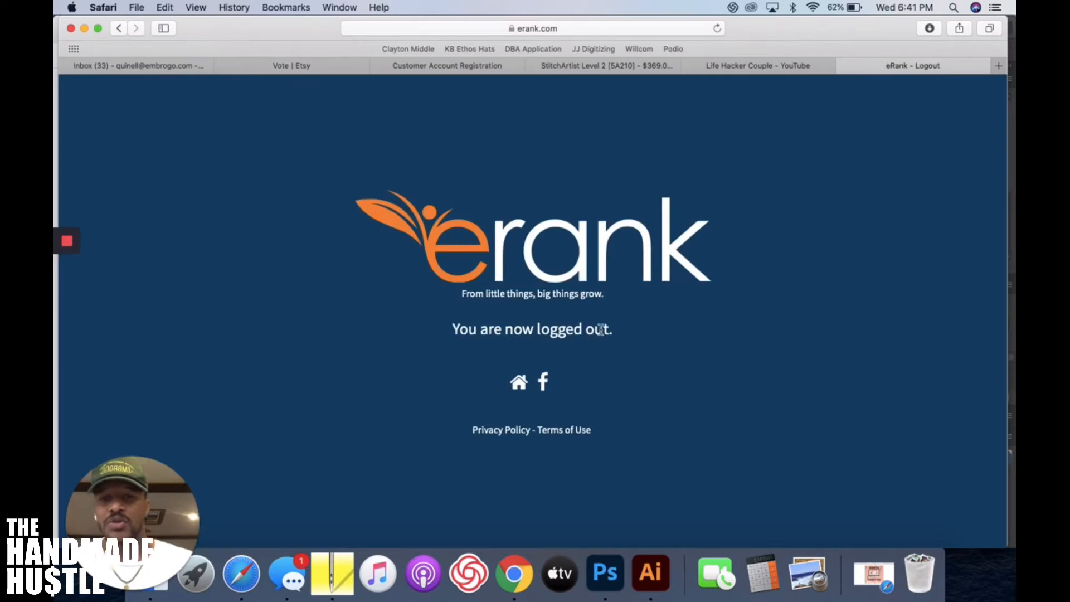
- Go to the eRank home page from the logged-out screen, then return to the Etsy 'vote' results
left_click(518, 383)
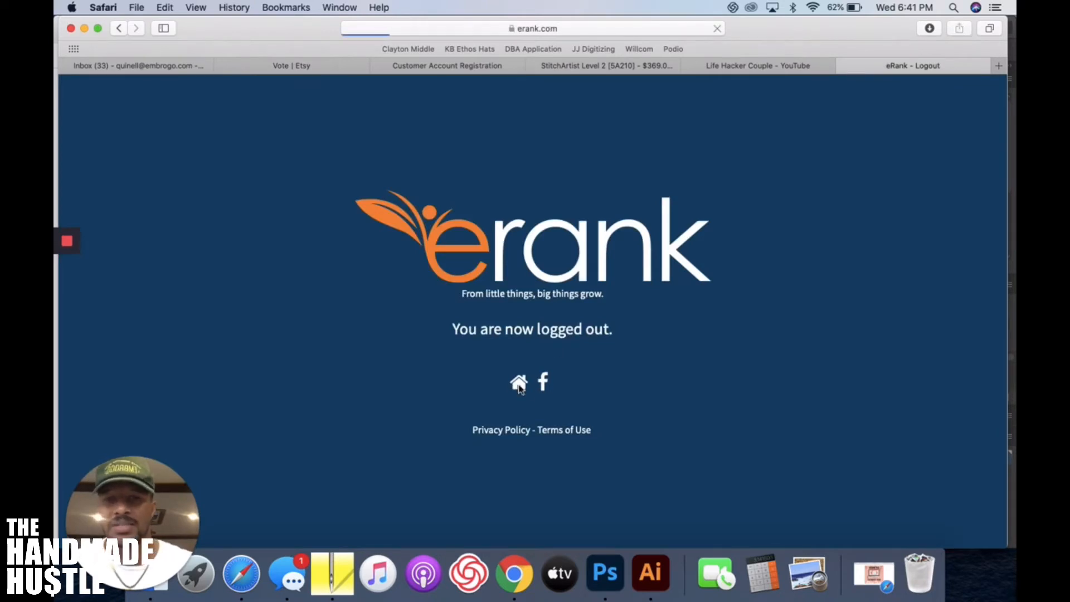
left_click(519, 382)
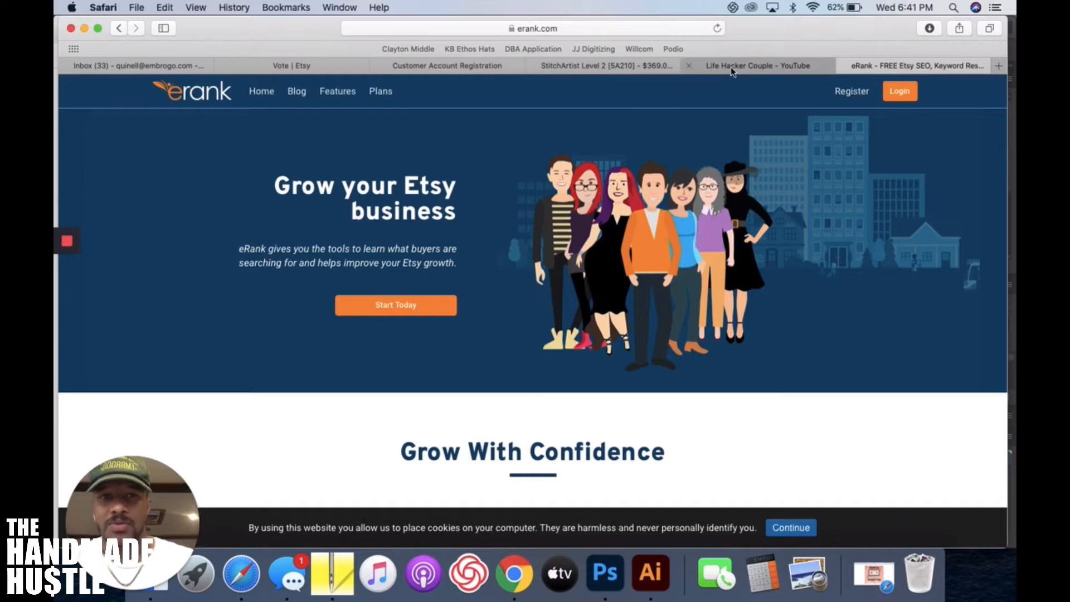
left_click(291, 66)
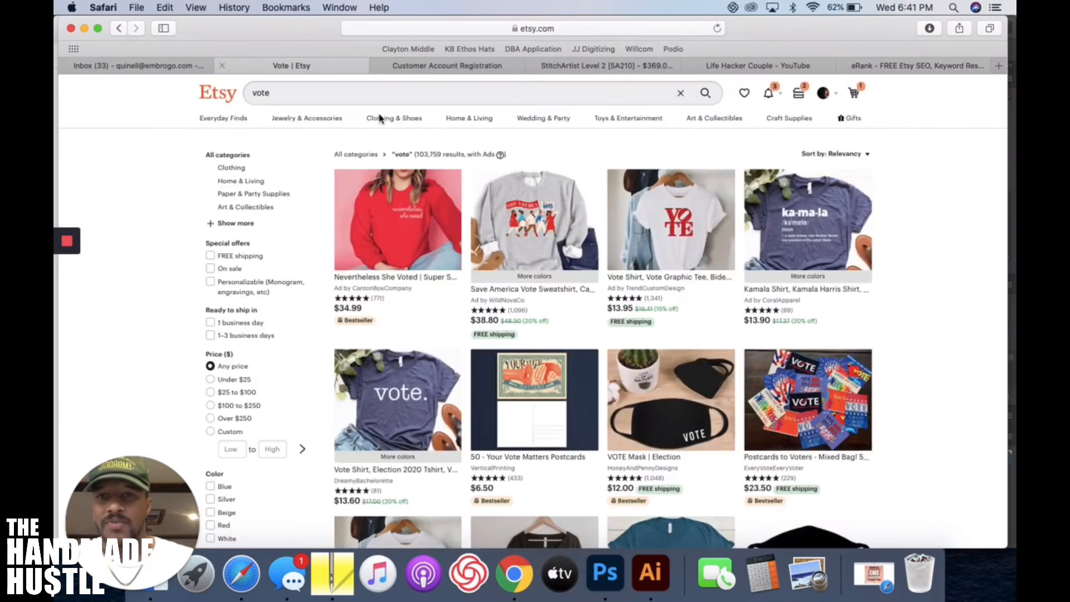
- Reactivate Etsy's search field with 'vote' entered to show suggestions like vote shirt and vote tshirt
left_click(467, 93)
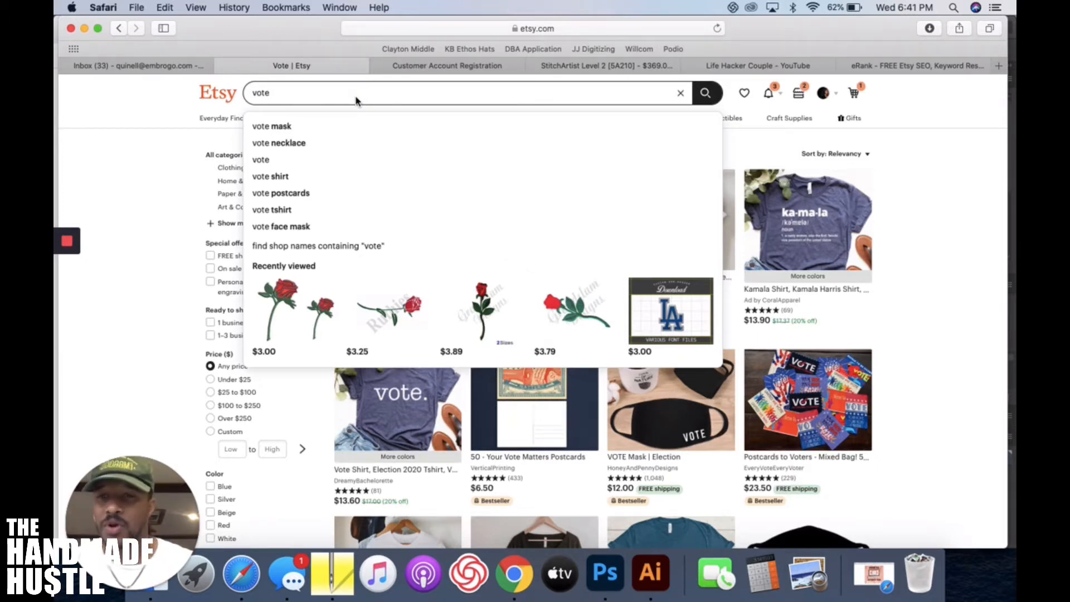
mouse_move(360, 130)
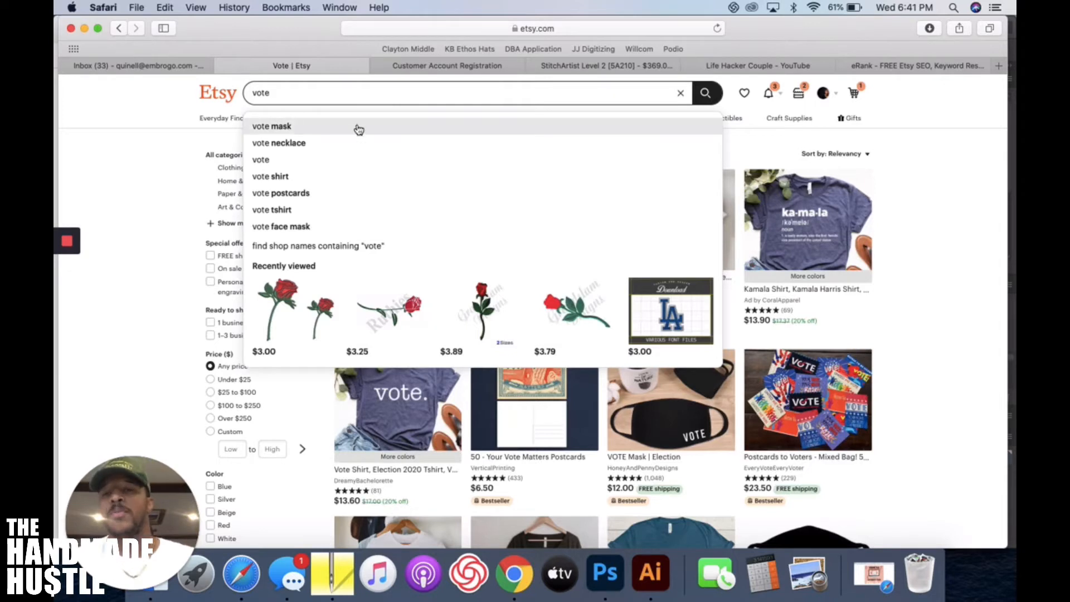
mouse_move(315, 193)
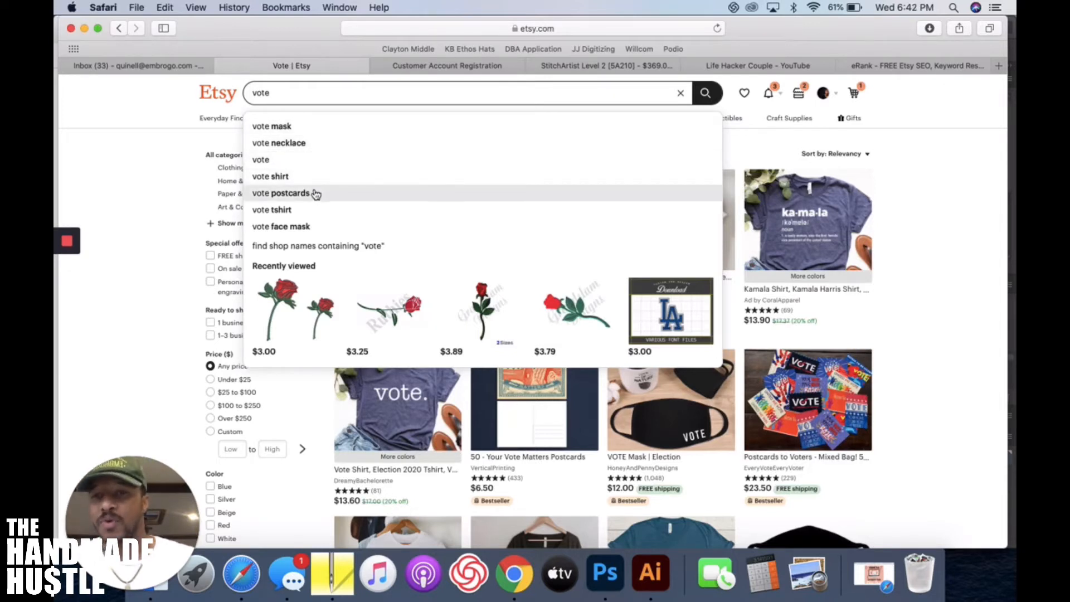
mouse_move(272, 209)
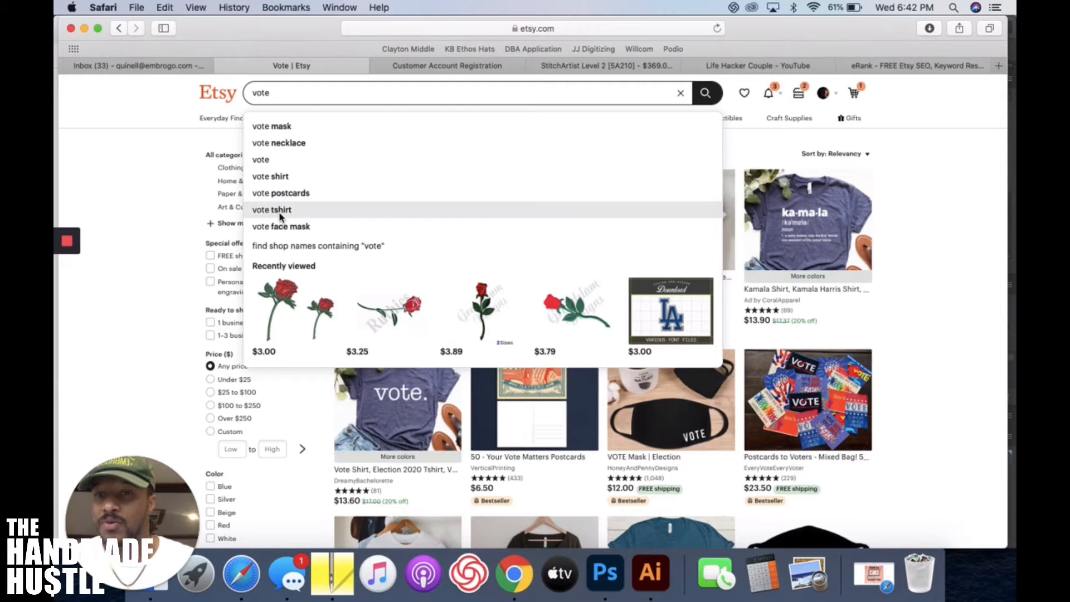
mouse_move(339, 216)
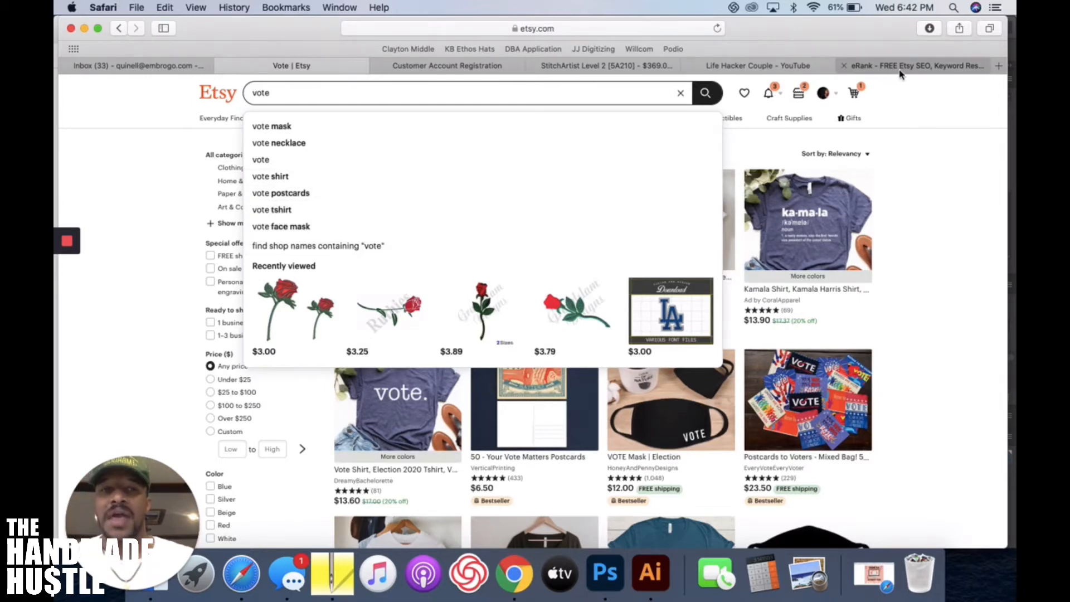
- Sign in to eRank with the saved credentials and reach the dashboard
left_click(914, 66)
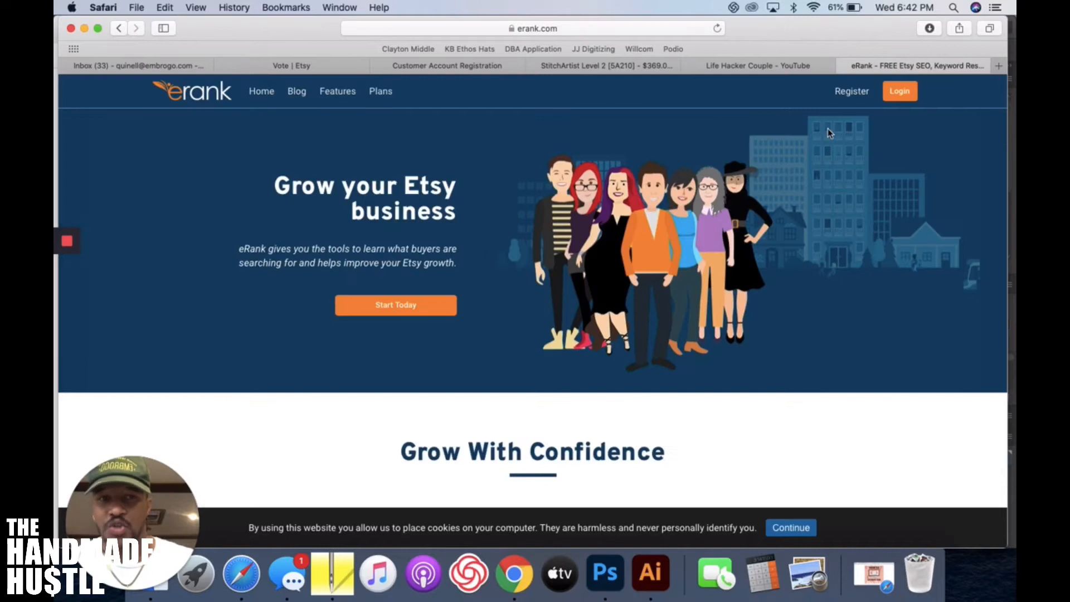
left_click(898, 90)
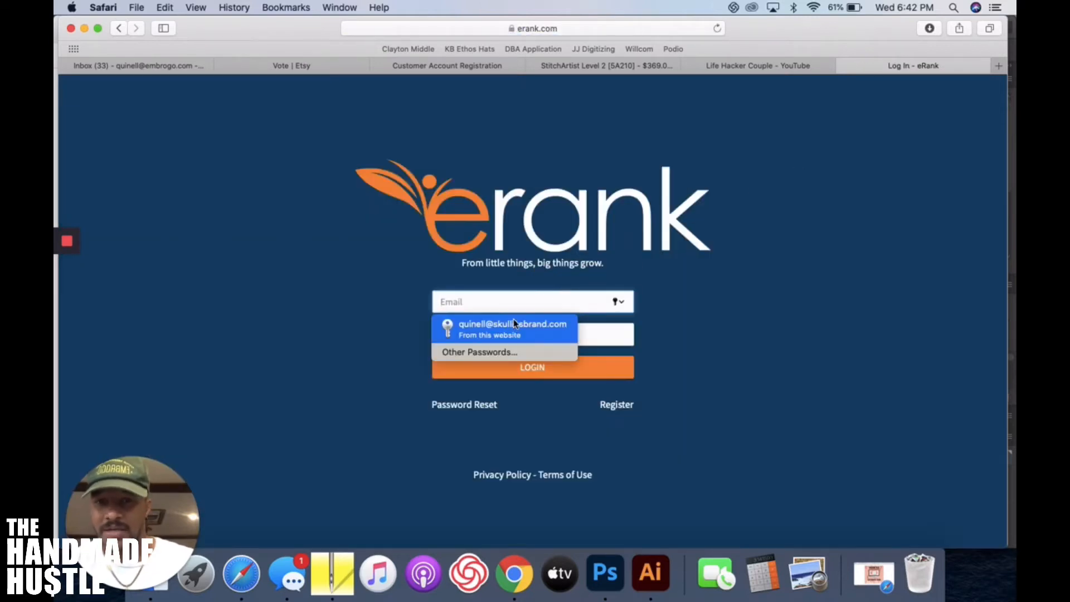
left_click(513, 327)
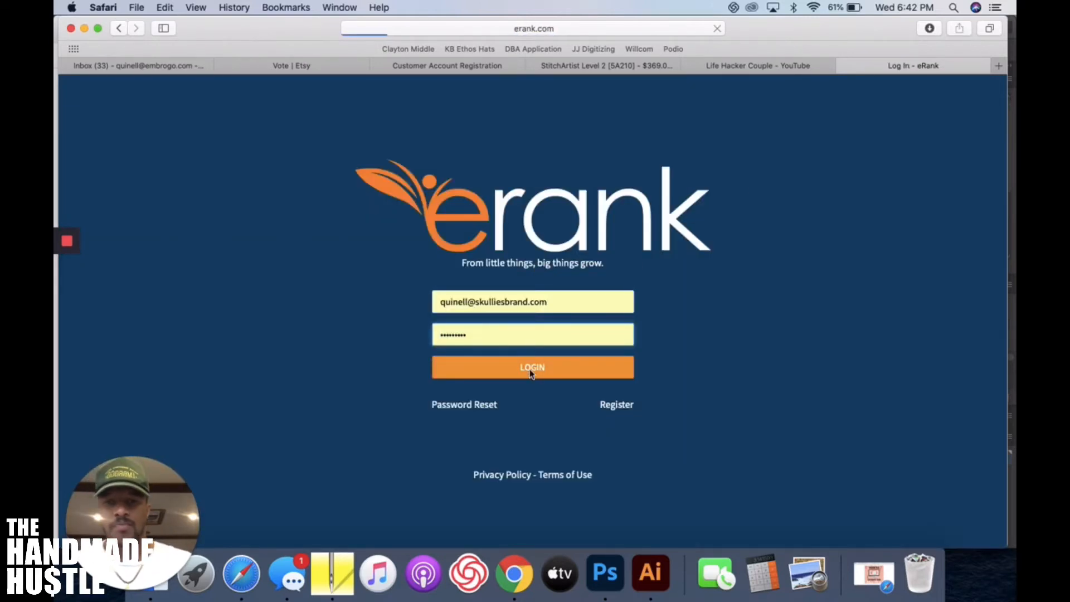
left_click(533, 367)
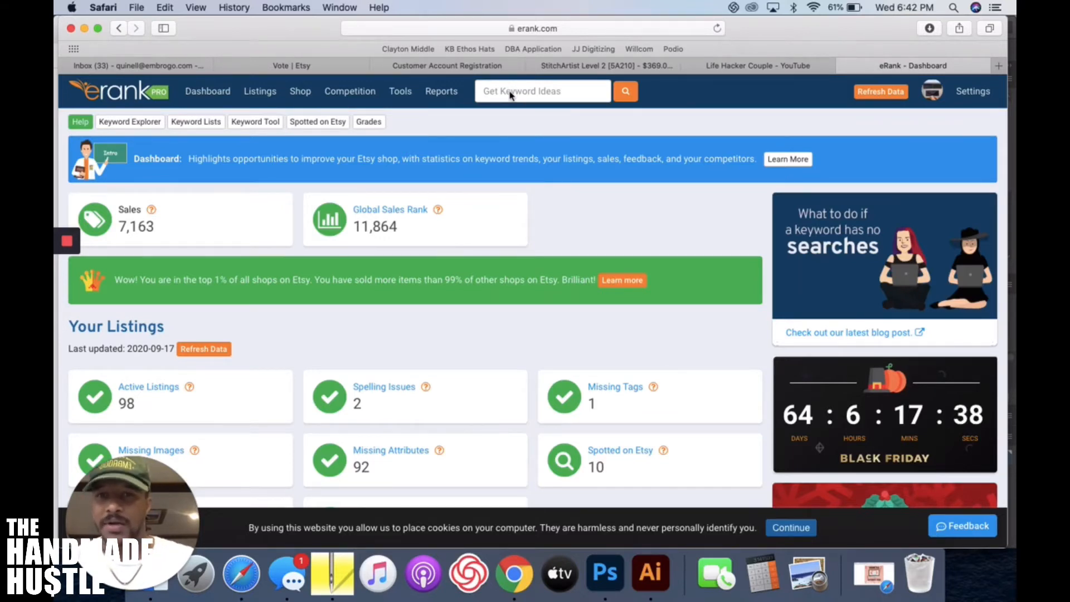
- Look up 'vote' in Keyword Explorer and scroll through its summary, search trend, market share and related searches
type("vote")
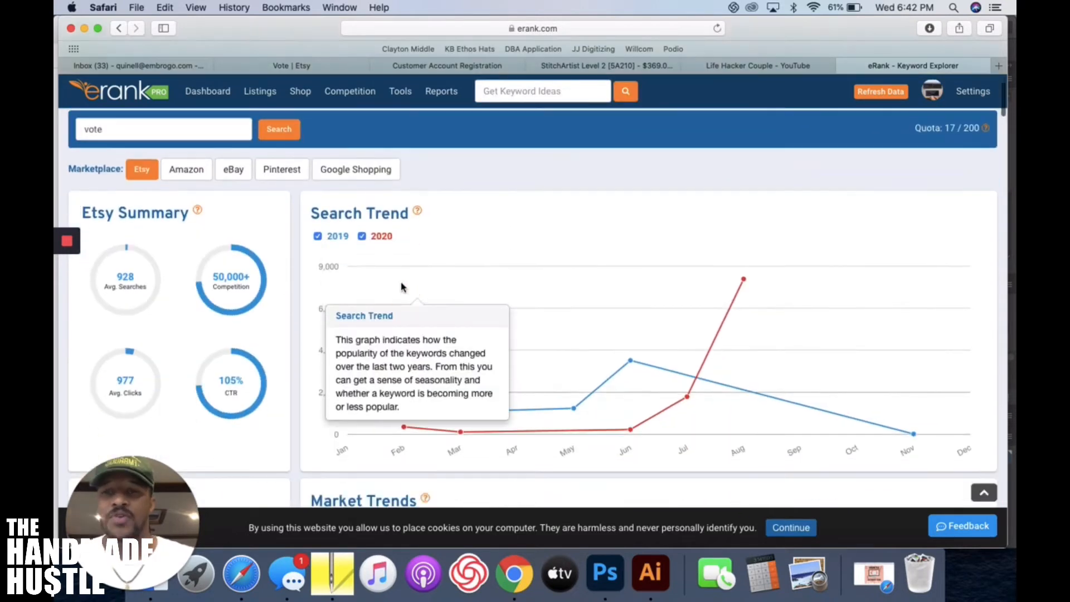
scroll("down", 3)
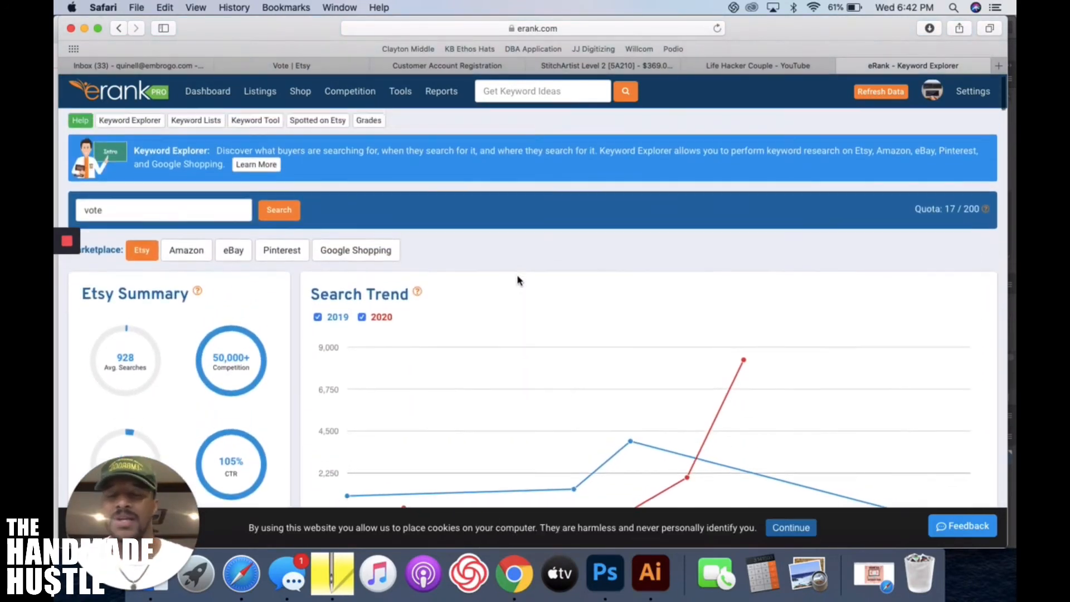
scroll("down", 3)
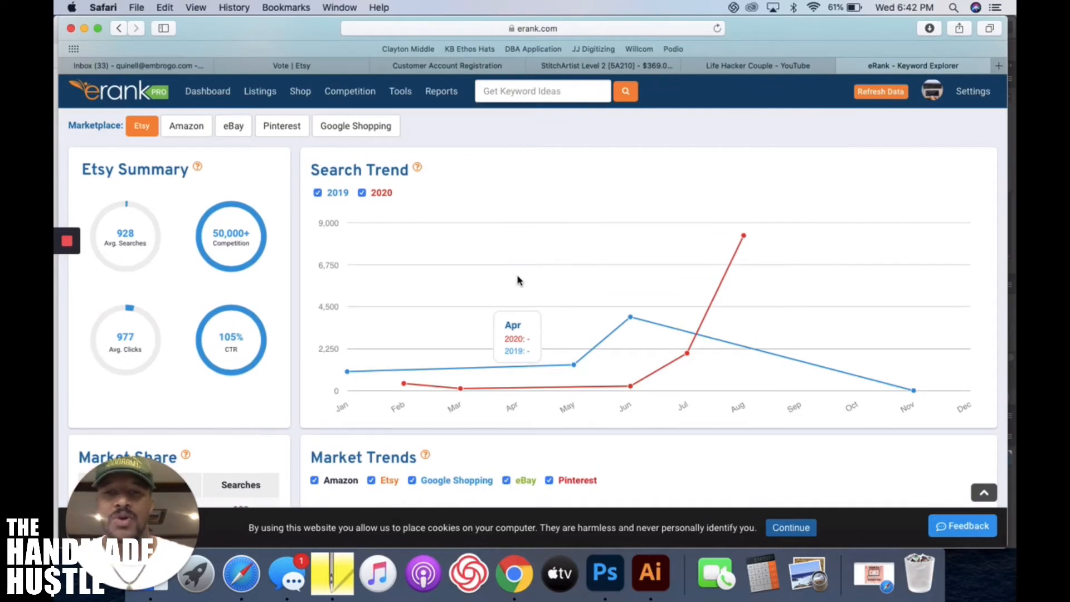
scroll("down", 3)
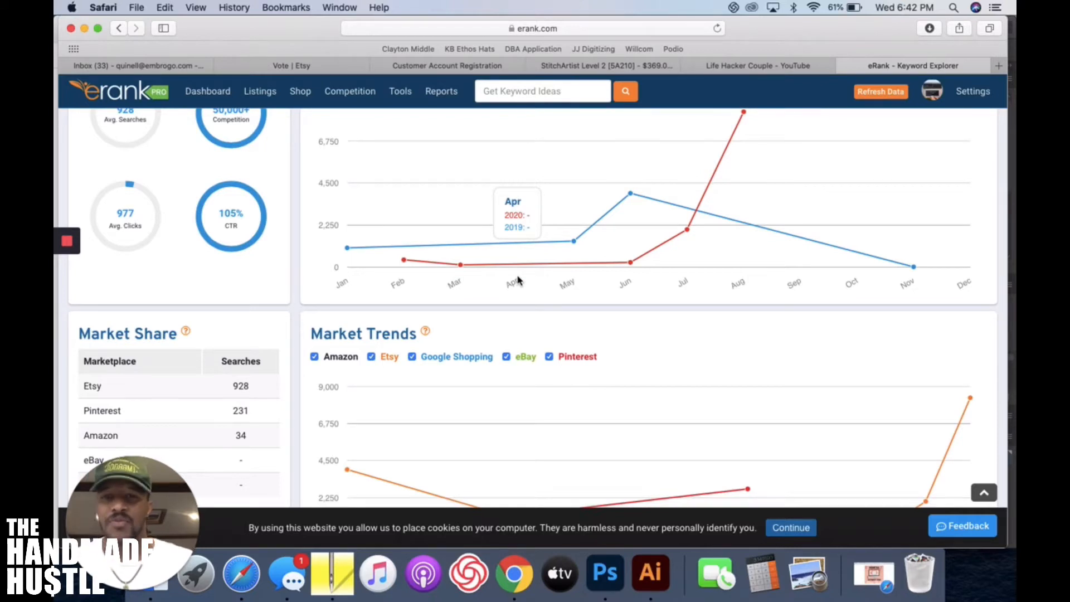
scroll("down", 3)
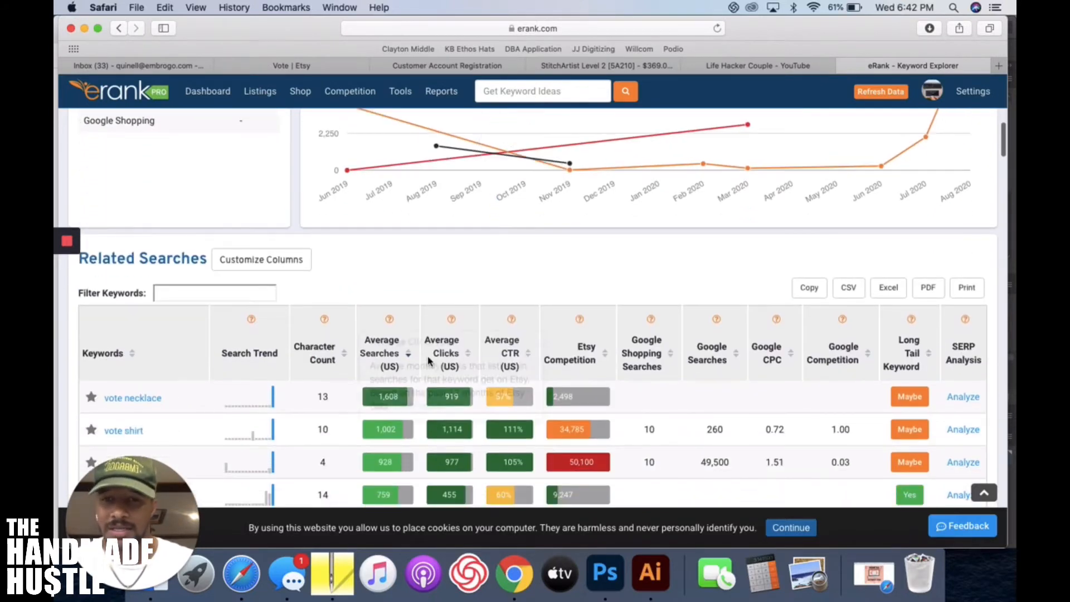
scroll("down", 3)
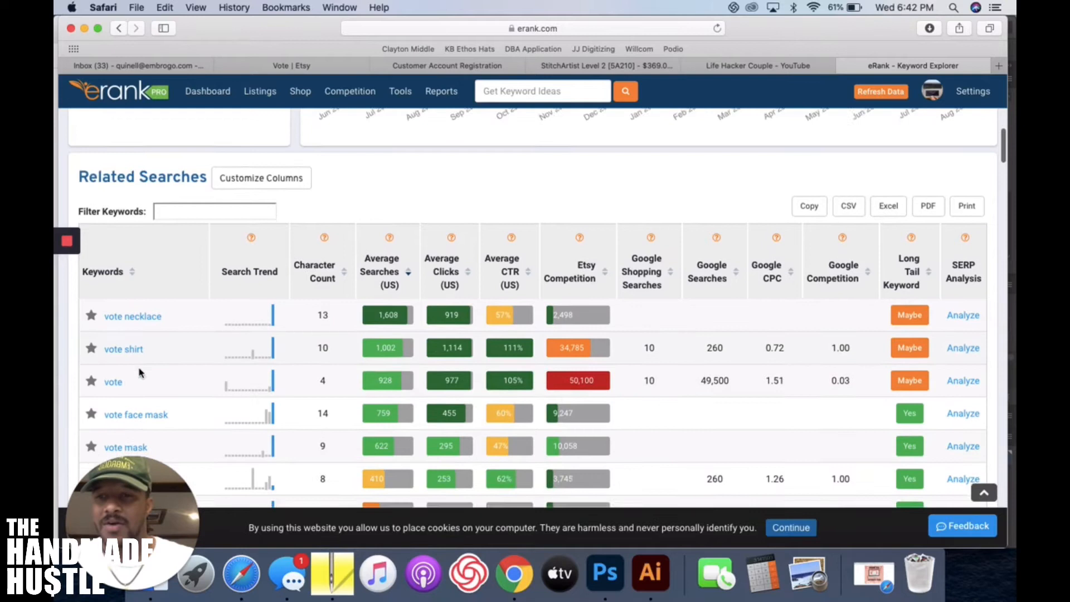
scroll("down", 3)
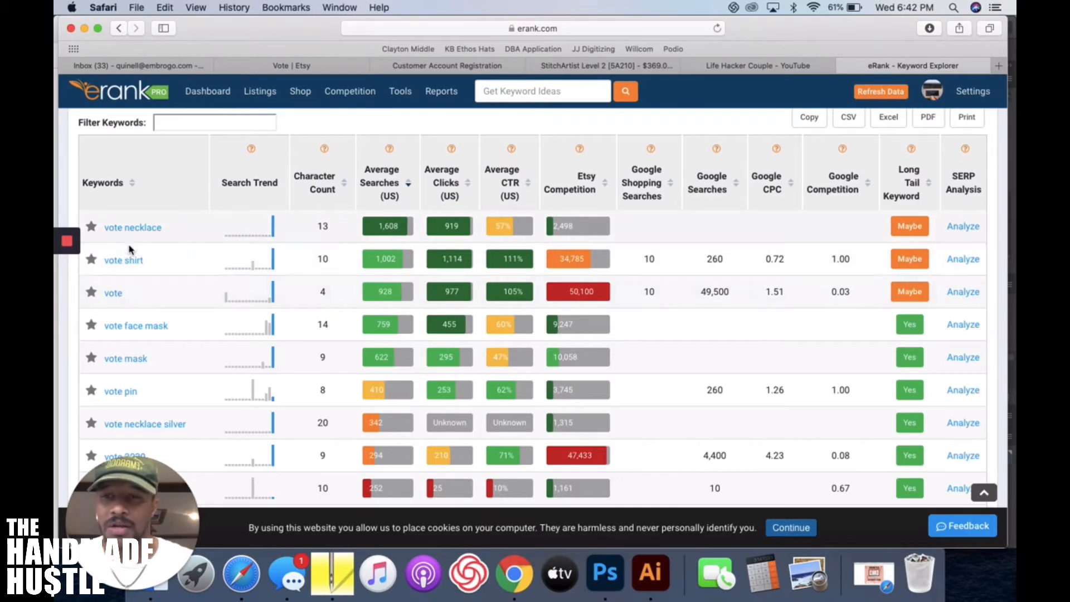
scroll("down", 3)
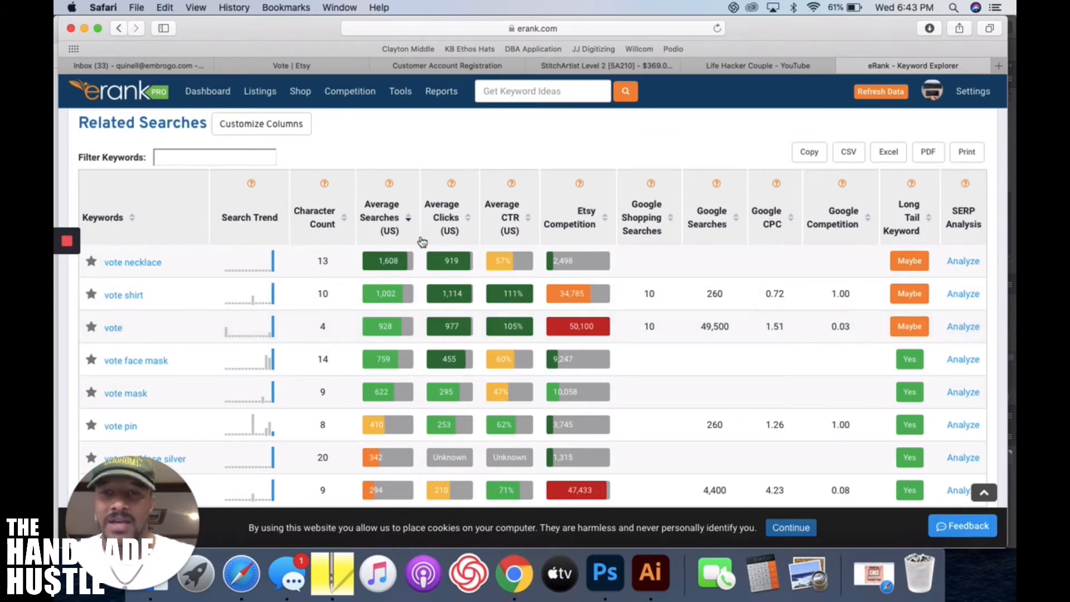
mouse_move(571, 232)
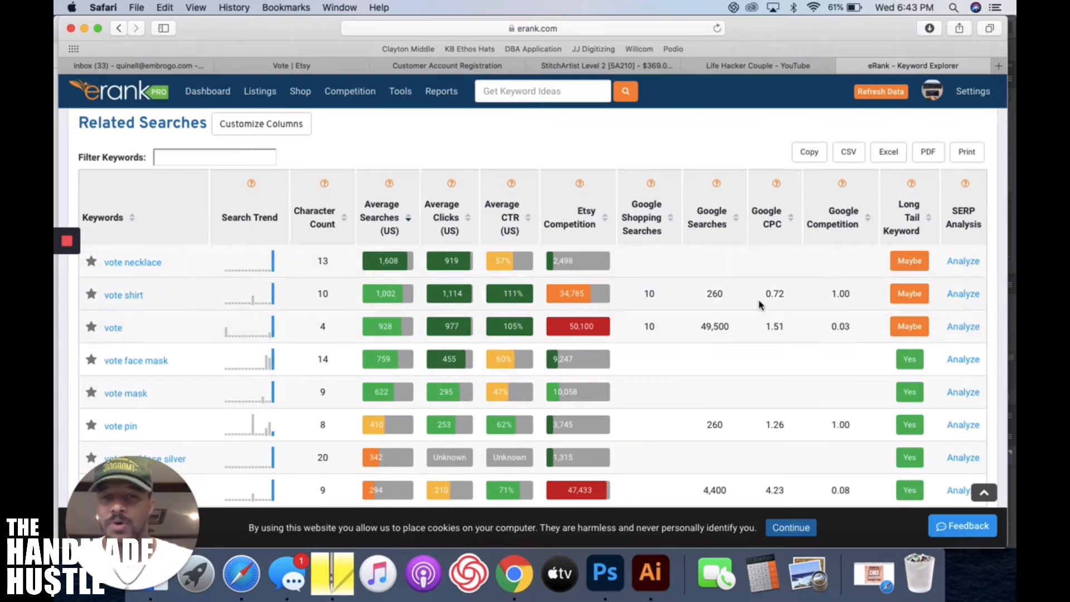
scroll("down", 3)
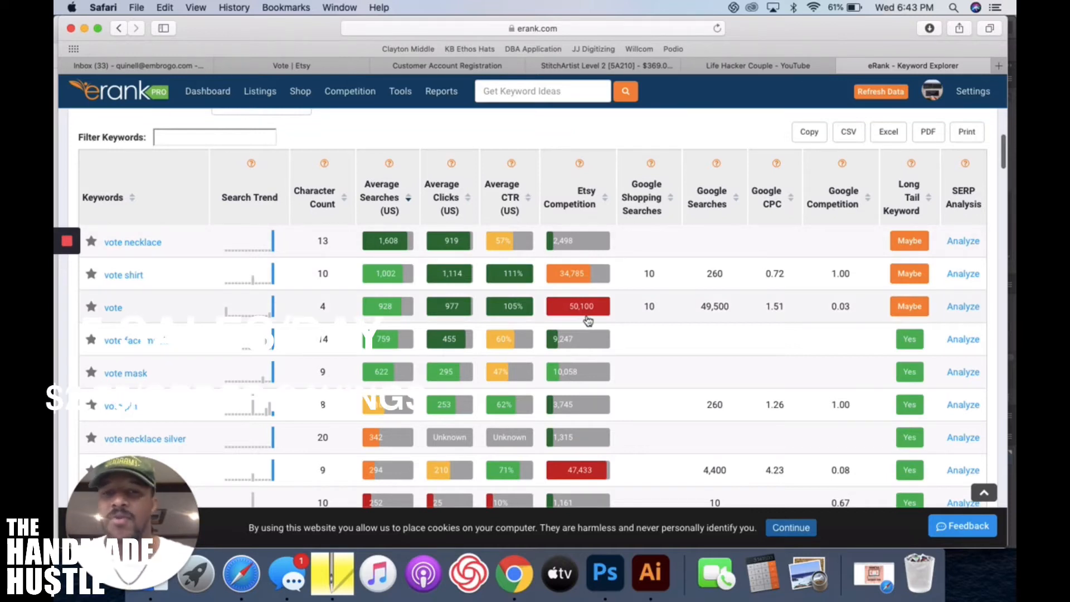
mouse_move(601, 297)
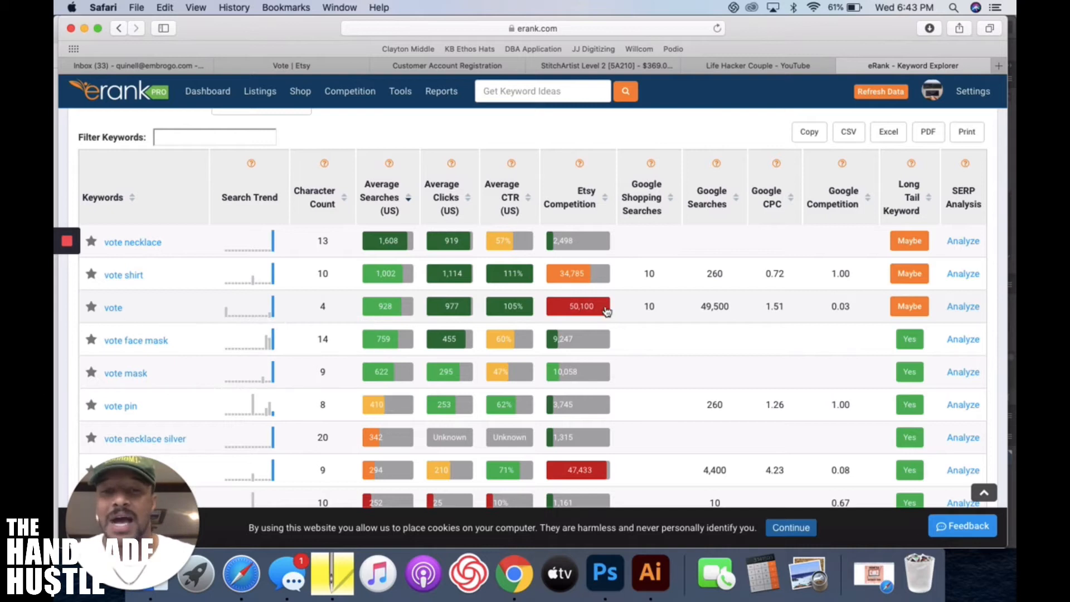
mouse_move(600, 320)
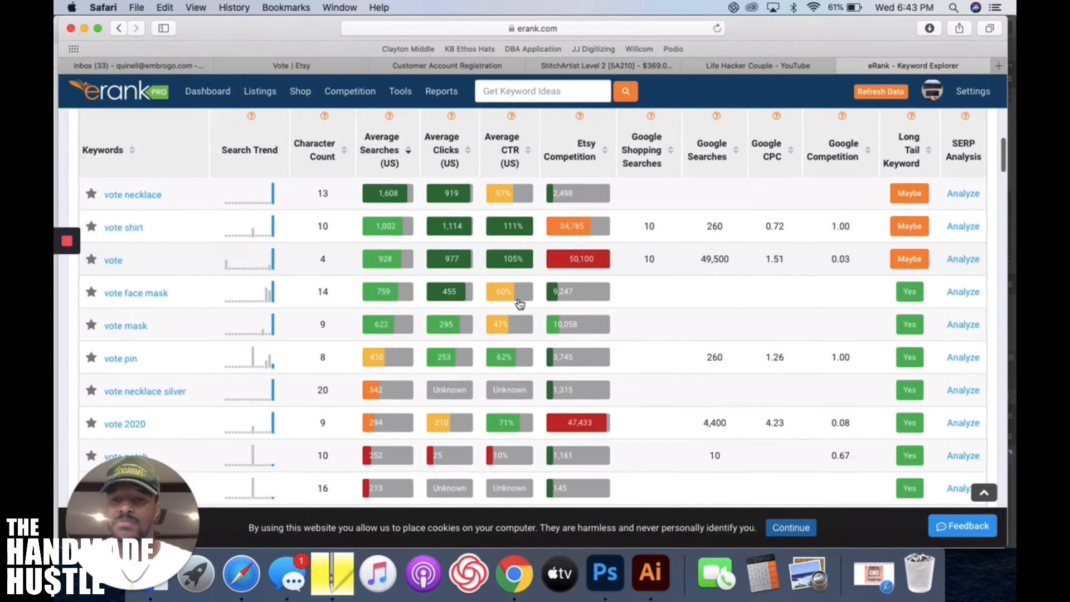
scroll("down", 3)
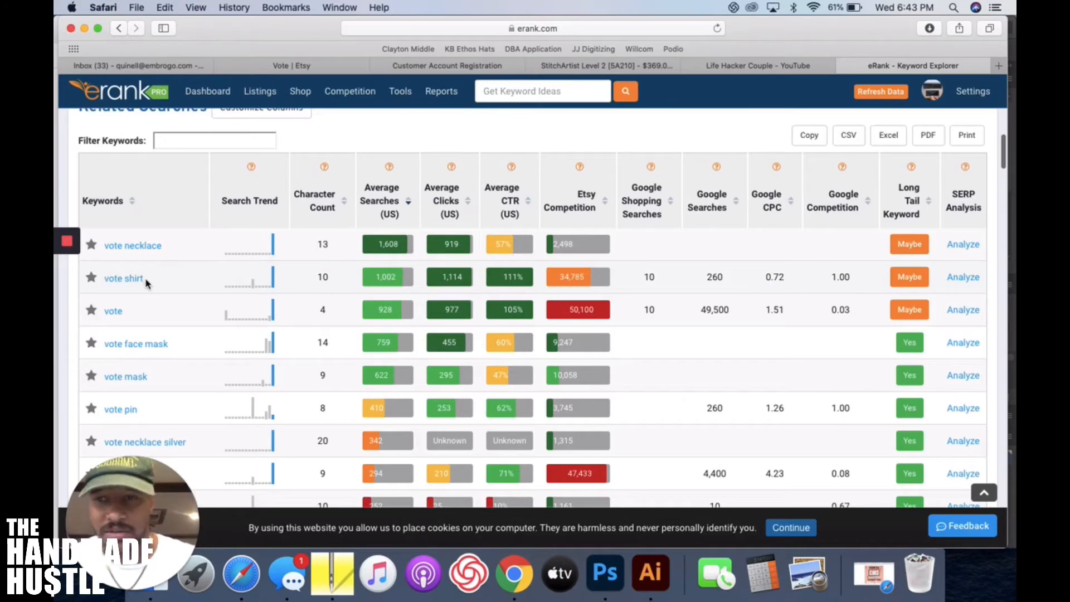
double_click(122, 277)
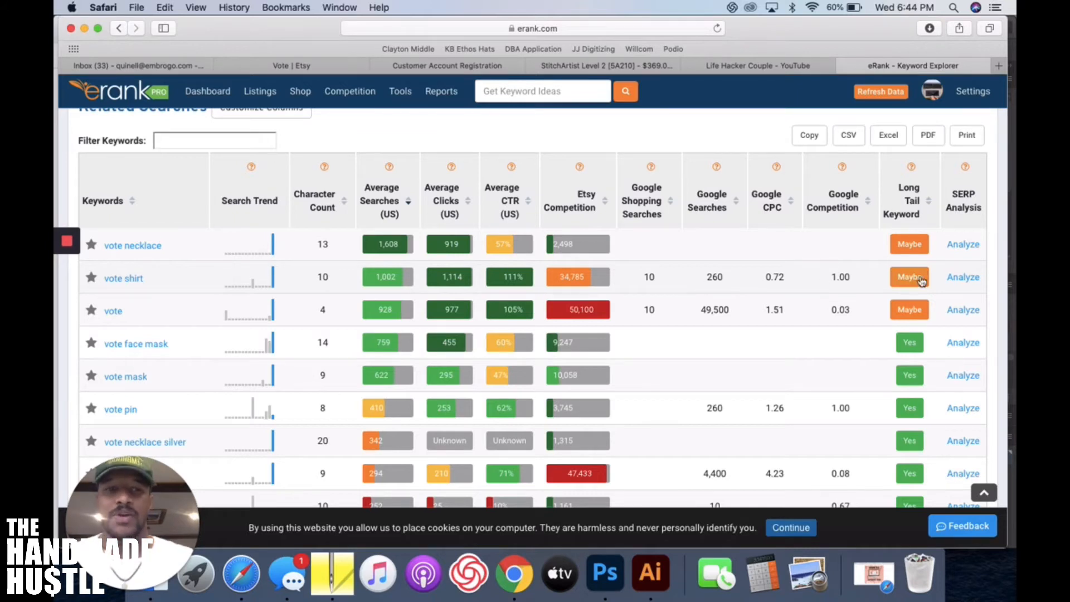
left_click(998, 66)
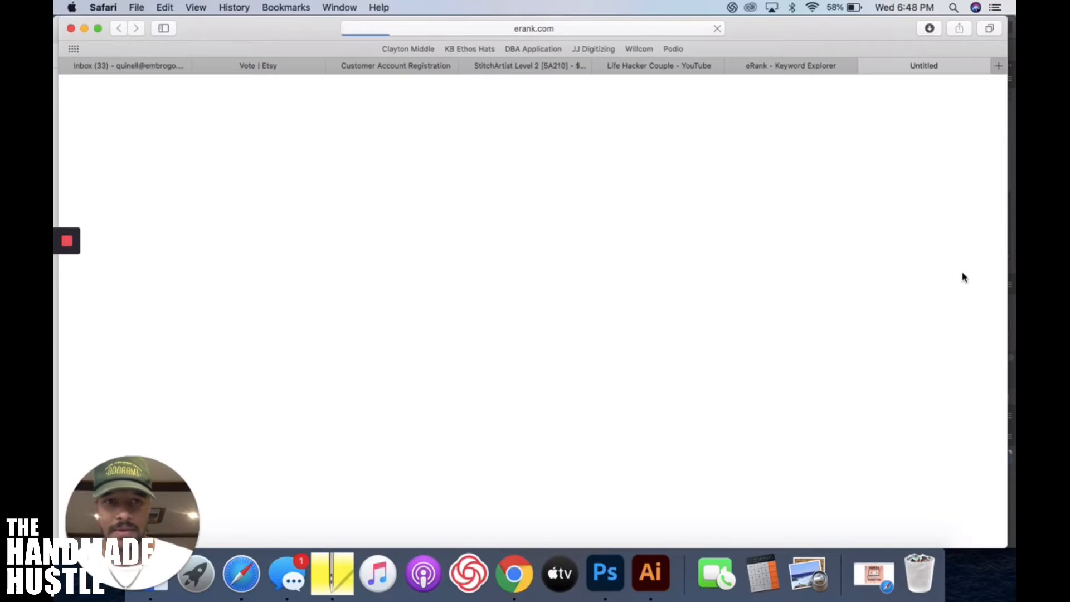
mouse_move(678, 221)
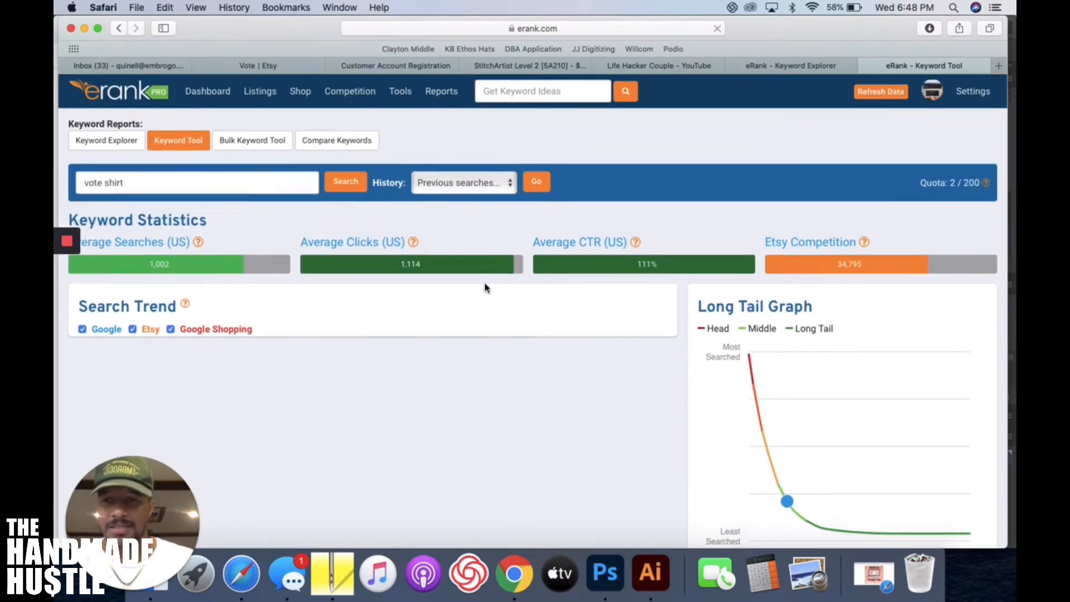
- Scroll the Keyword Tool table to the 'vote shirt' row and open its Google Trends data
scroll("down", 3)
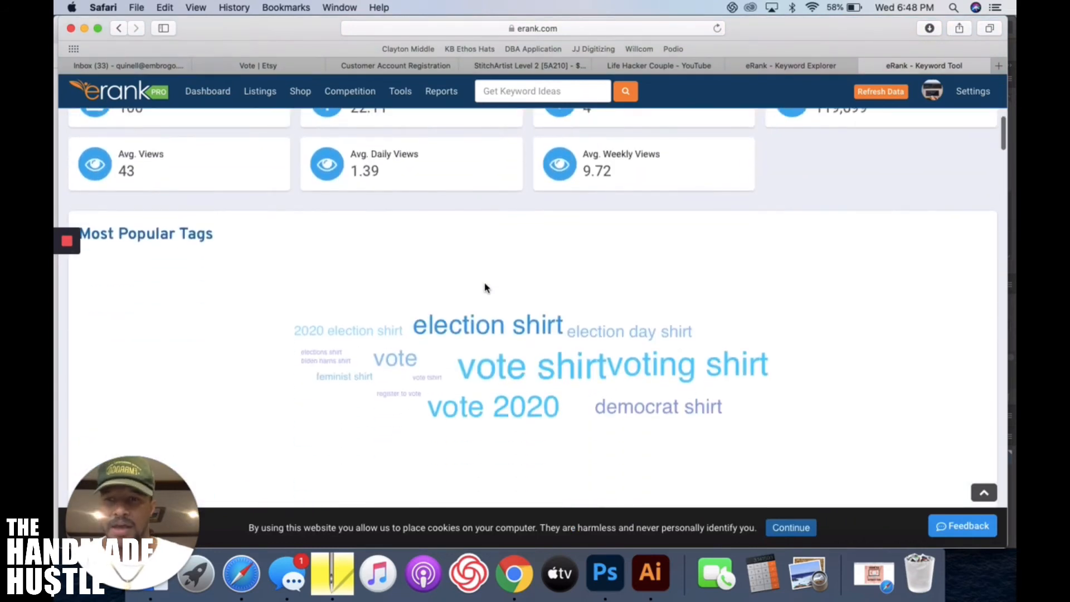
scroll("down", 3)
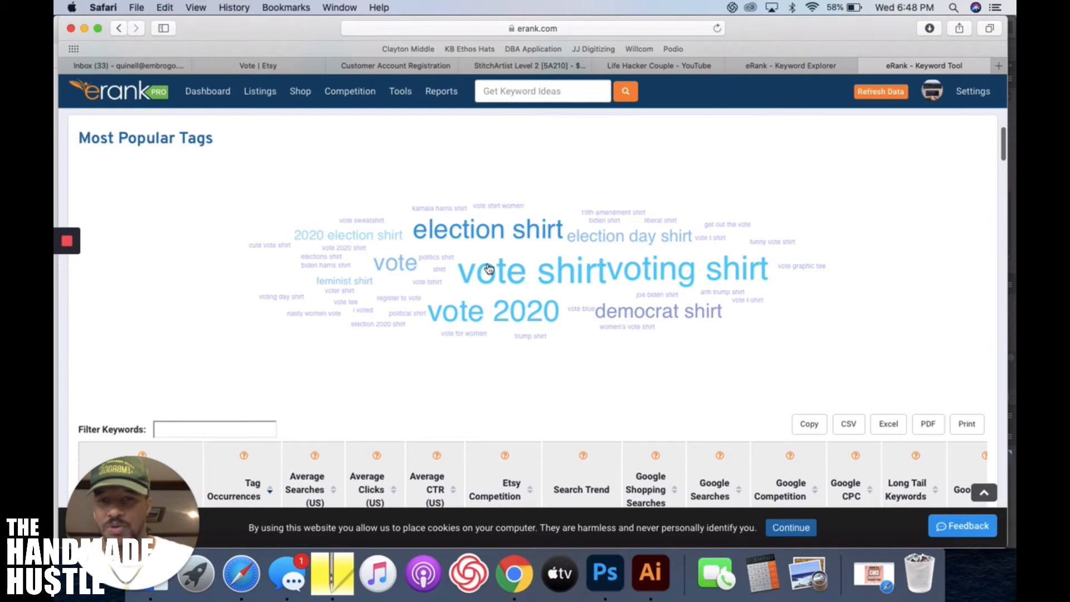
scroll("down", 3)
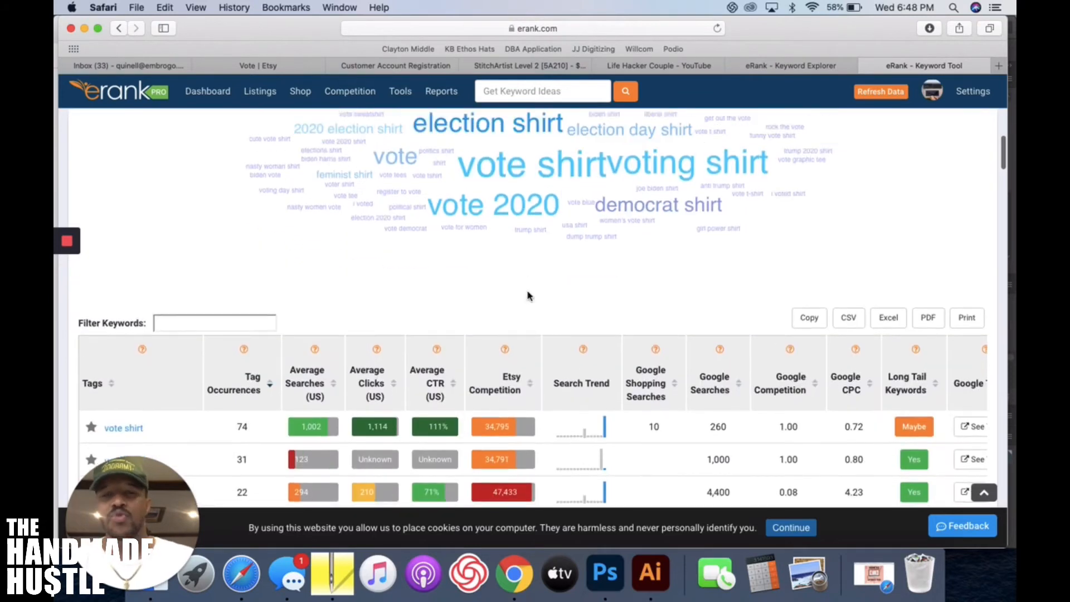
scroll("down", 3)
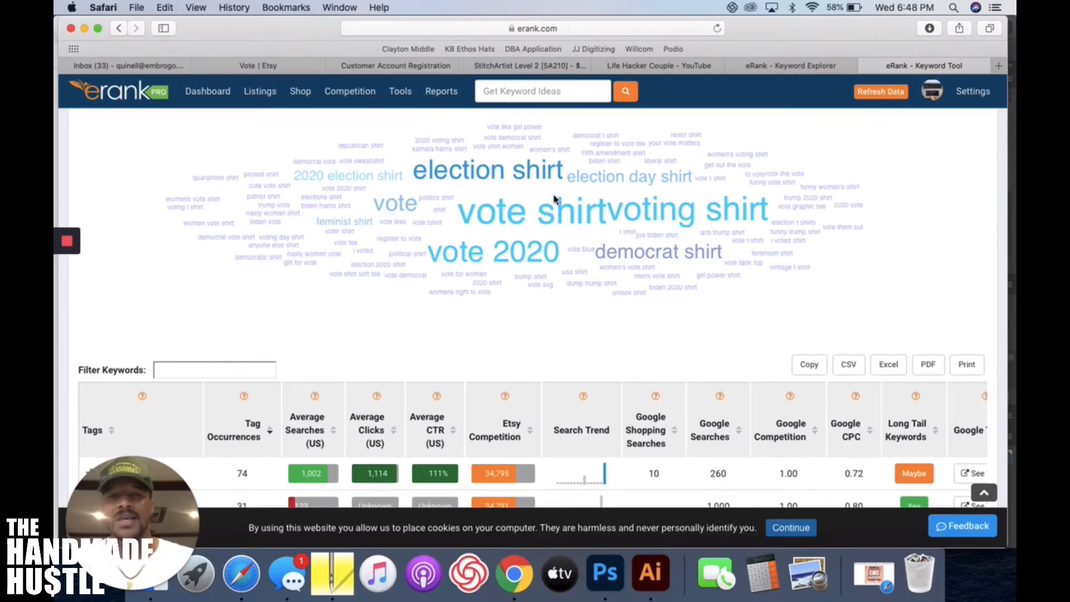
scroll("down", 3)
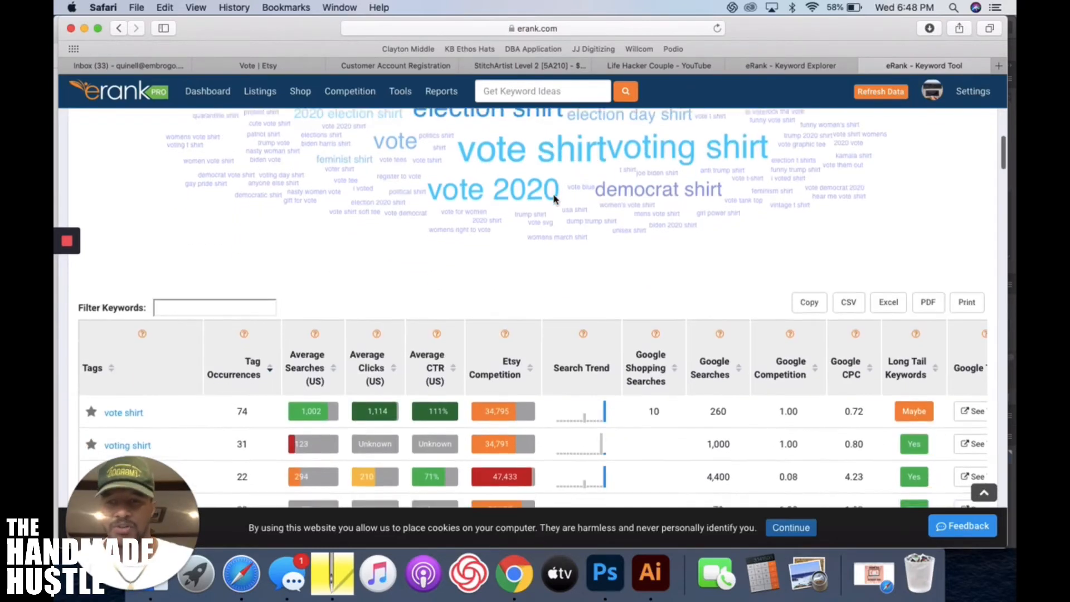
scroll("down", 3)
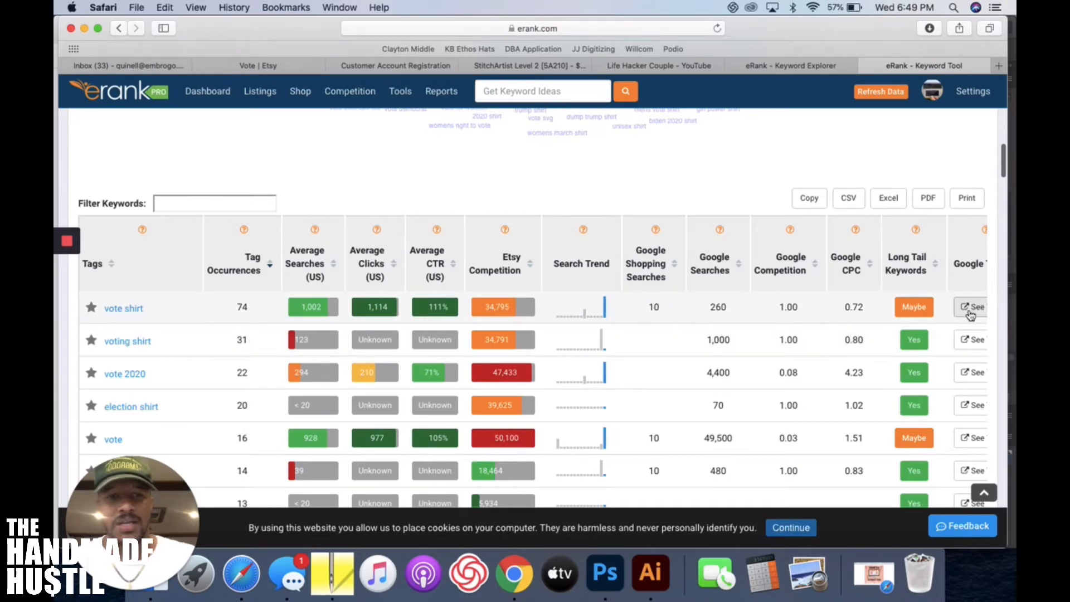
left_click(998, 66)
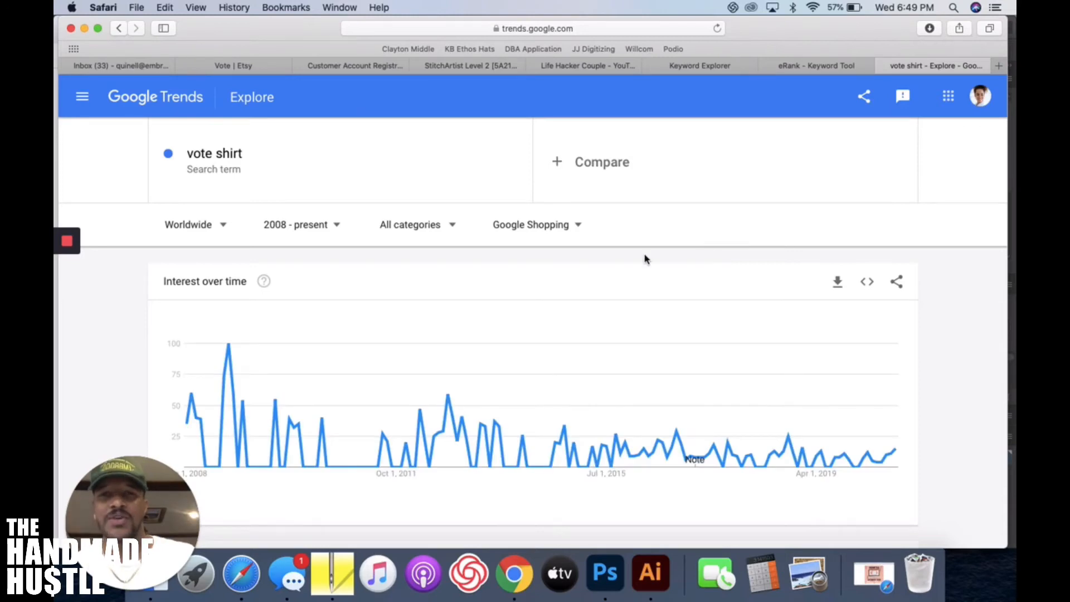
mouse_move(622, 260)
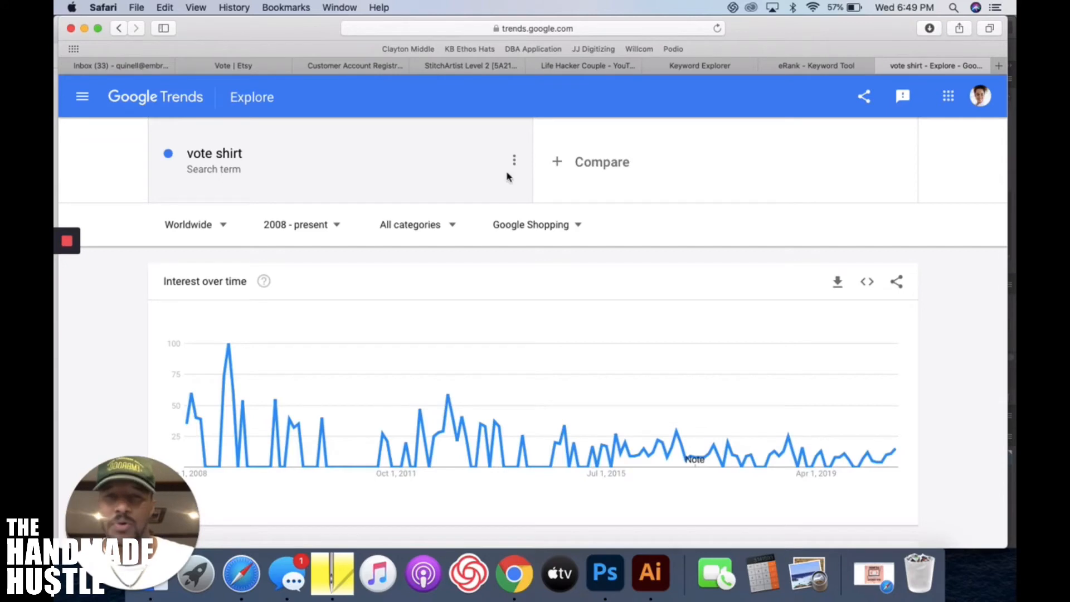
mouse_move(400, 189)
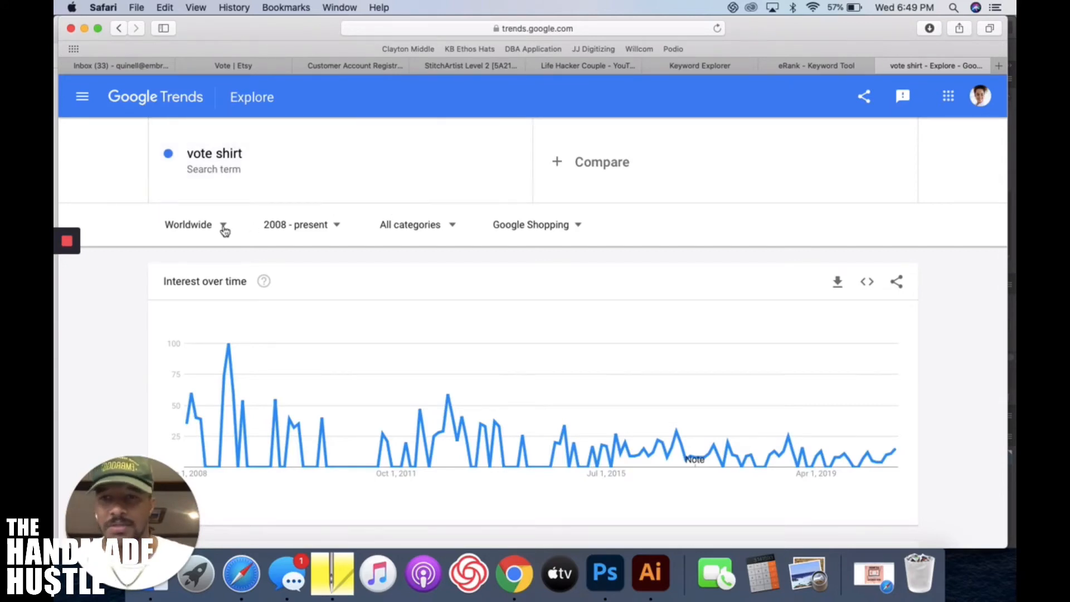
- Keep the region Worldwide, set the range to Past 90 days and the source to Web Search
left_click(188, 224)
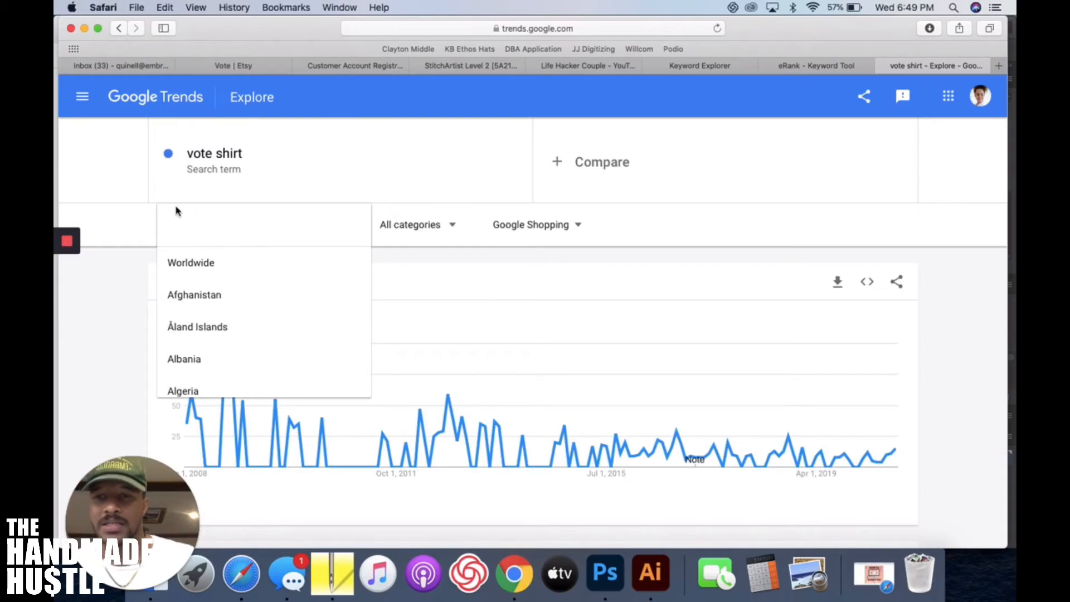
left_click(191, 262)
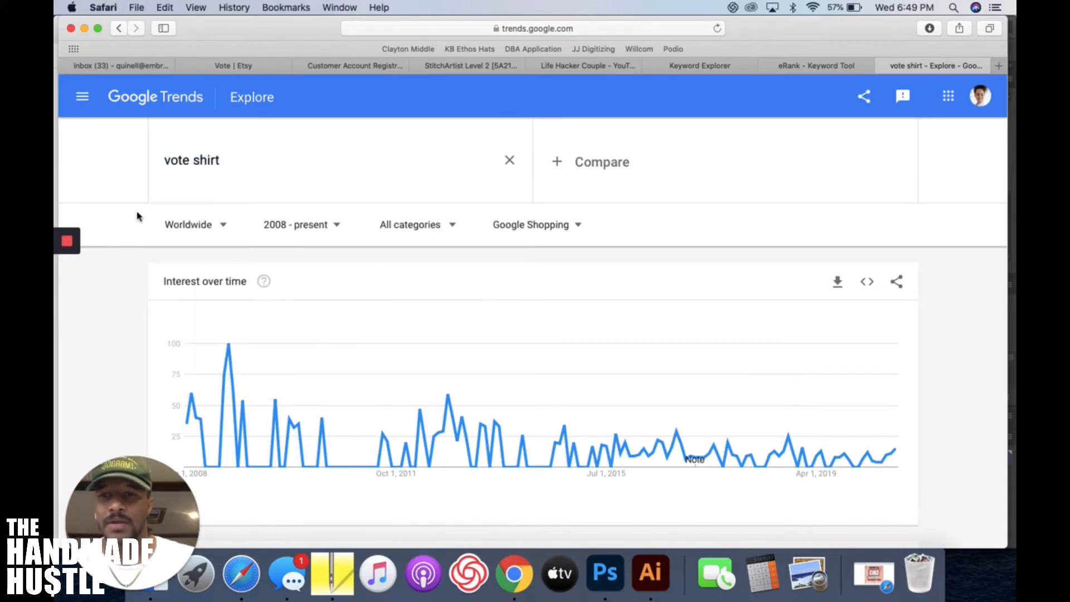
left_click(295, 224)
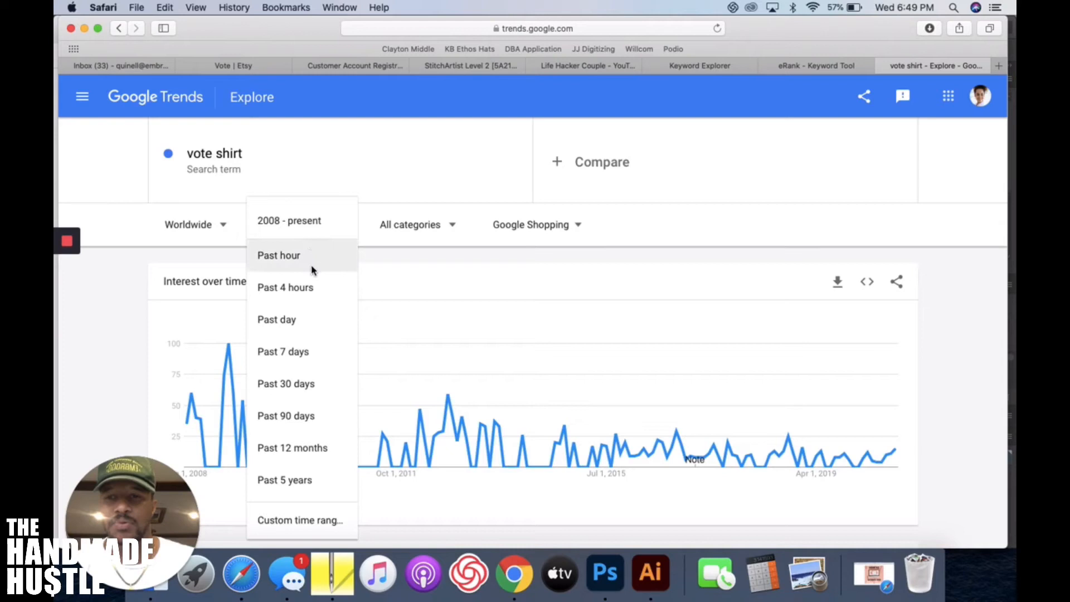
mouse_move(293, 399)
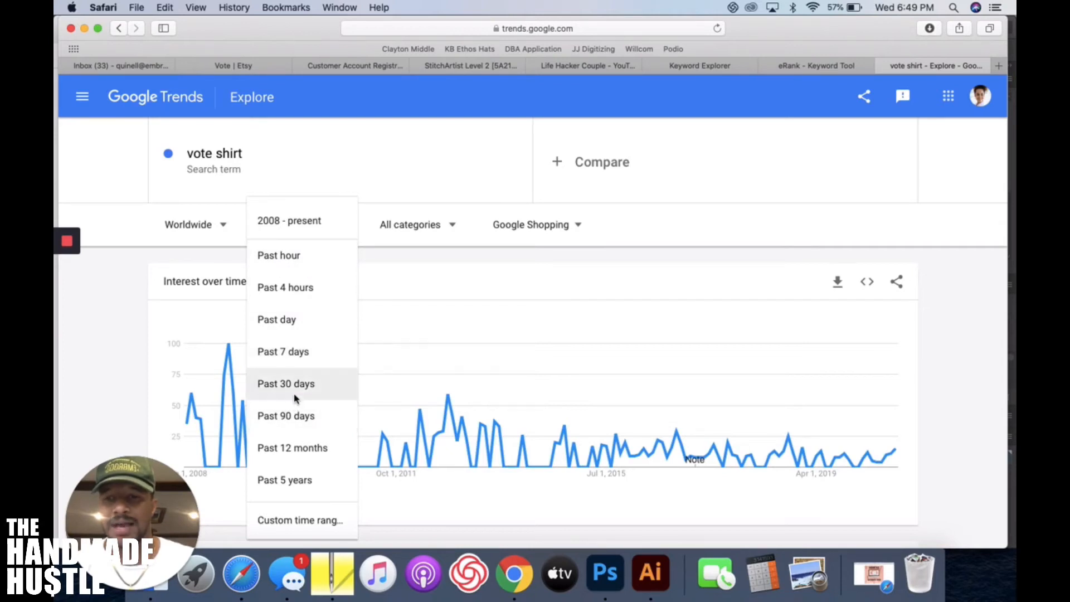
left_click(285, 415)
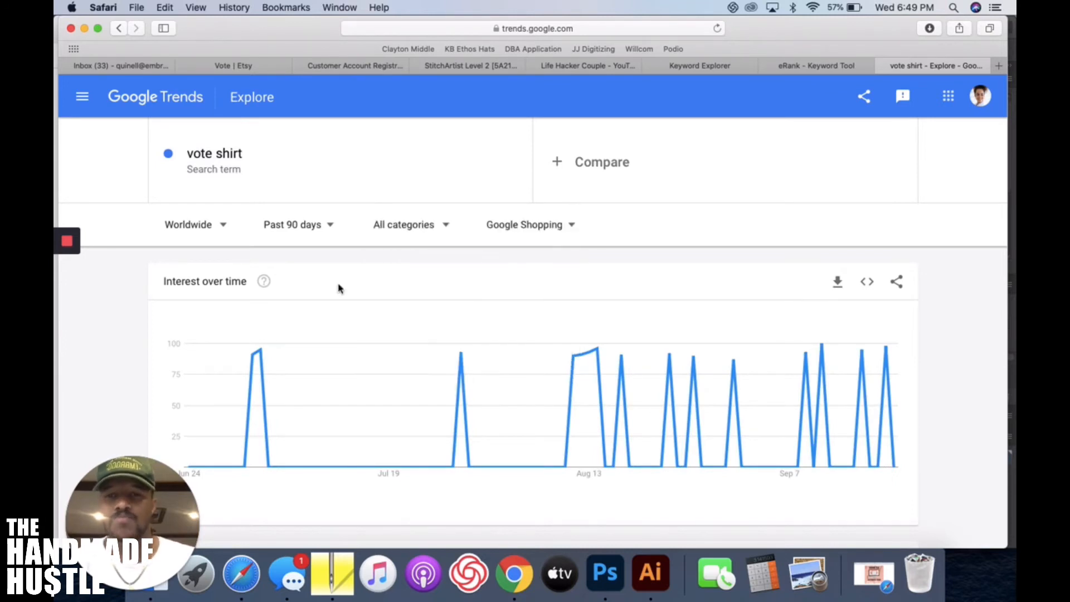
left_click(523, 224)
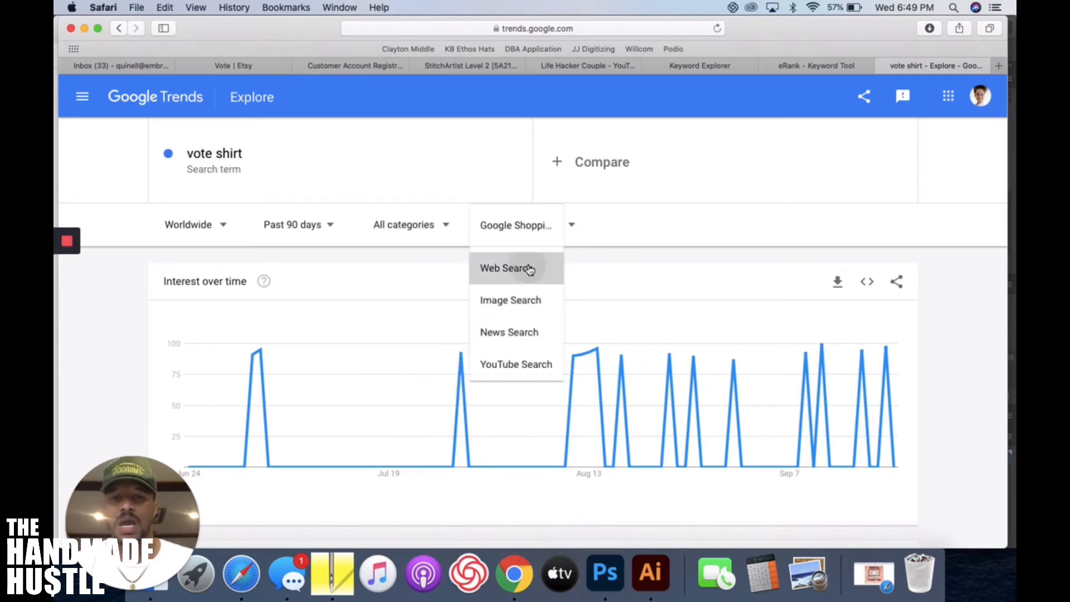
left_click(506, 268)
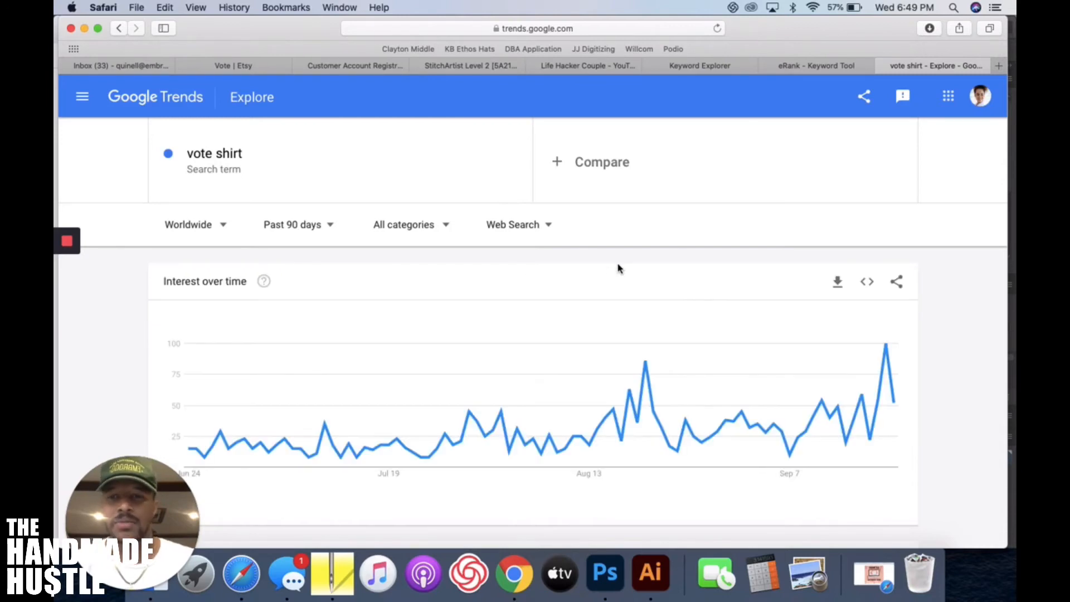
scroll("down", 3)
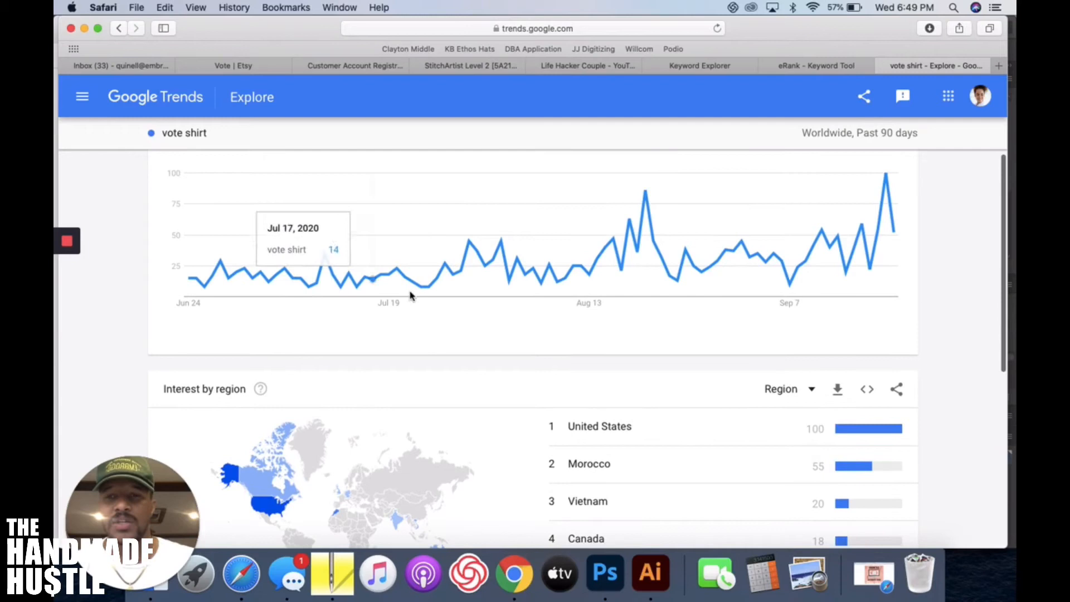
- Scroll the 90-day 'vote shirt' interest chart to read its daily values and Sep 19 peak
scroll("down", 3)
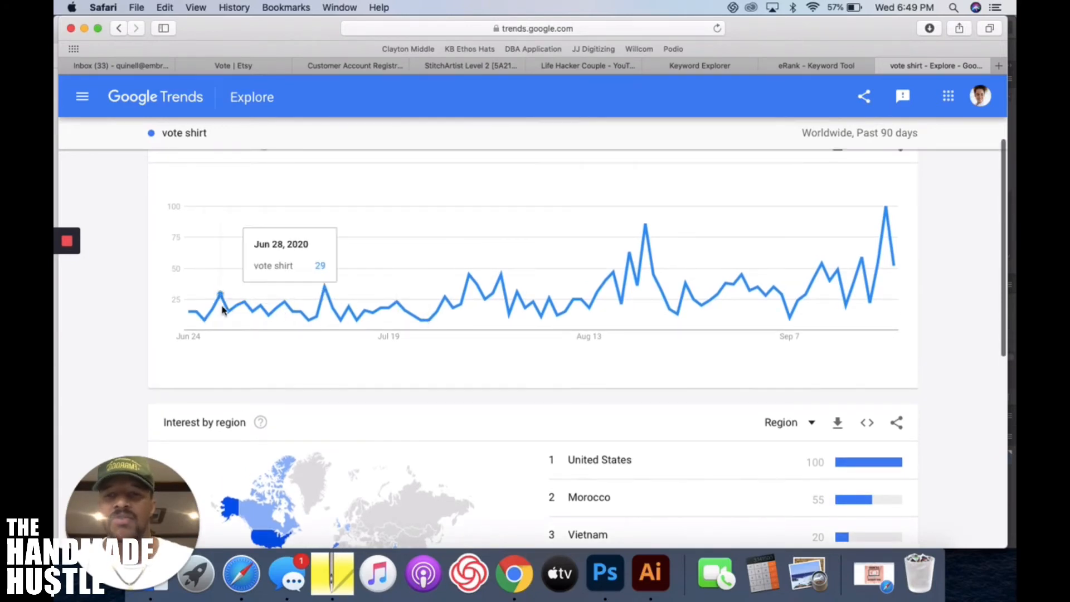
mouse_move(591, 312)
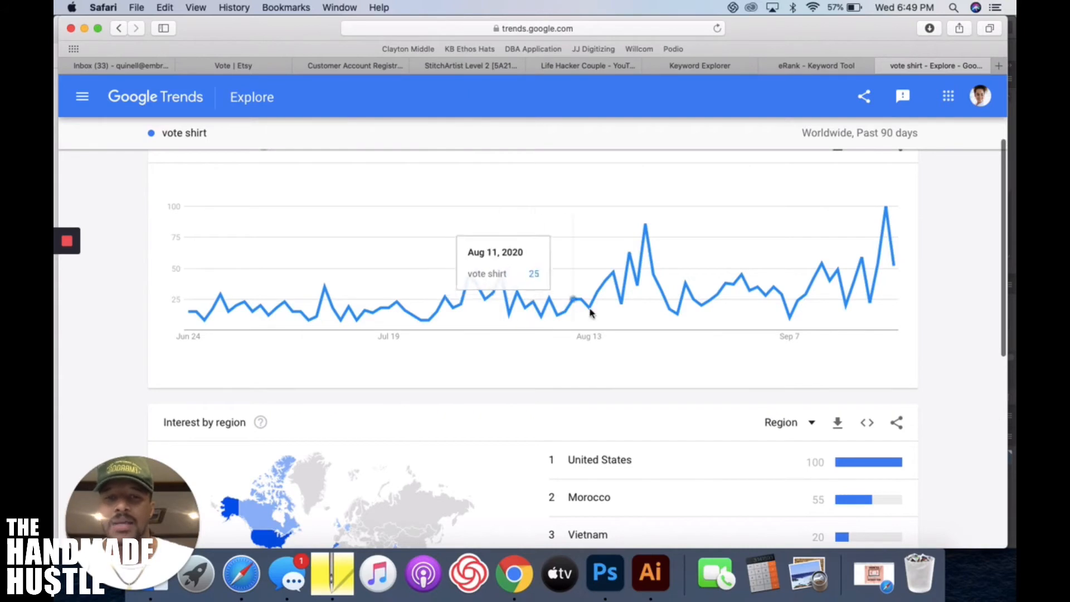
mouse_move(525, 268)
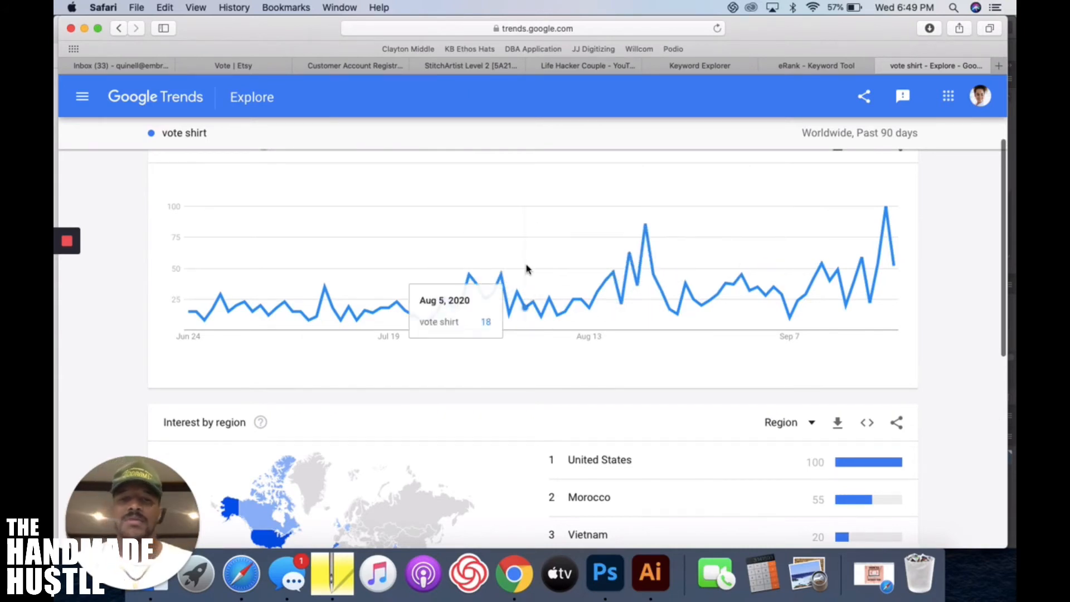
mouse_move(314, 312)
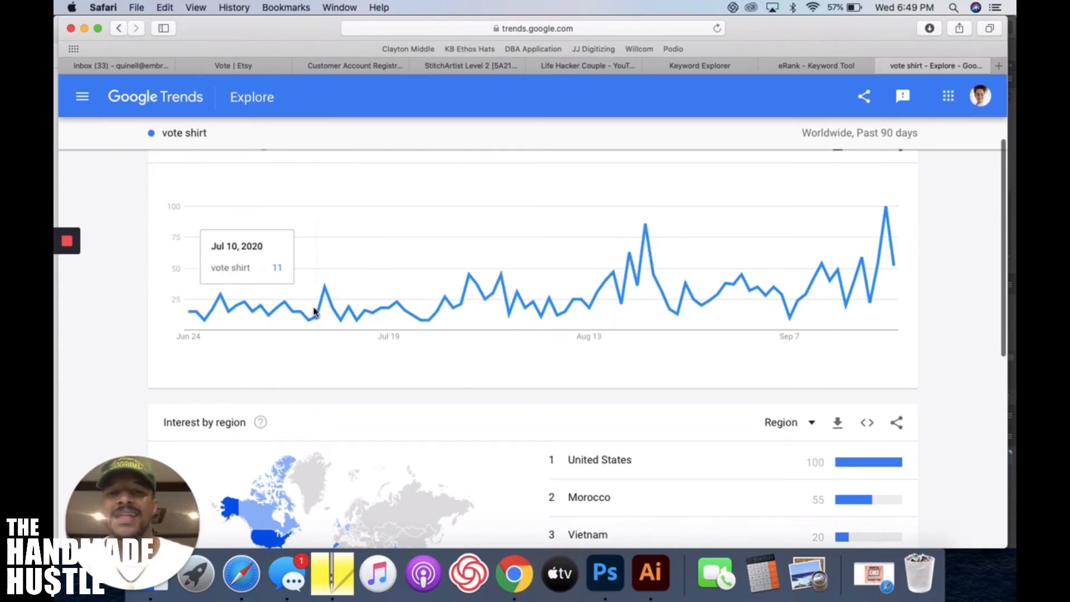
mouse_move(826, 299)
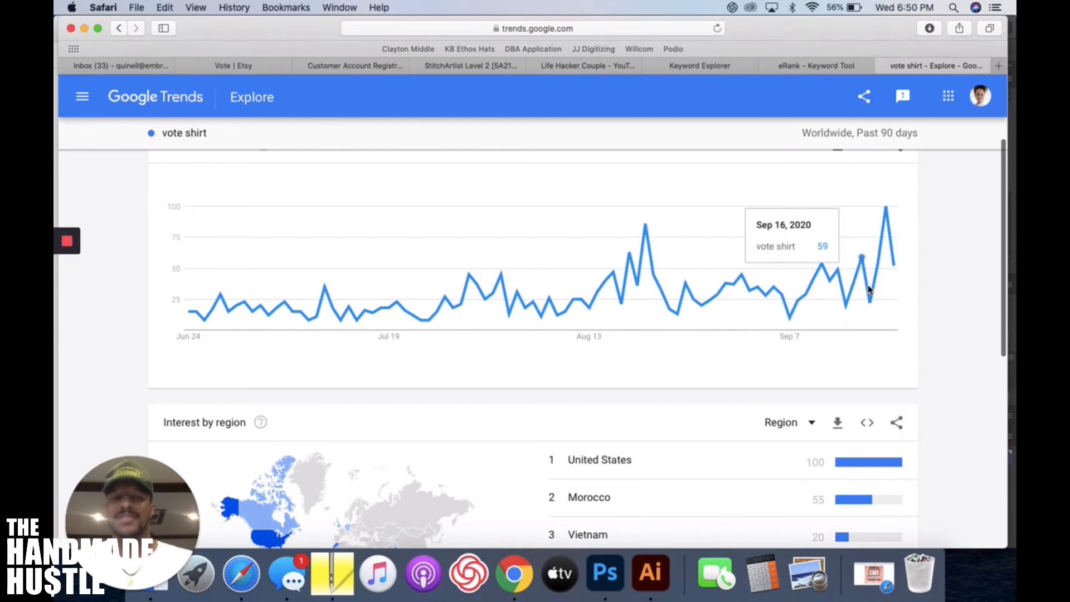
mouse_move(355, 312)
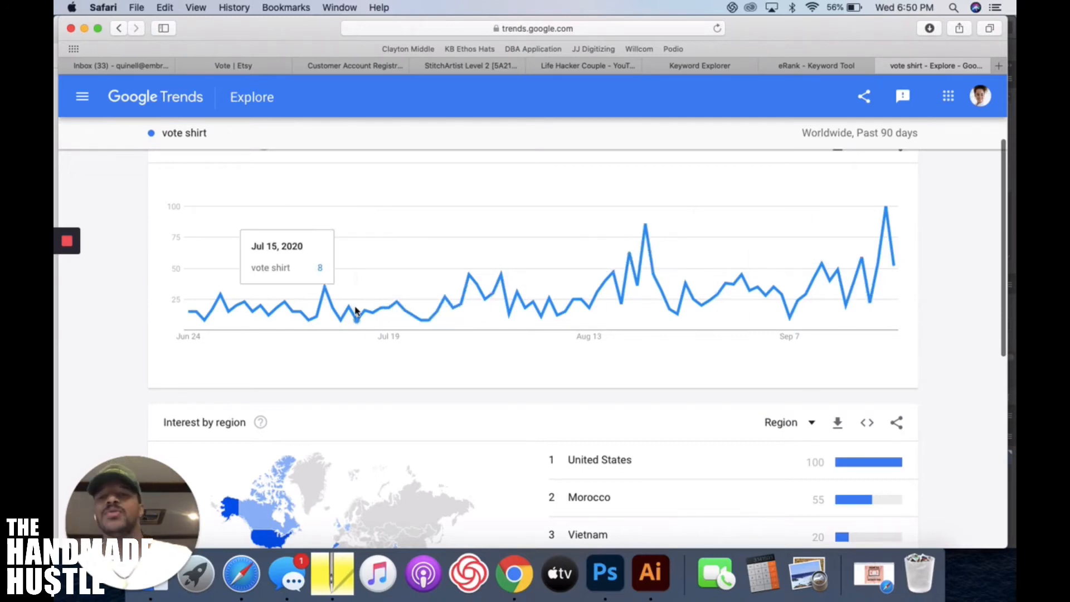
mouse_move(479, 327)
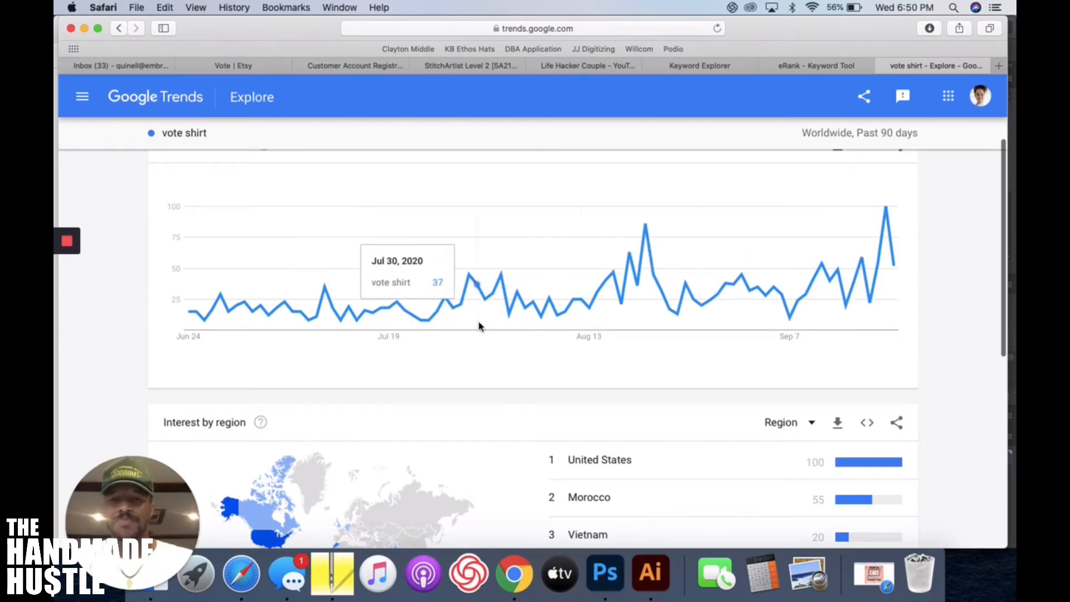
mouse_move(545, 307)
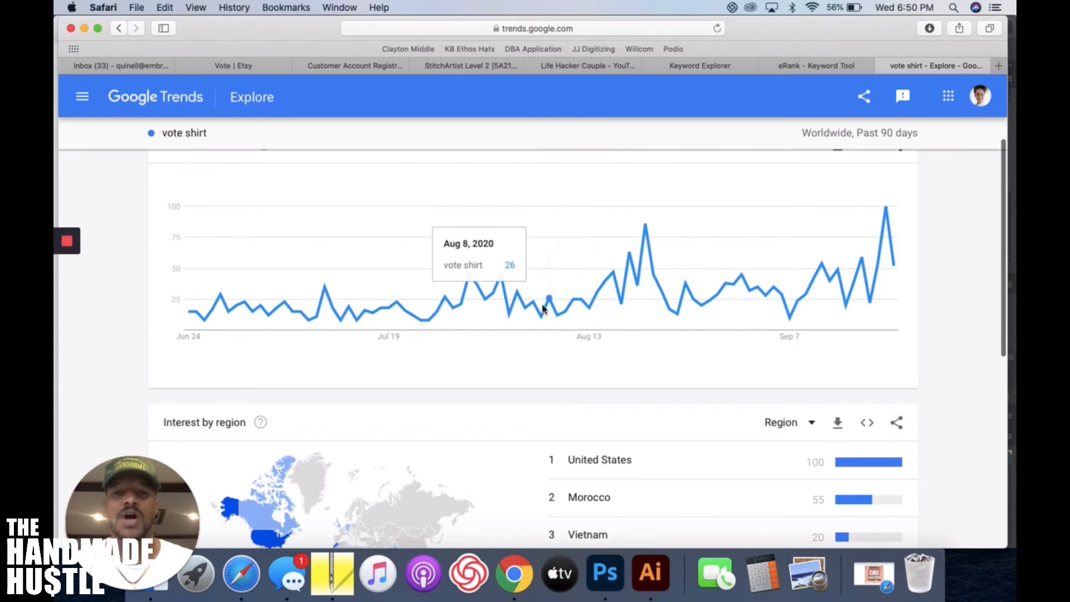
mouse_move(680, 316)
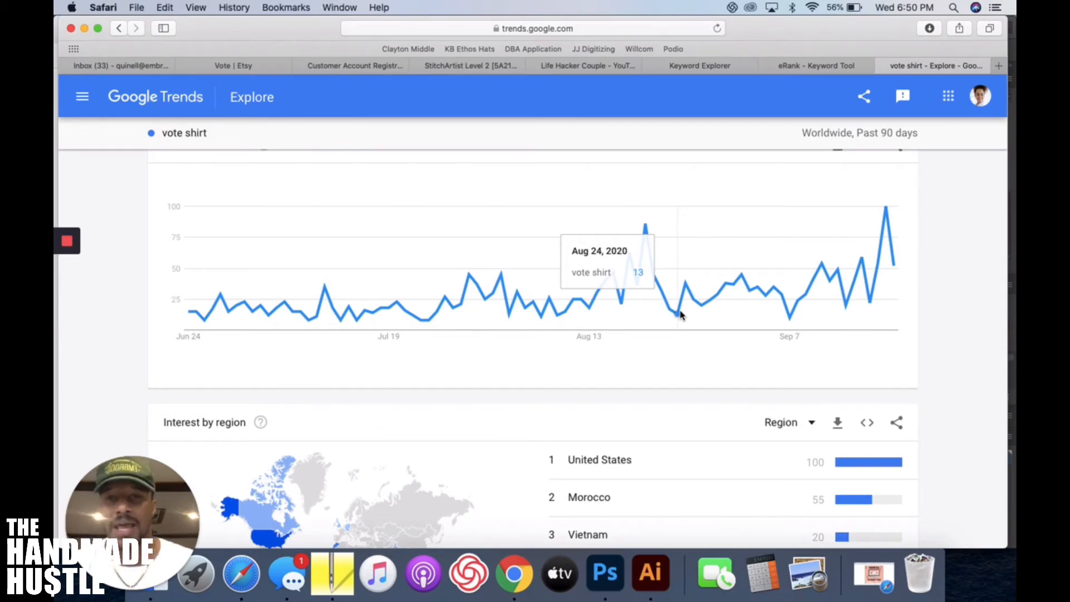
mouse_move(874, 284)
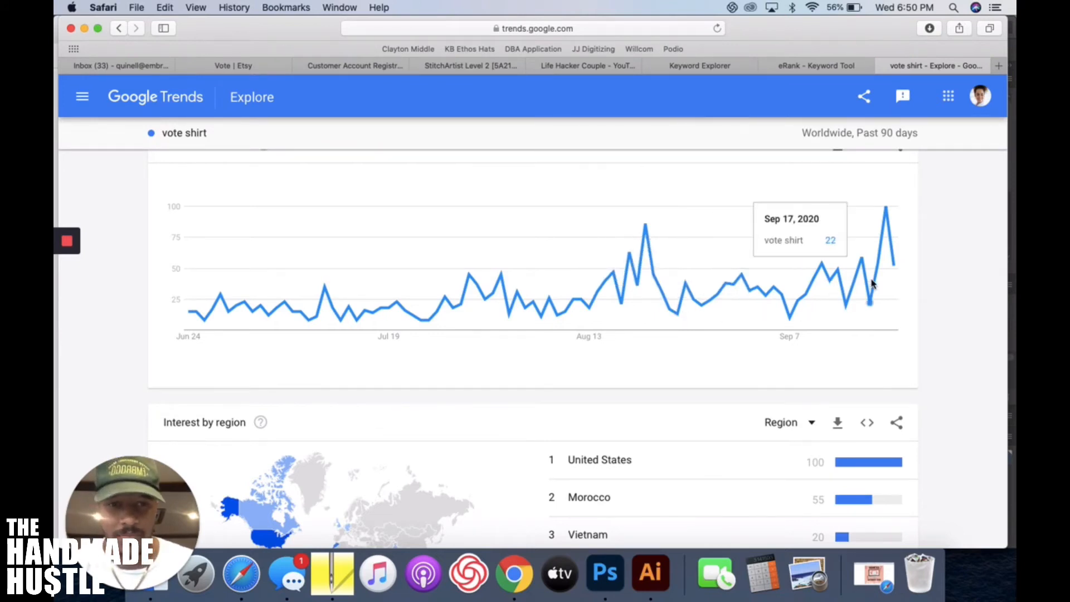
mouse_move(886, 205)
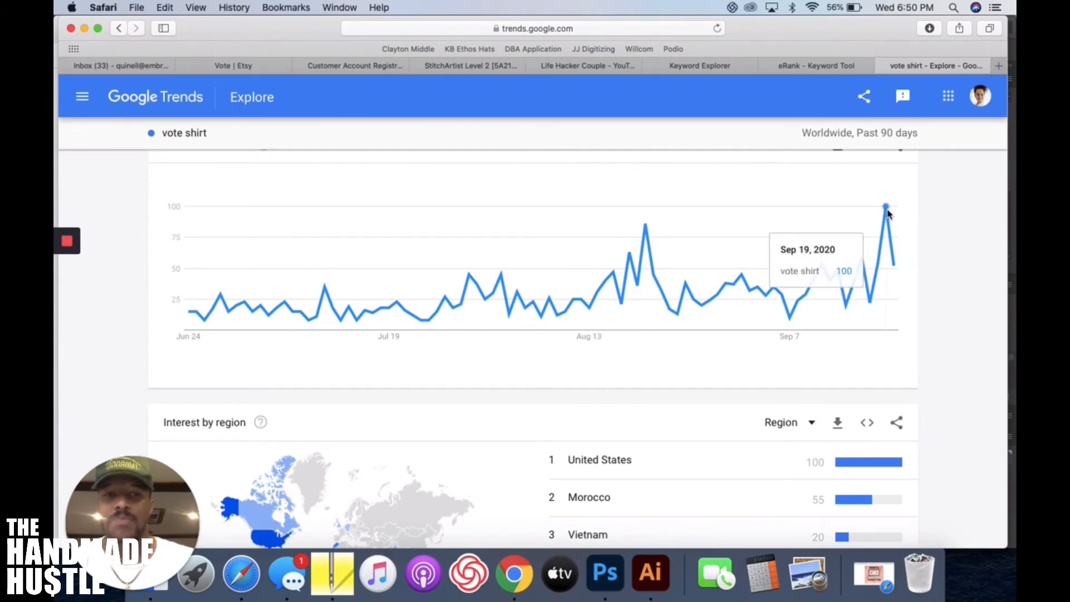
mouse_move(877, 240)
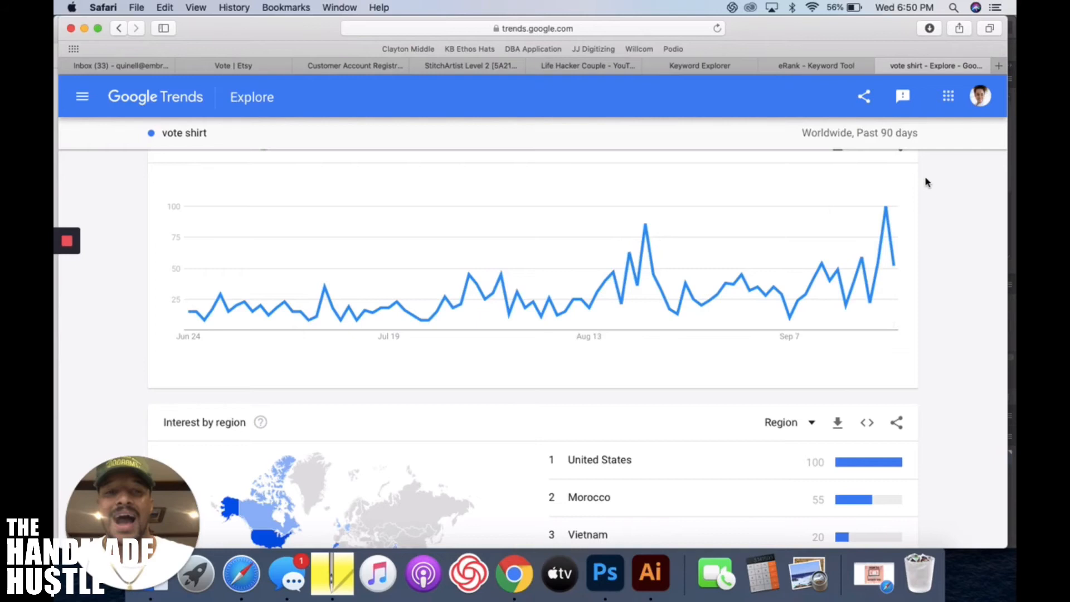
mouse_move(779, 275)
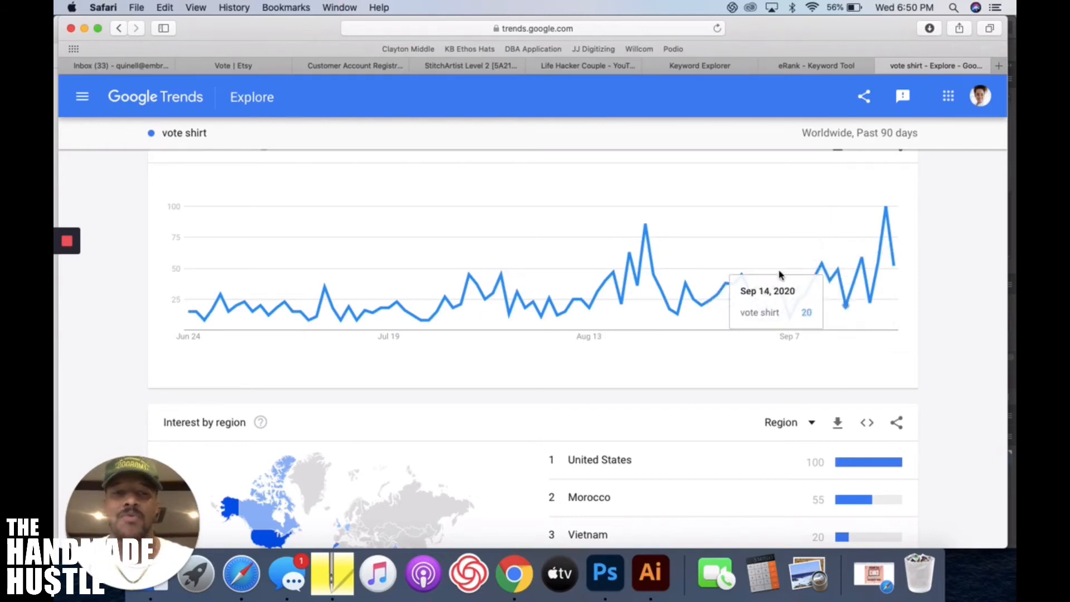
scroll("down", 3)
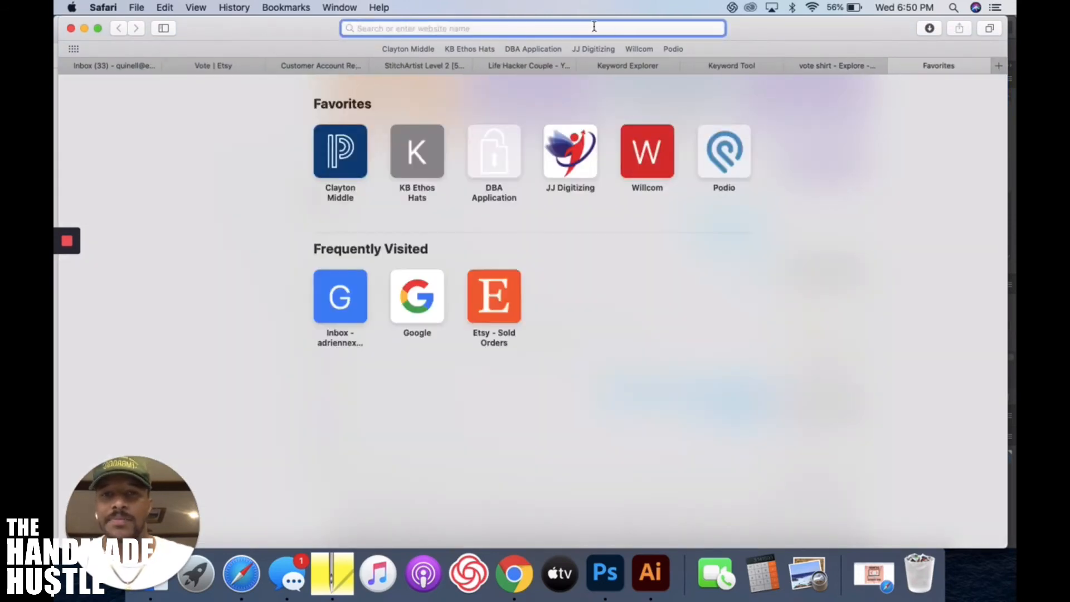
- Search Amazon for 'vote shirt', returning over 10,000 results
type("amazon.com")
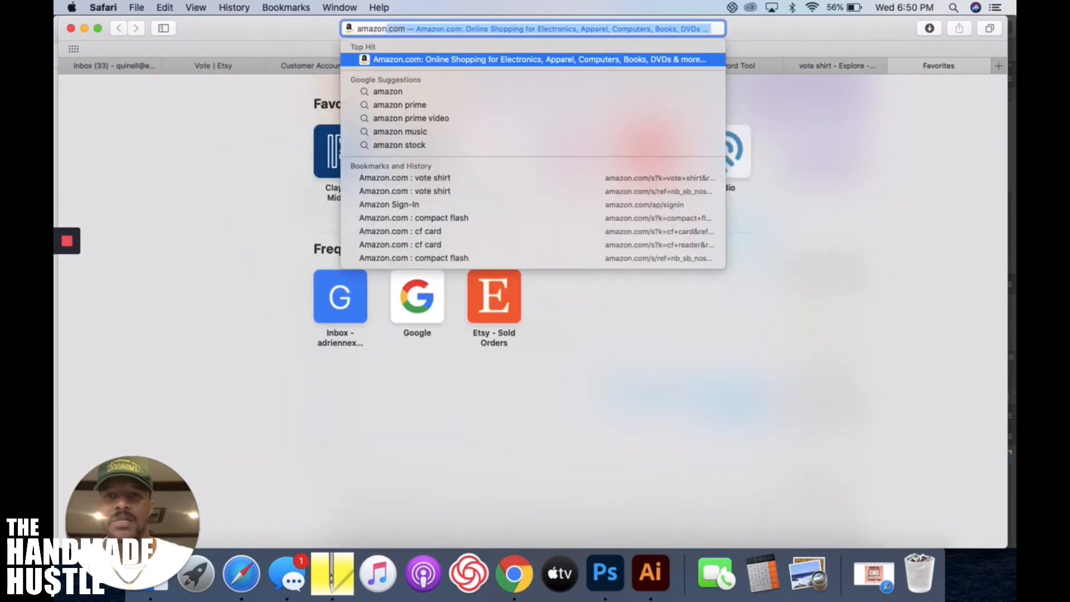
left_click(537, 59)
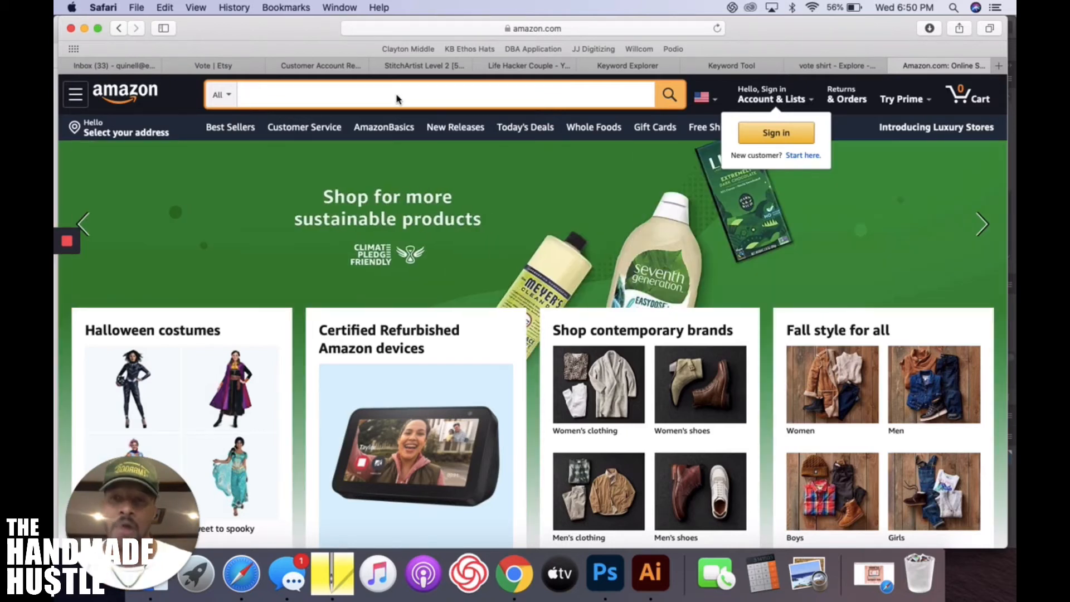
type("vote shirt")
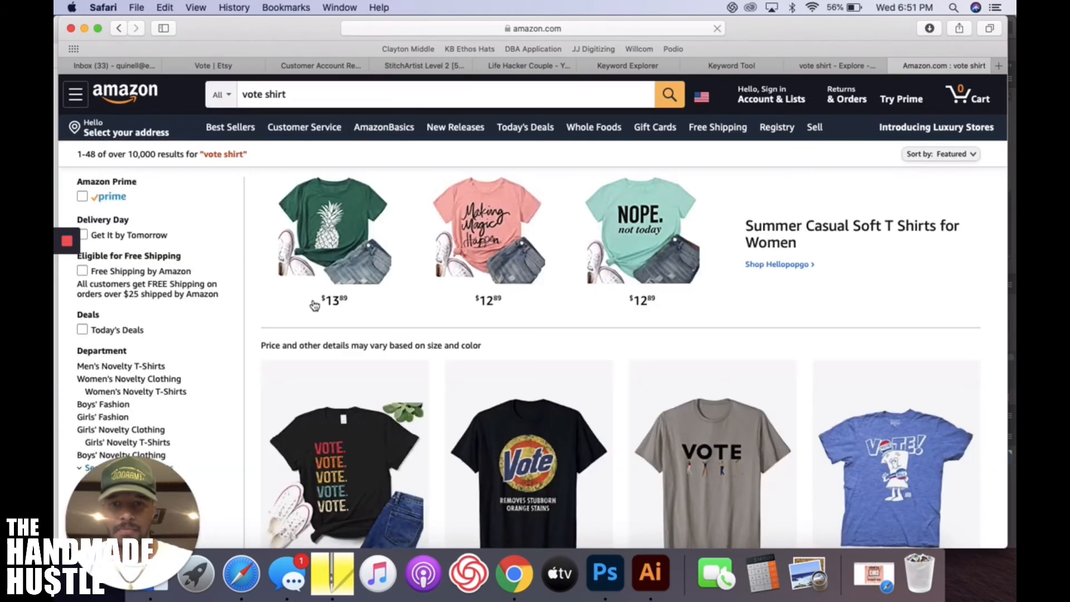
- Look through the Amazon vote shirt results, then move on to Pinterest
scroll("down", 3)
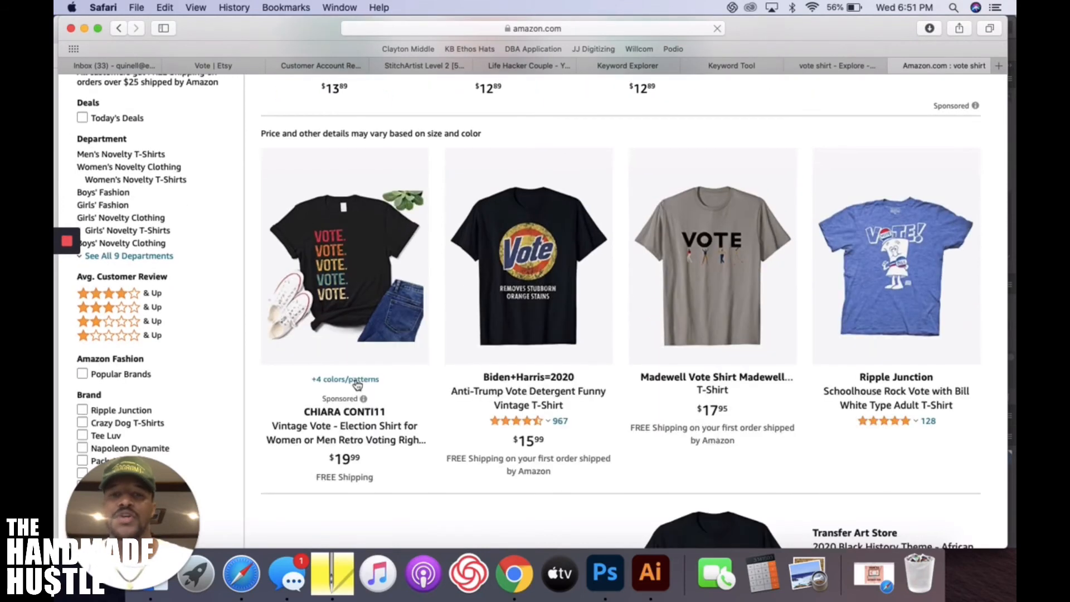
scroll("down", 3)
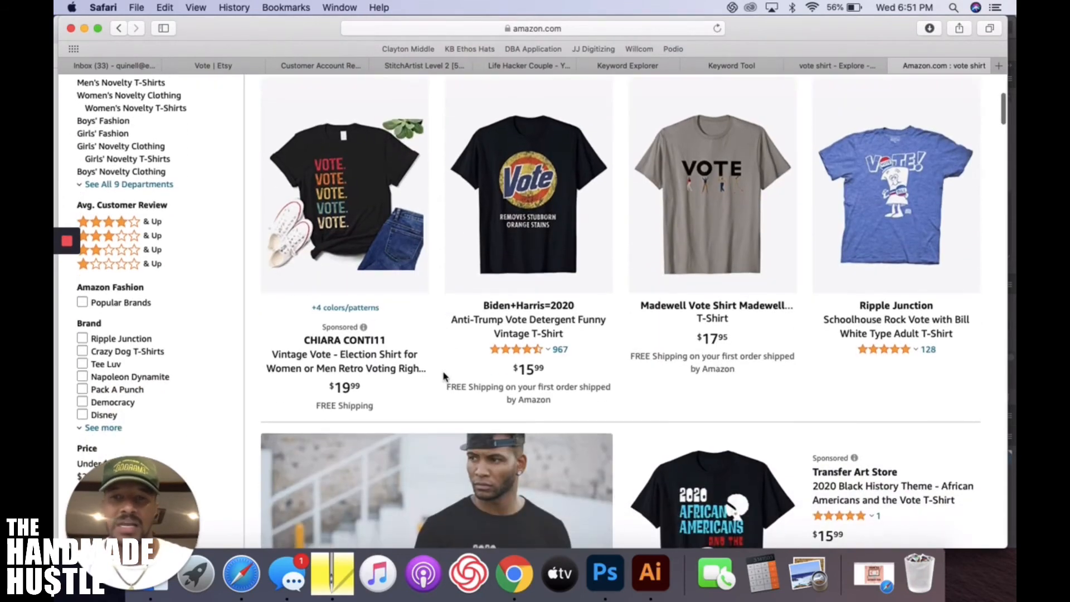
scroll("down", 3)
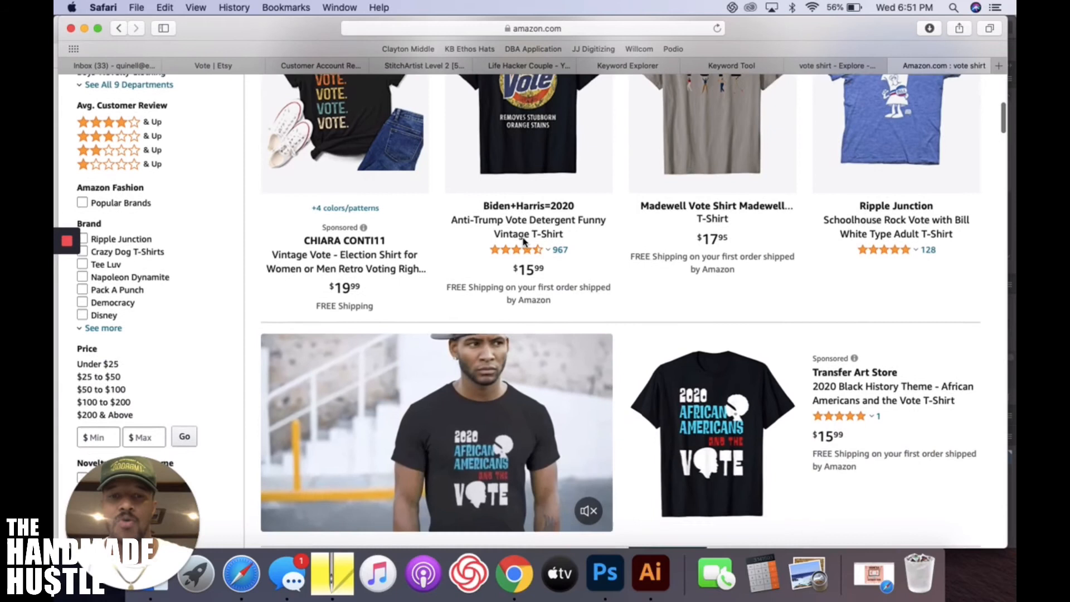
scroll("down", 3)
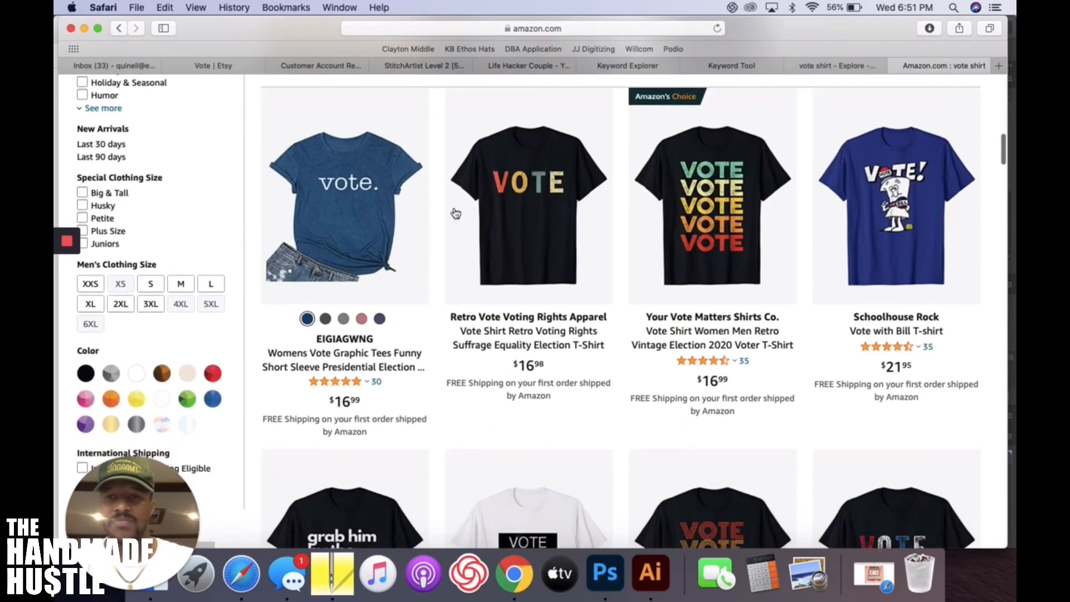
mouse_move(832, 249)
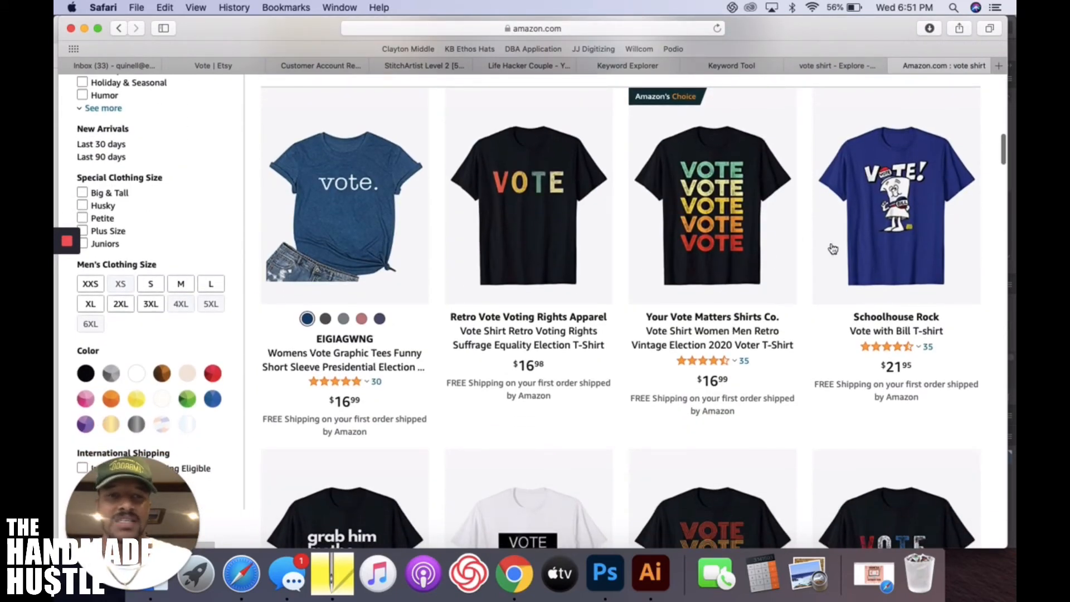
scroll("down", 3)
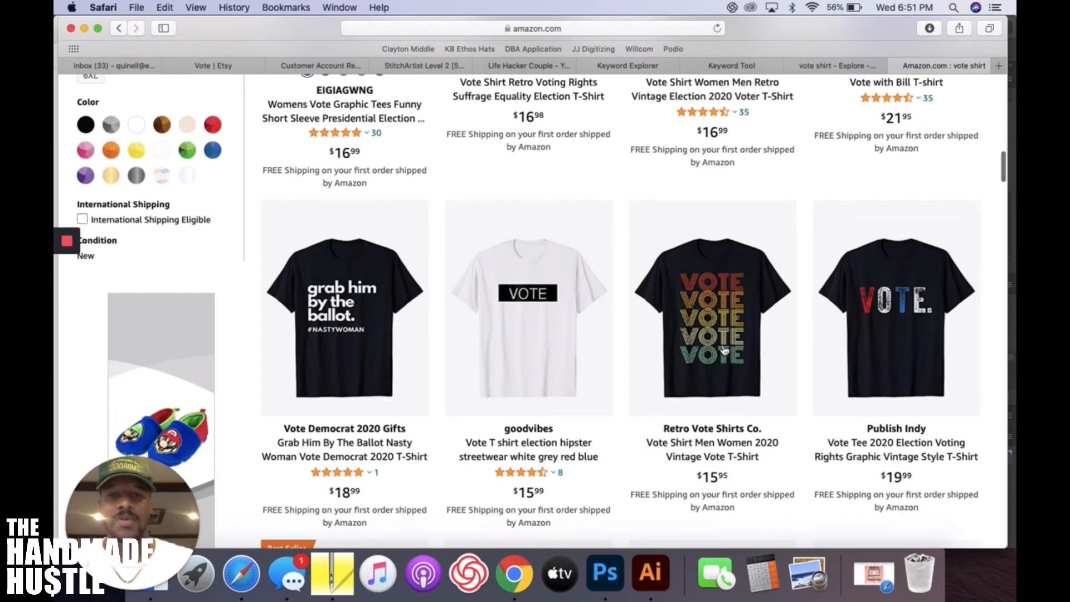
mouse_move(367, 347)
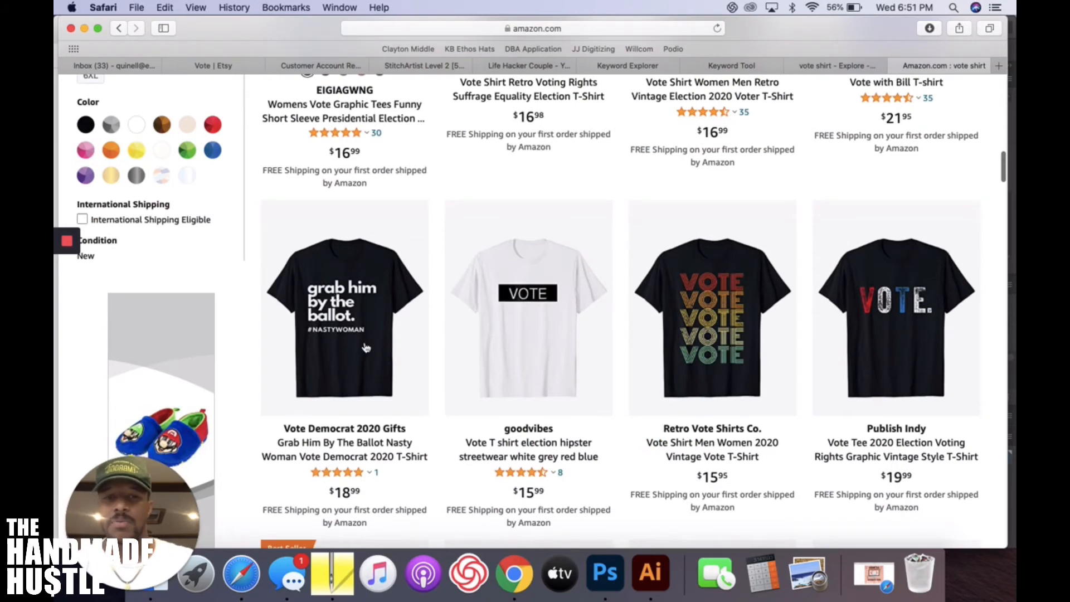
scroll("down", 3)
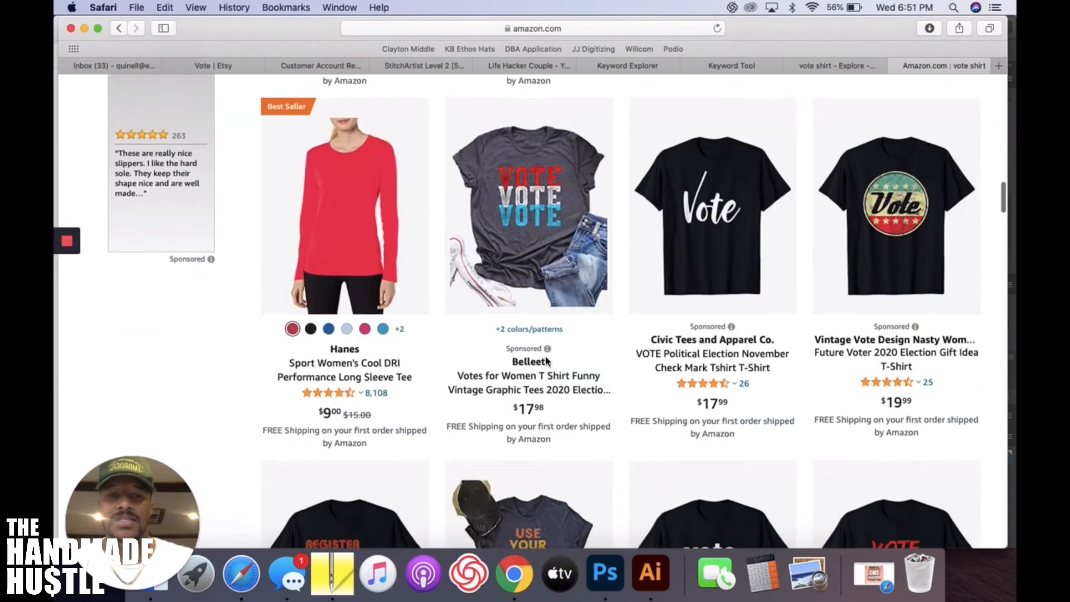
scroll("down", 3)
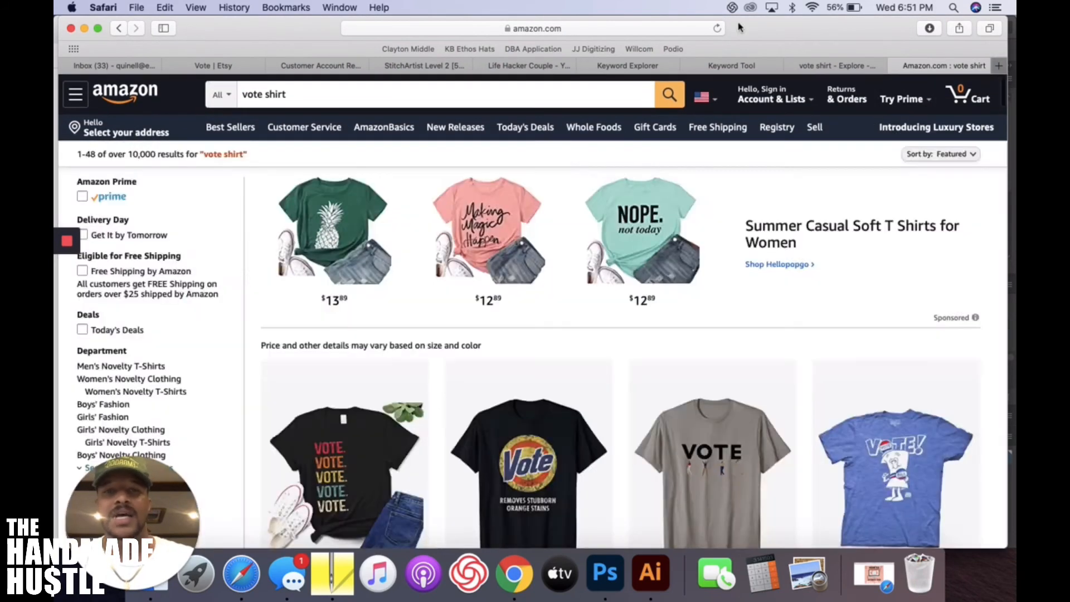
left_click(997, 65)
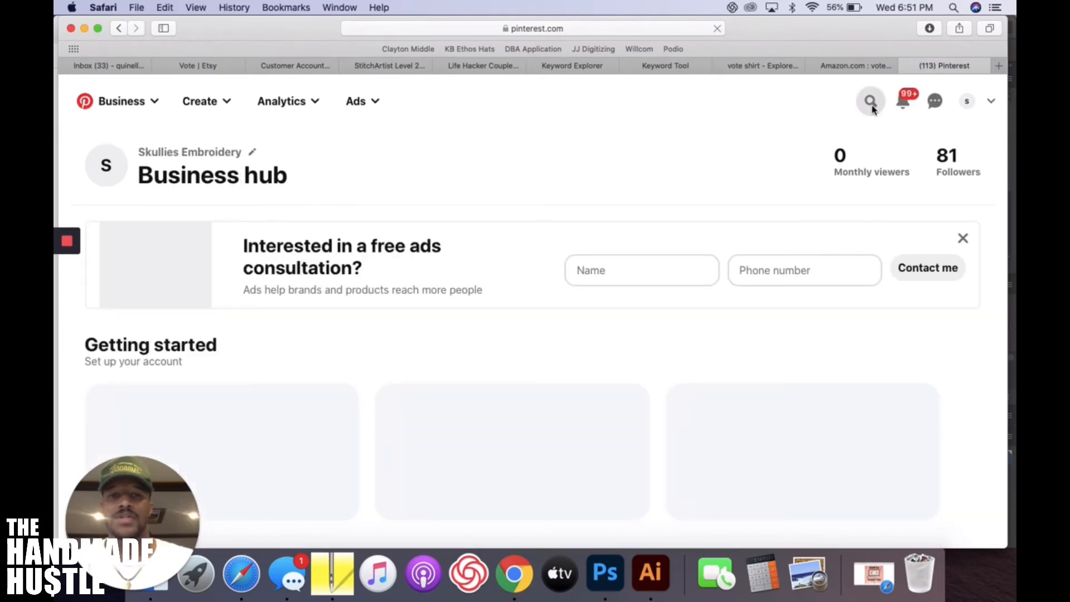
- Search Pinterest for 'vote shirt' and start browsing the pins
left_click(871, 102)
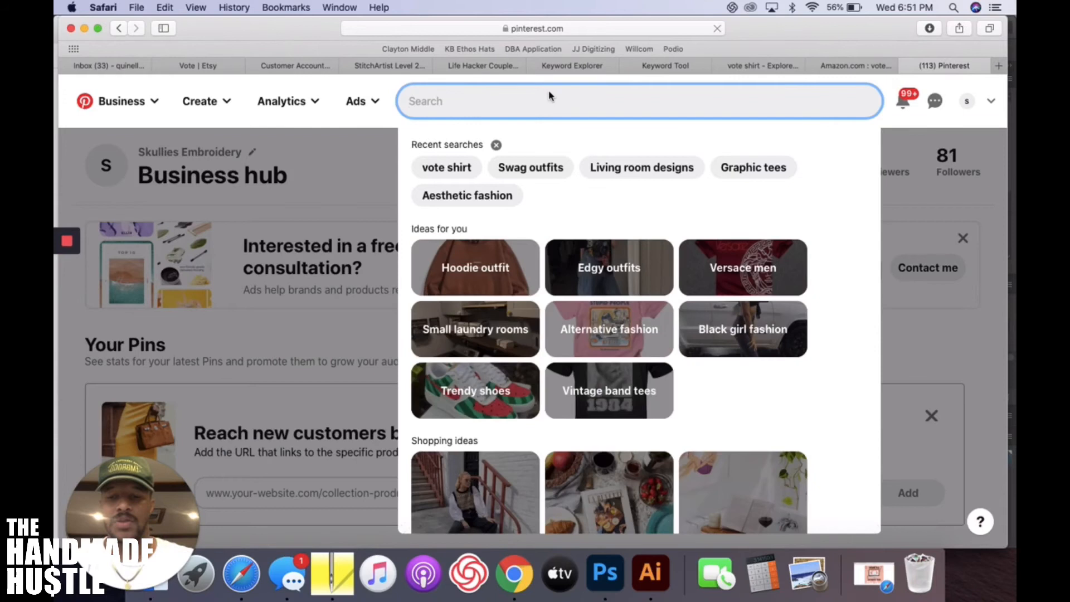
type("vote shity")
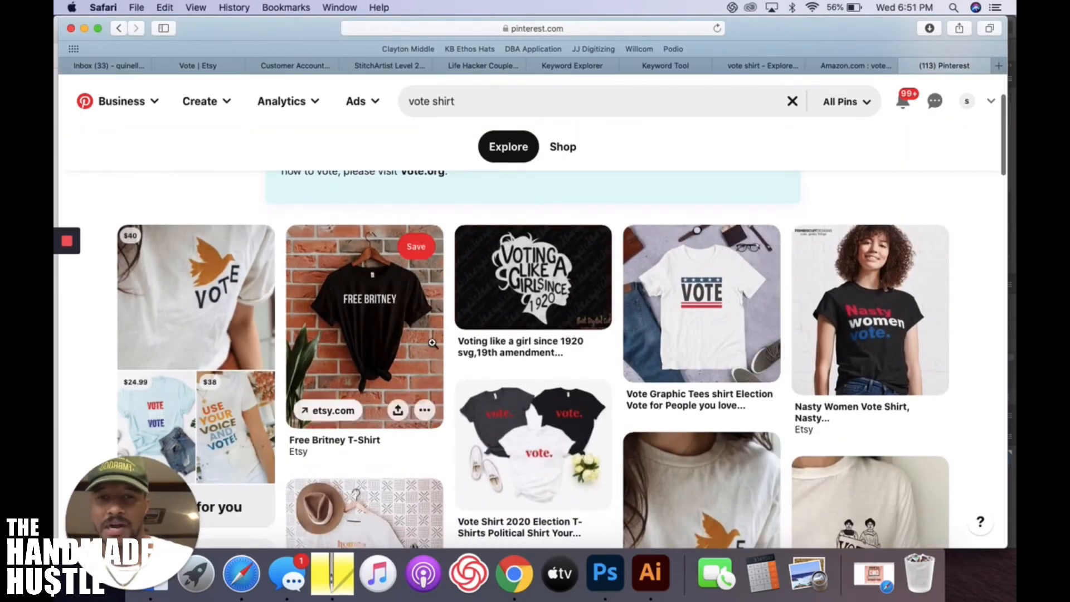
scroll("down", 3)
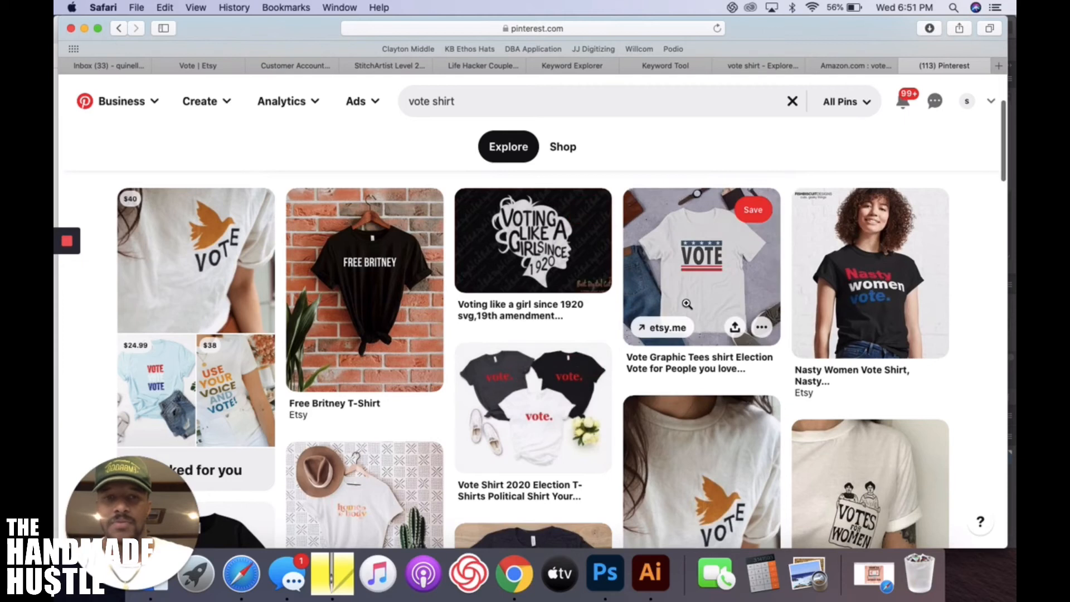
scroll("down", 3)
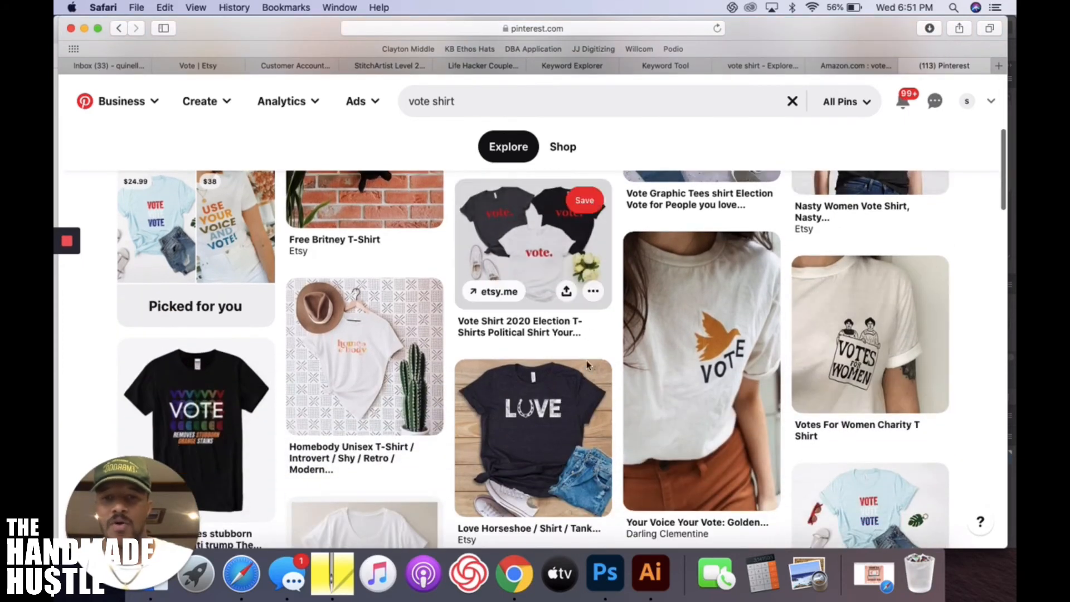
scroll("down", 3)
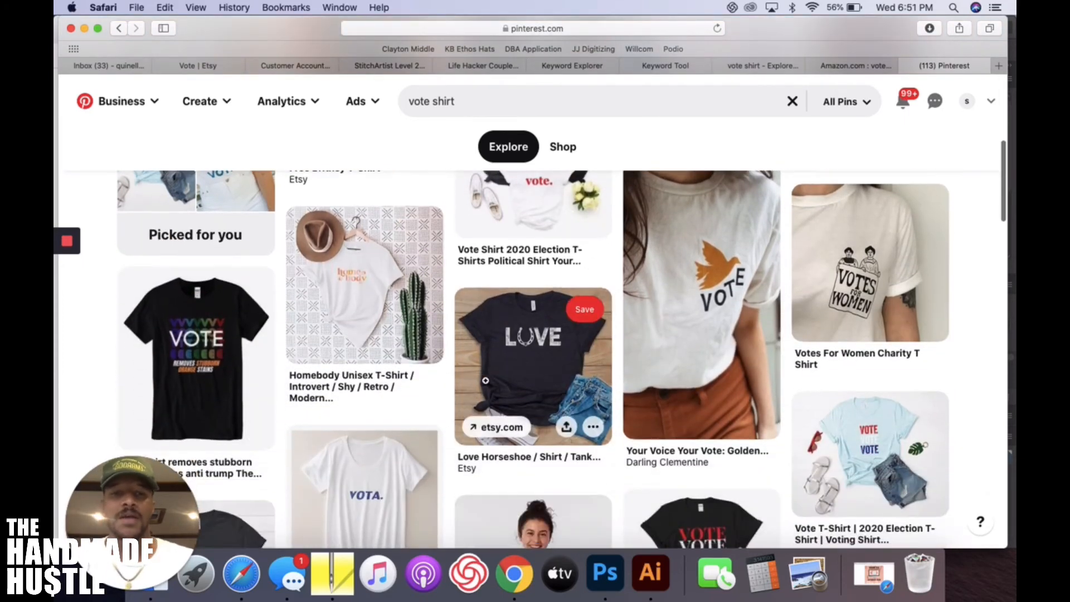
- Continue down through the vote shirt pin results
scroll("down", 3)
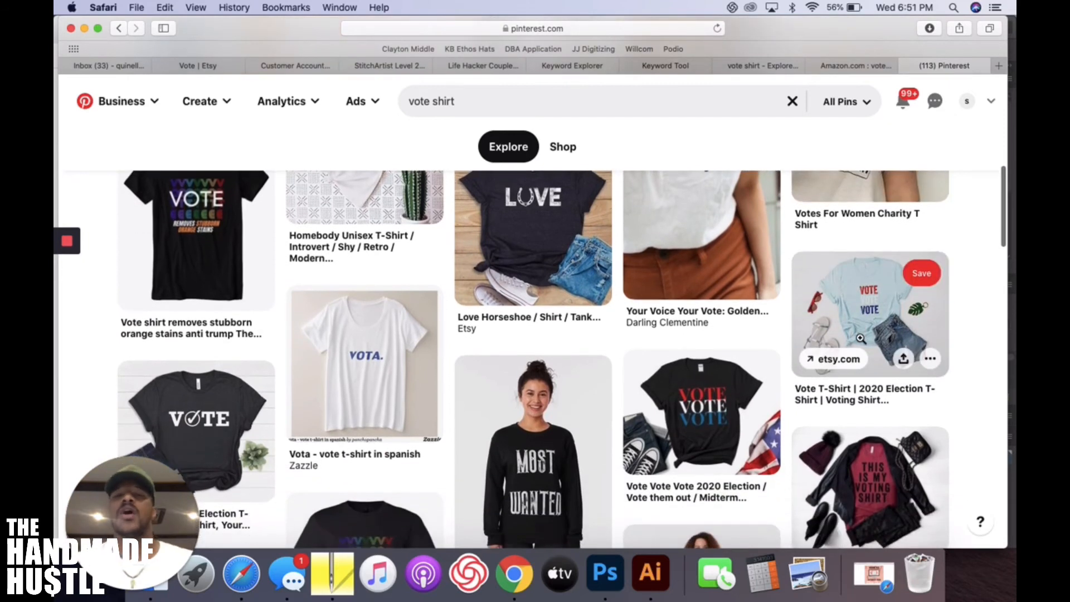
scroll("down", 3)
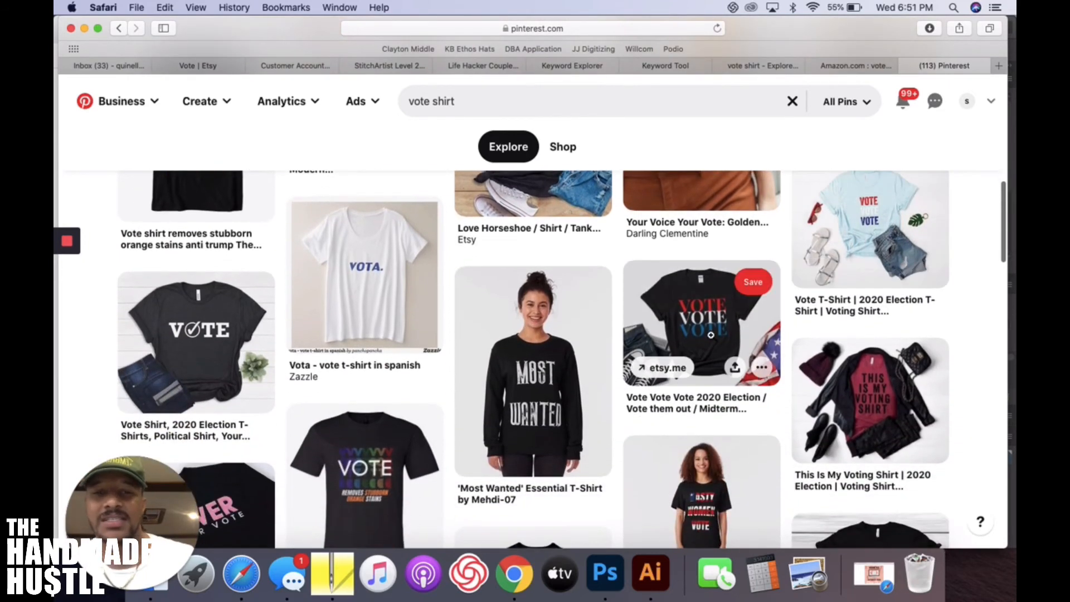
scroll("down", 3)
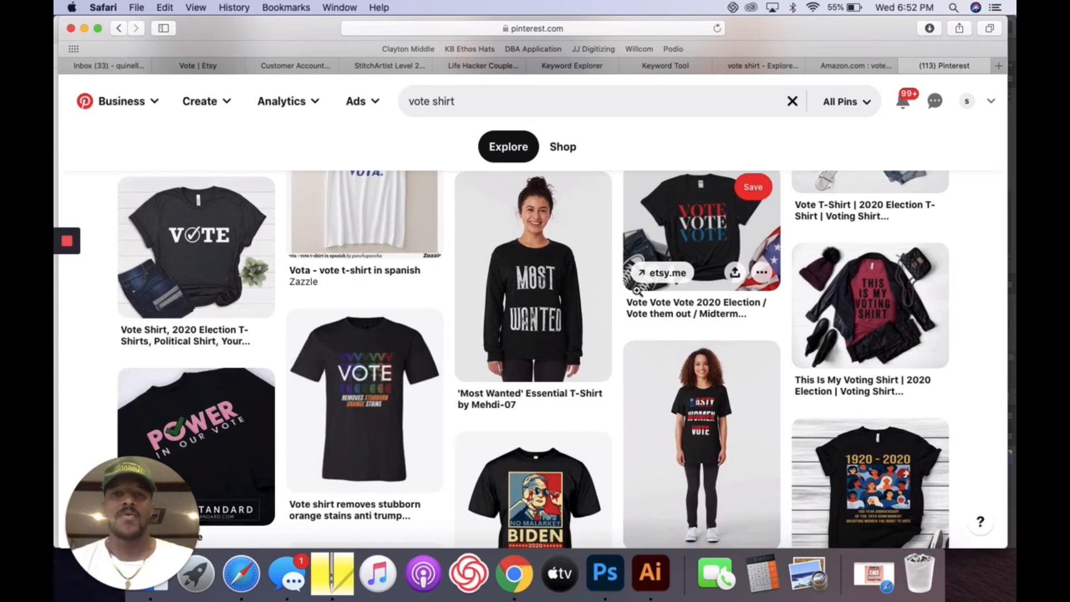
scroll("down", 3)
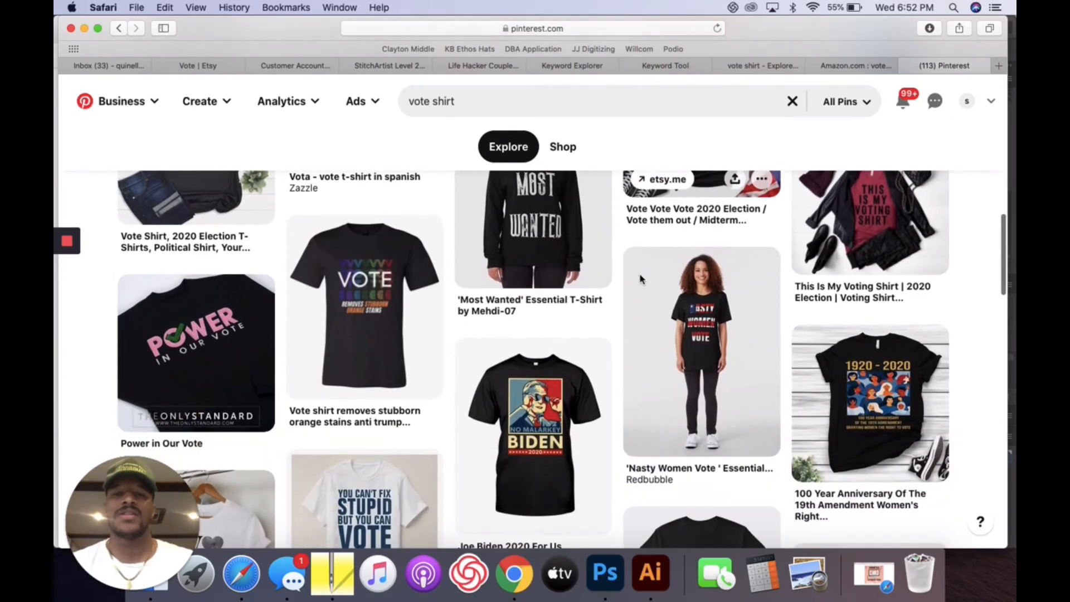
scroll("down", 3)
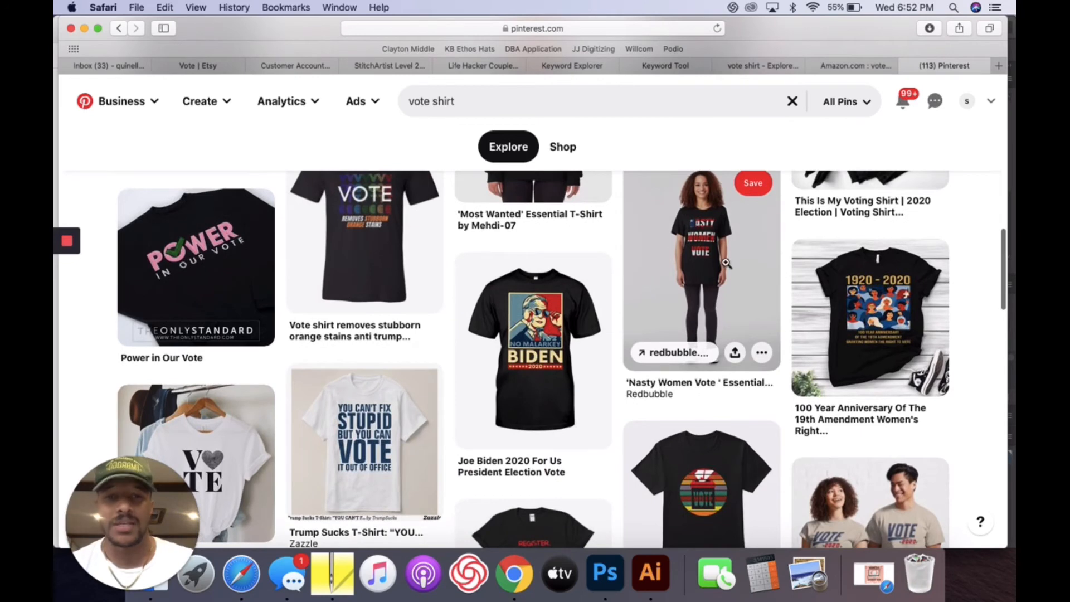
scroll("down", 3)
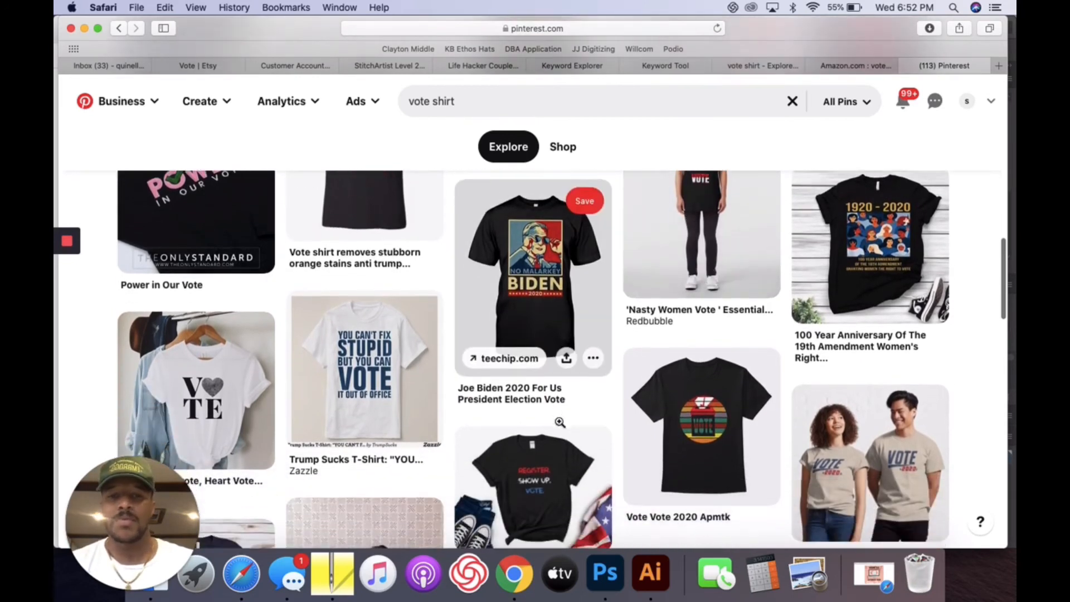
scroll("down", 3)
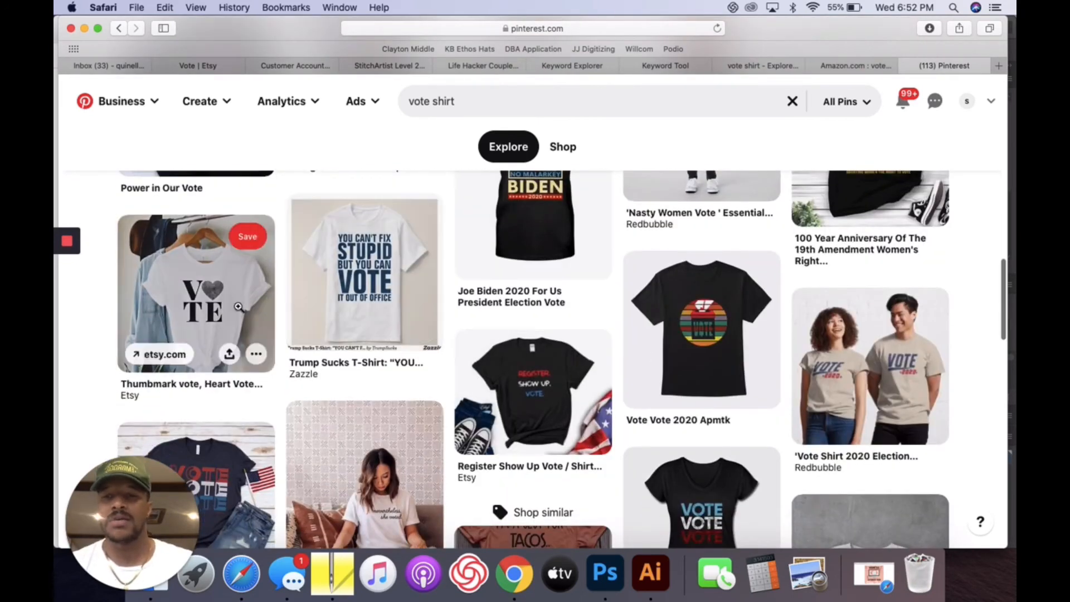
scroll("down", 3)
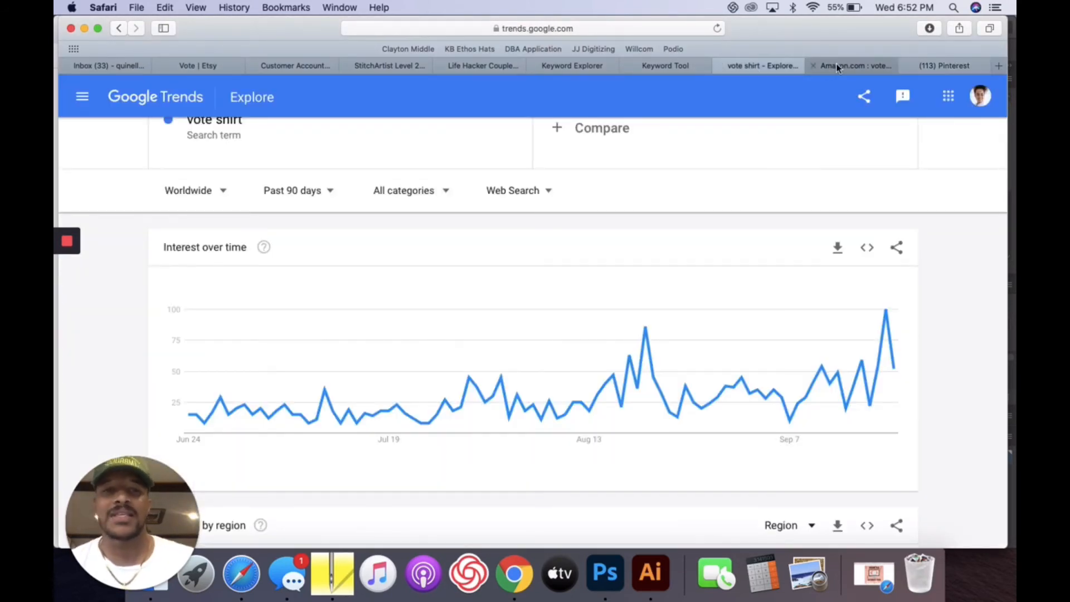
- Return to the Pinterest vote shirt pin results from Google Trends
left_click(944, 66)
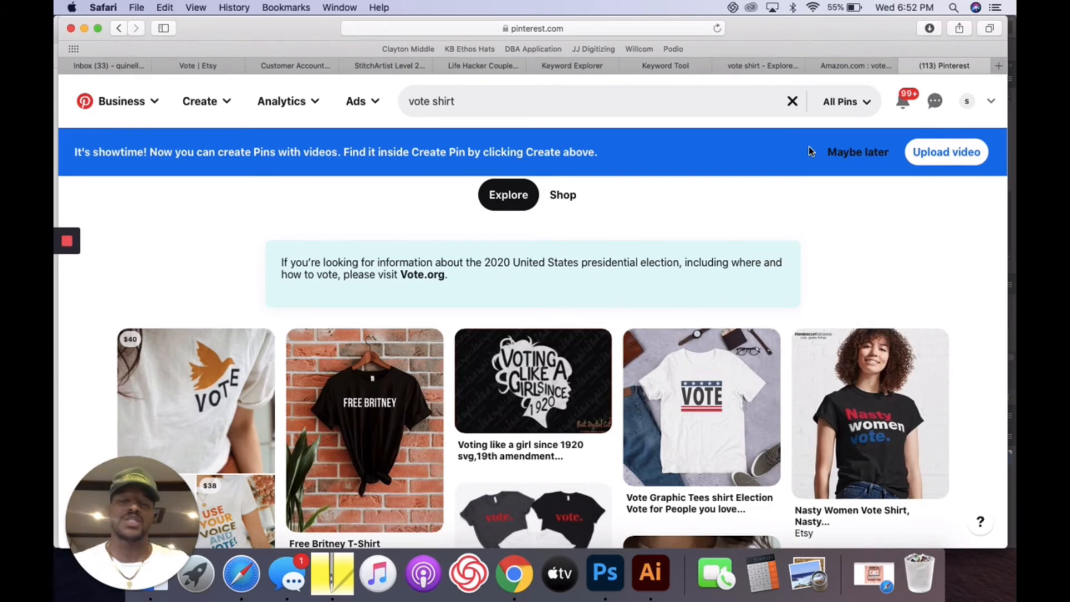
mouse_move(570, 66)
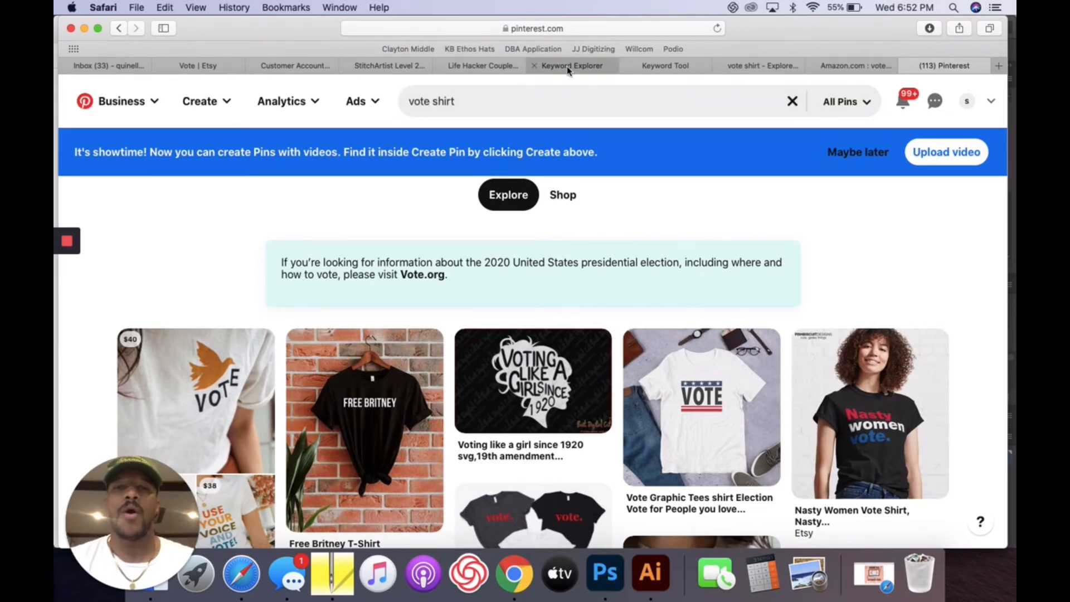
- Review the eRank related-searches row for vote shirt: 1,002 searches, 34,785 Etsy competition
left_click(570, 64)
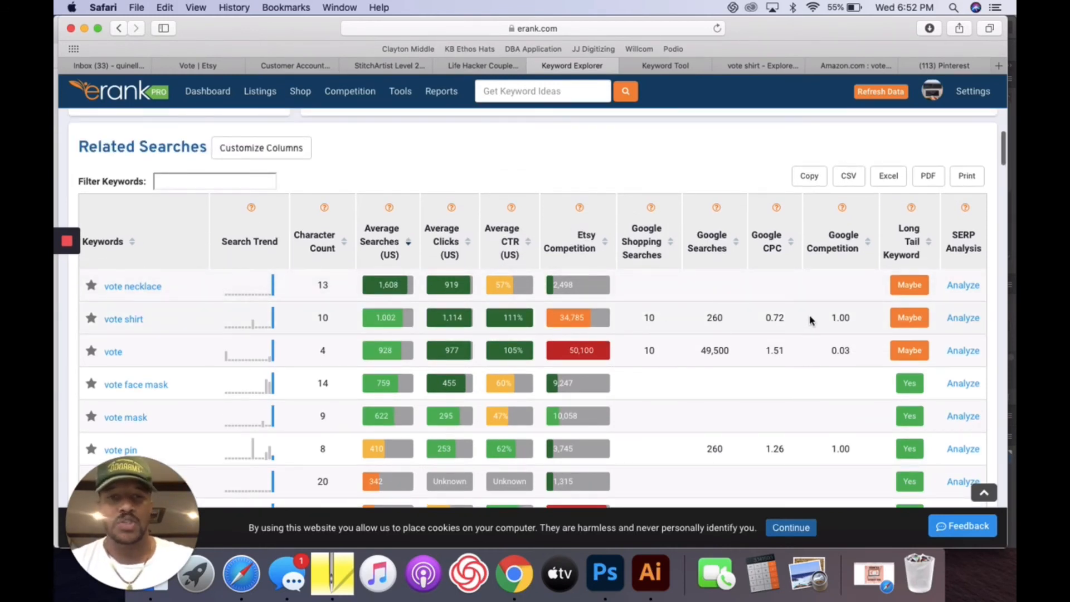
mouse_move(404, 321)
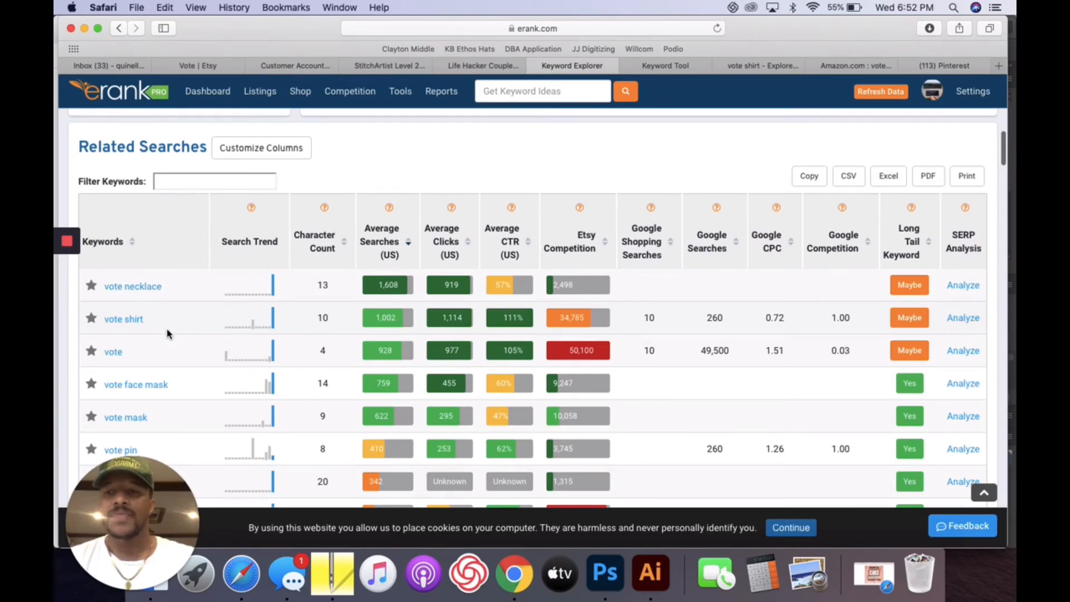
scroll("down", 3)
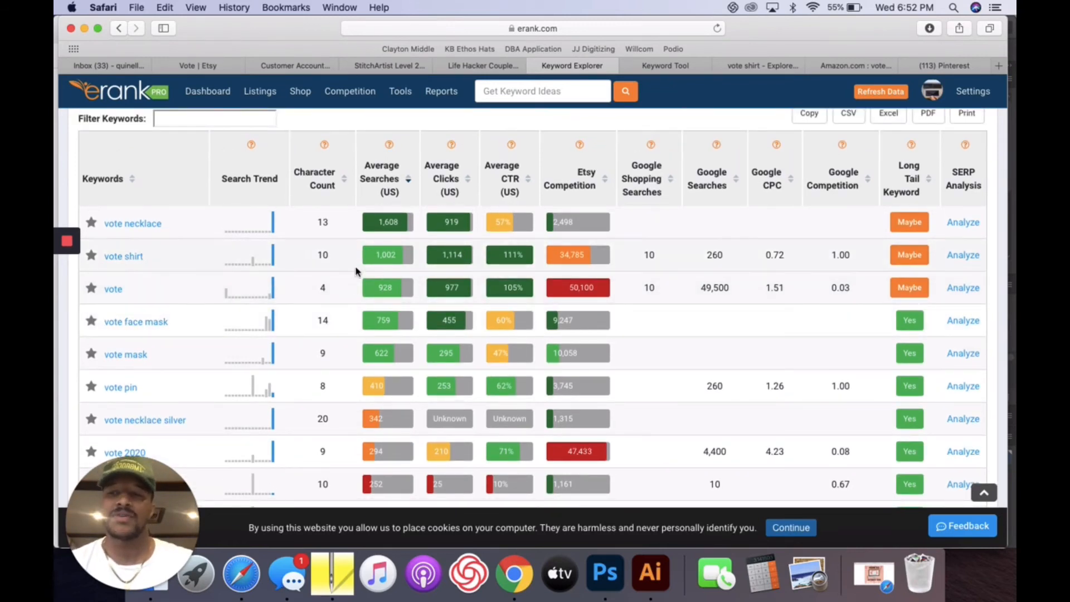
scroll("down", 3)
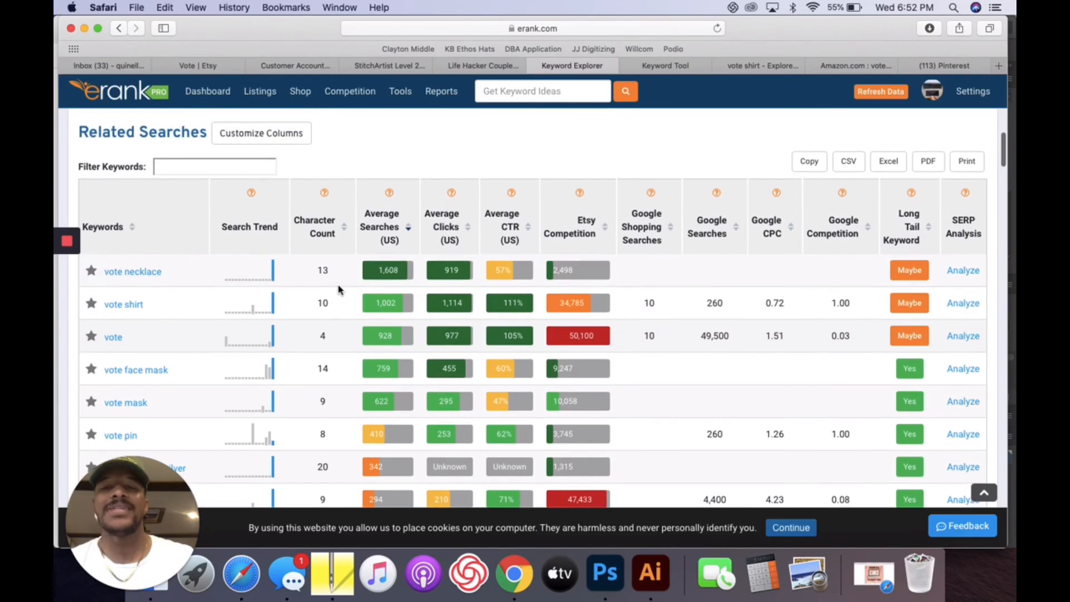
mouse_move(516, 145)
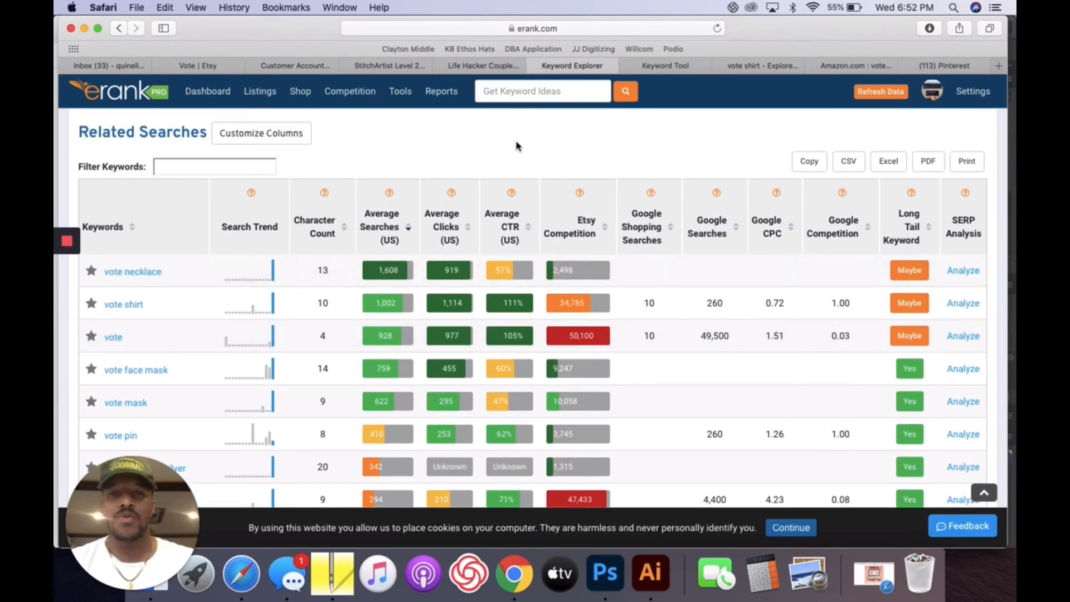
mouse_move(537, 223)
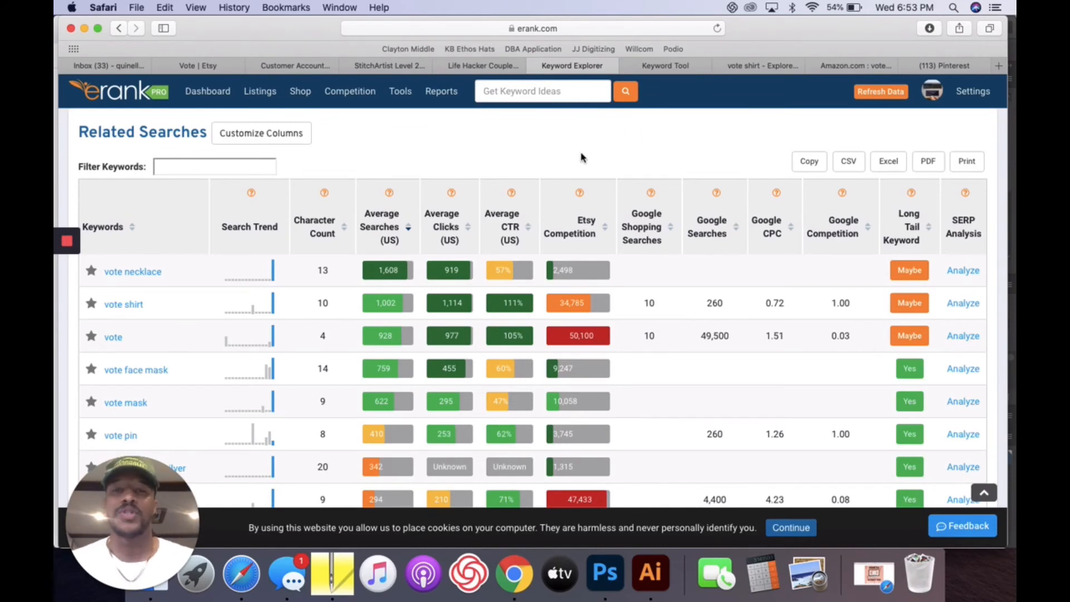
mouse_move(579, 154)
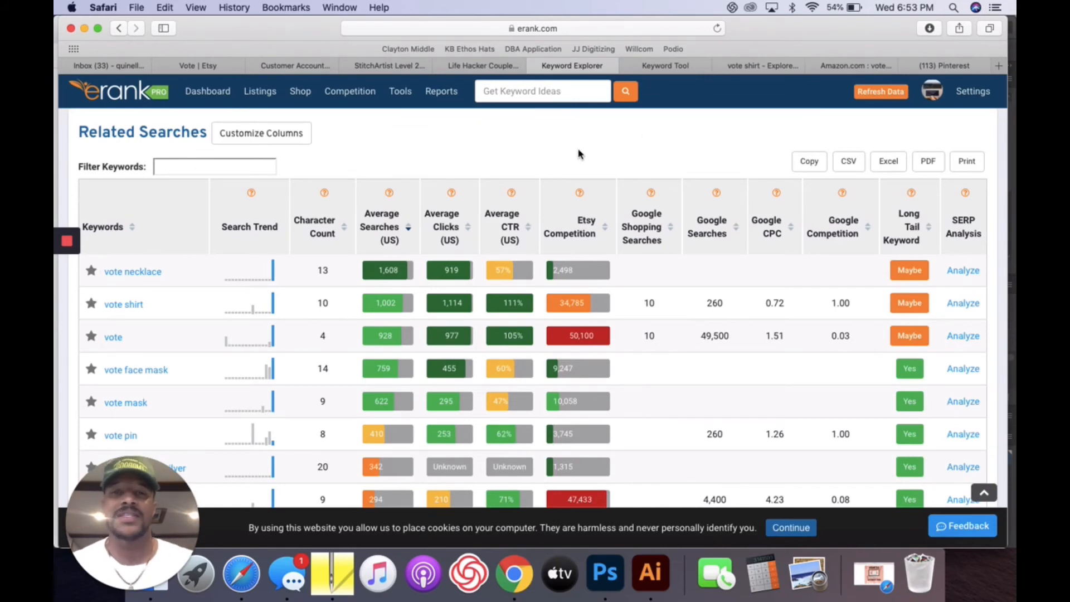
mouse_move(578, 158)
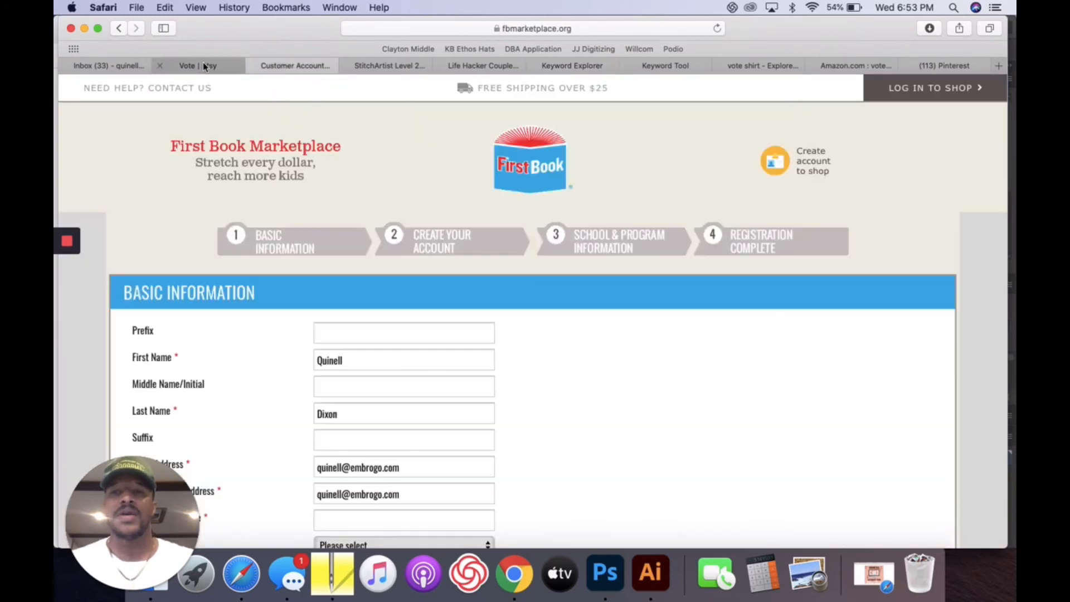
- Search Etsy for 'vote shirt' and reach the bestselling Vote T-Shirt listing
left_click(197, 65)
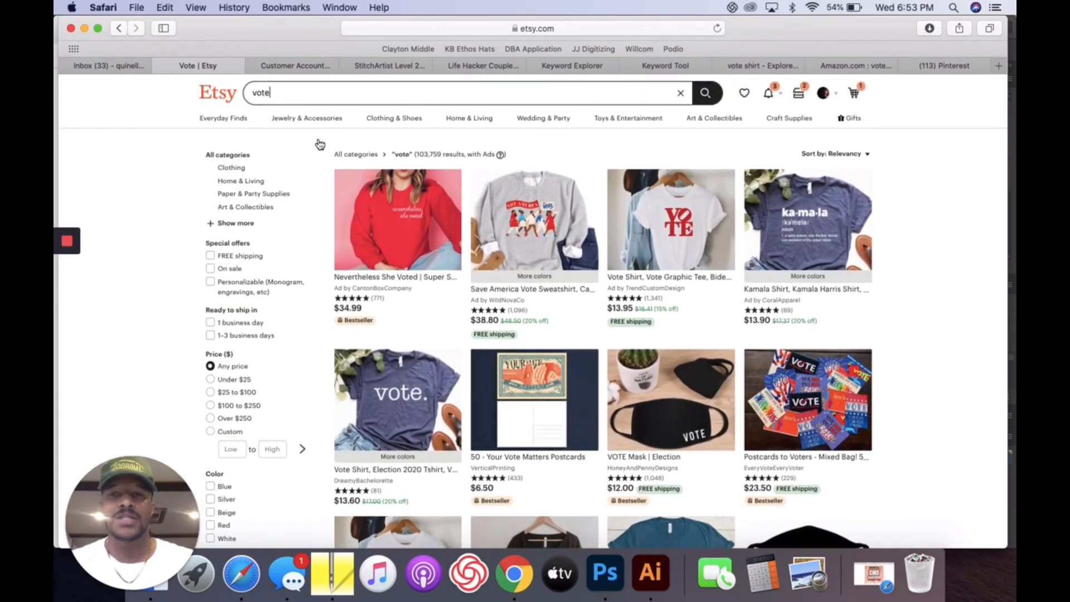
left_click(467, 93)
type(" shirt")
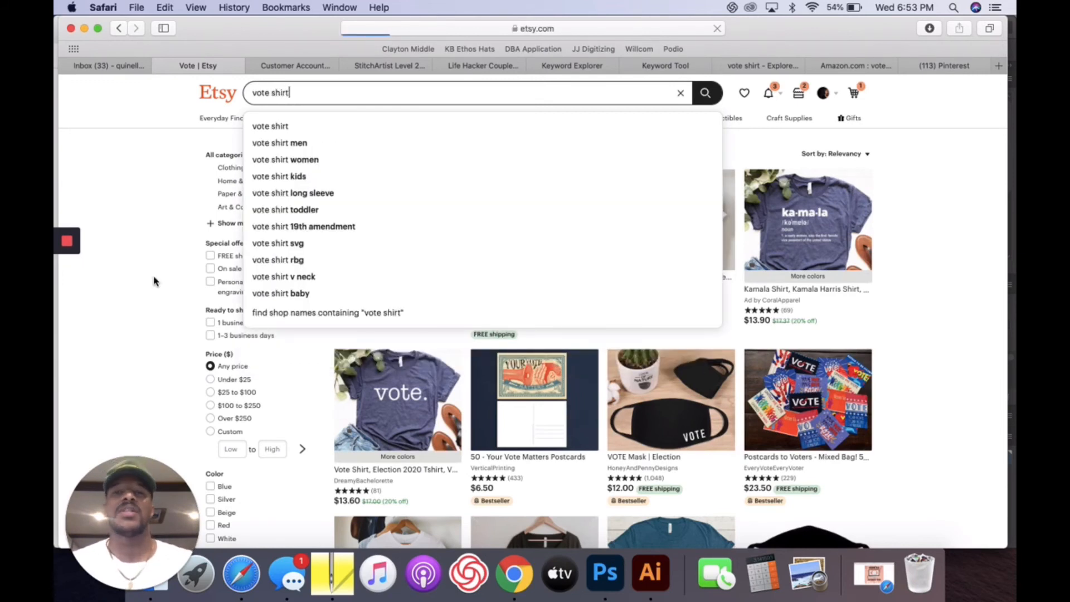
left_click(705, 92)
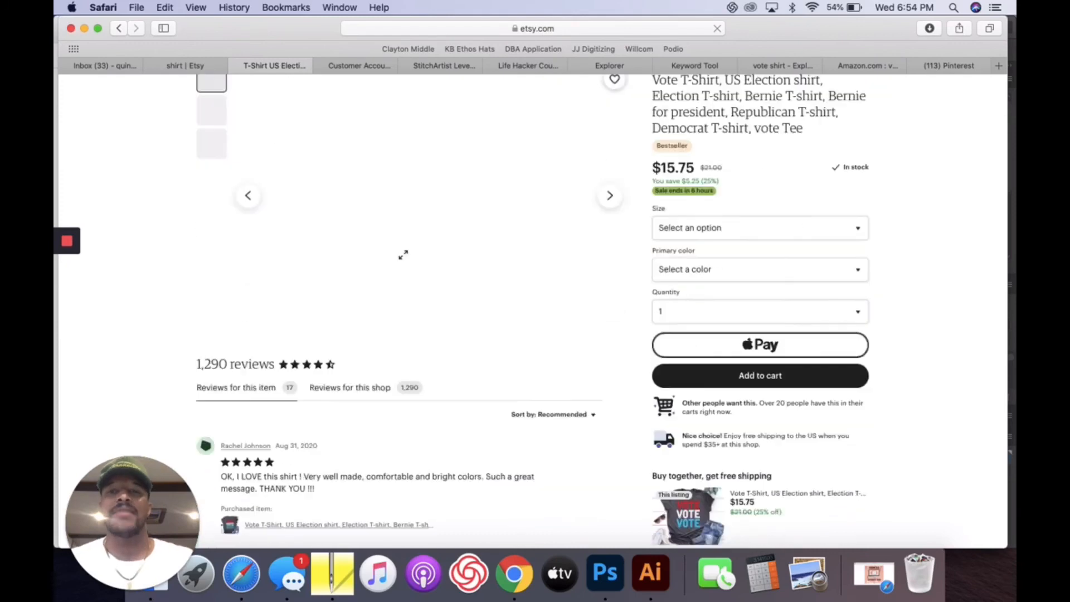
- Check the listing's related searches and reviews, paging to the next review photos
scroll("down", 3)
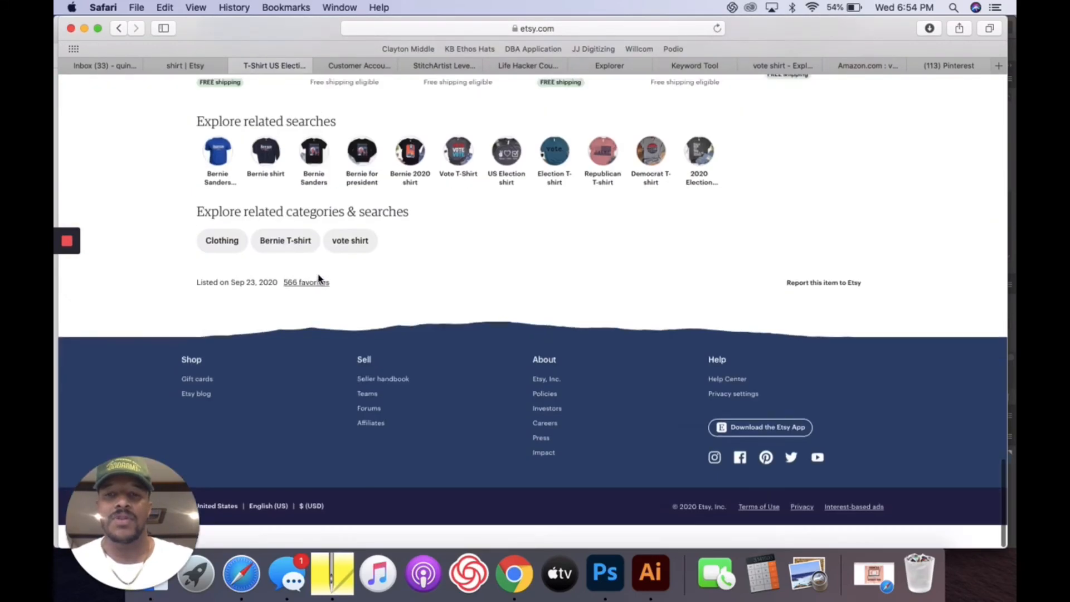
scroll("up", 3)
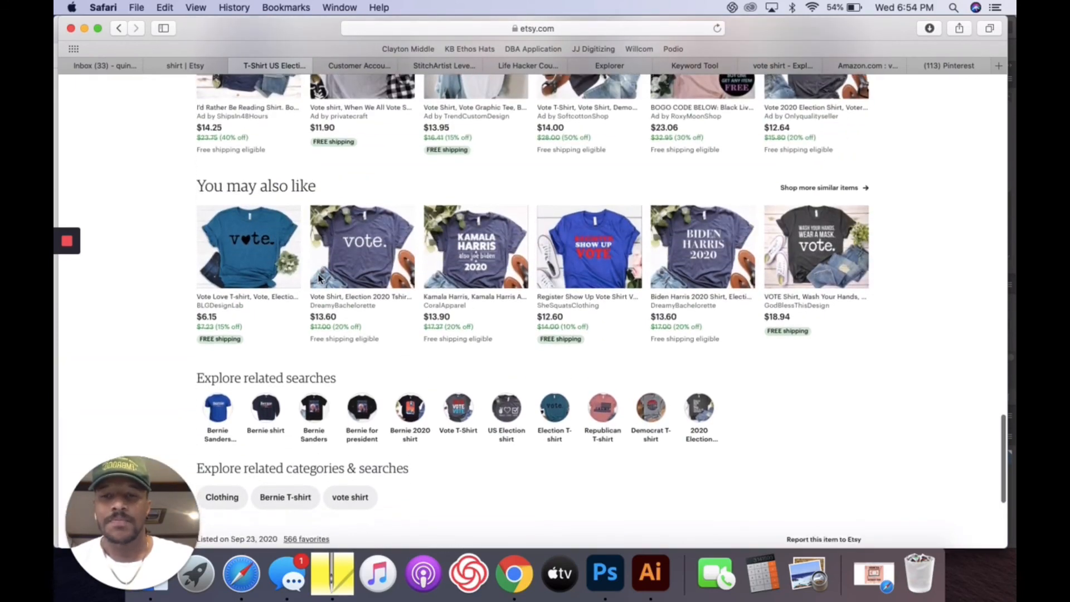
scroll("down", 3)
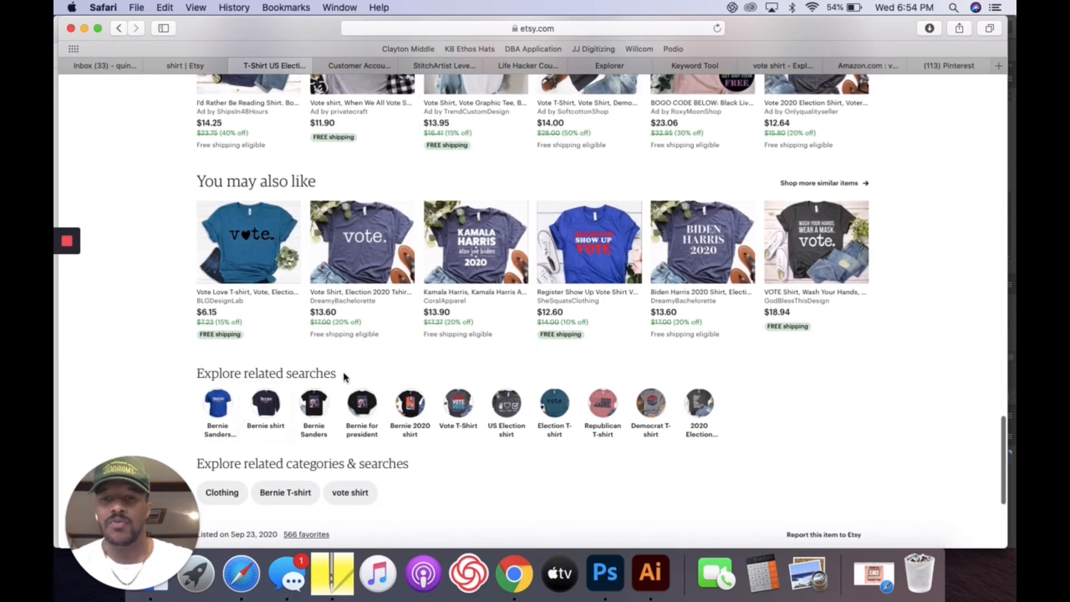
scroll("down", 3)
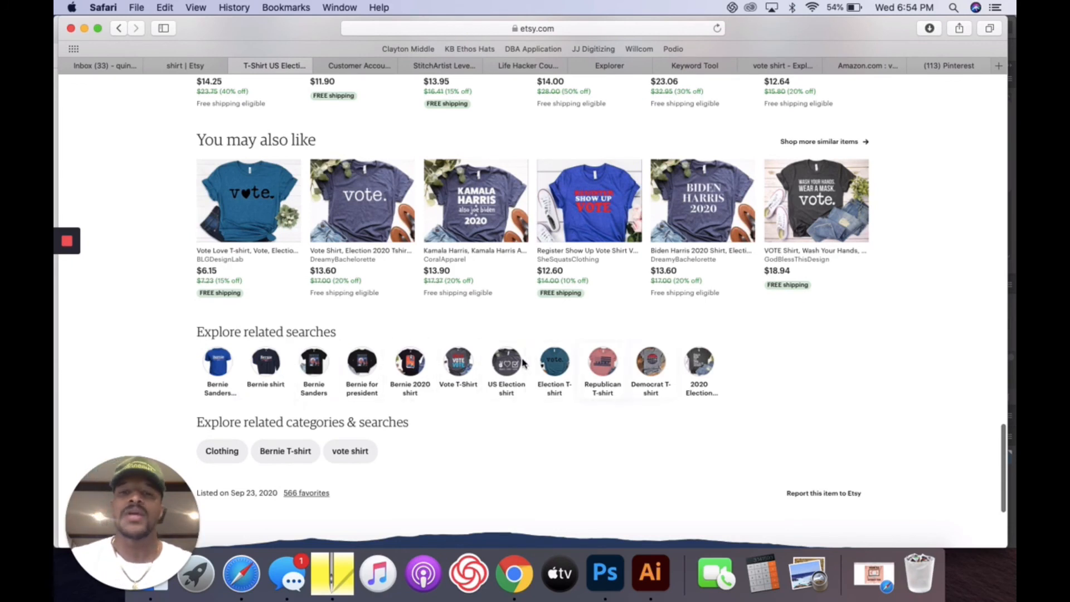
scroll("up", 3)
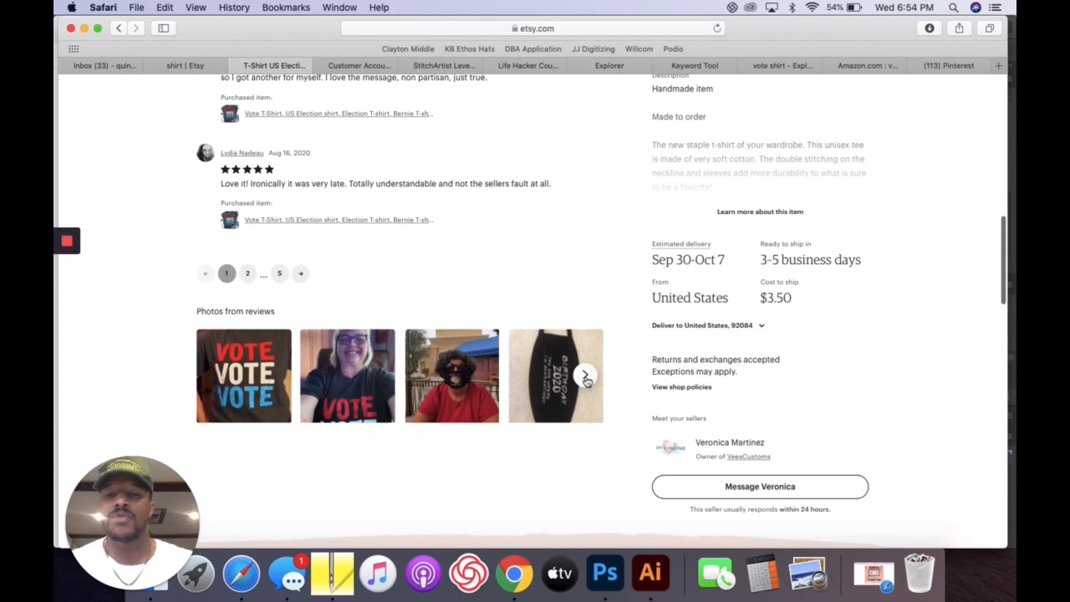
left_click(585, 374)
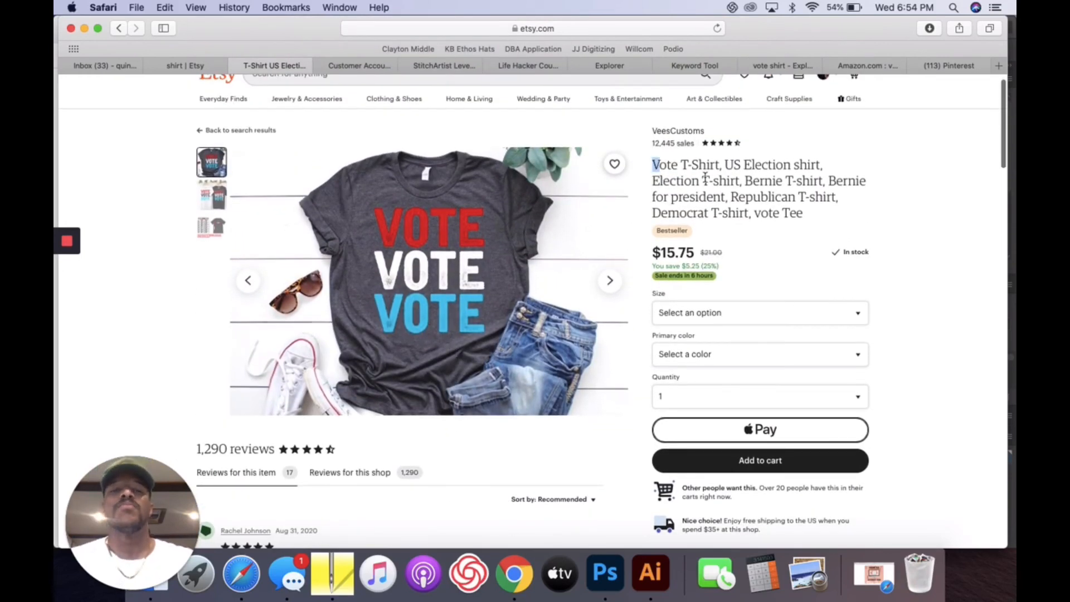
left_click_drag(653, 165, 755, 213)
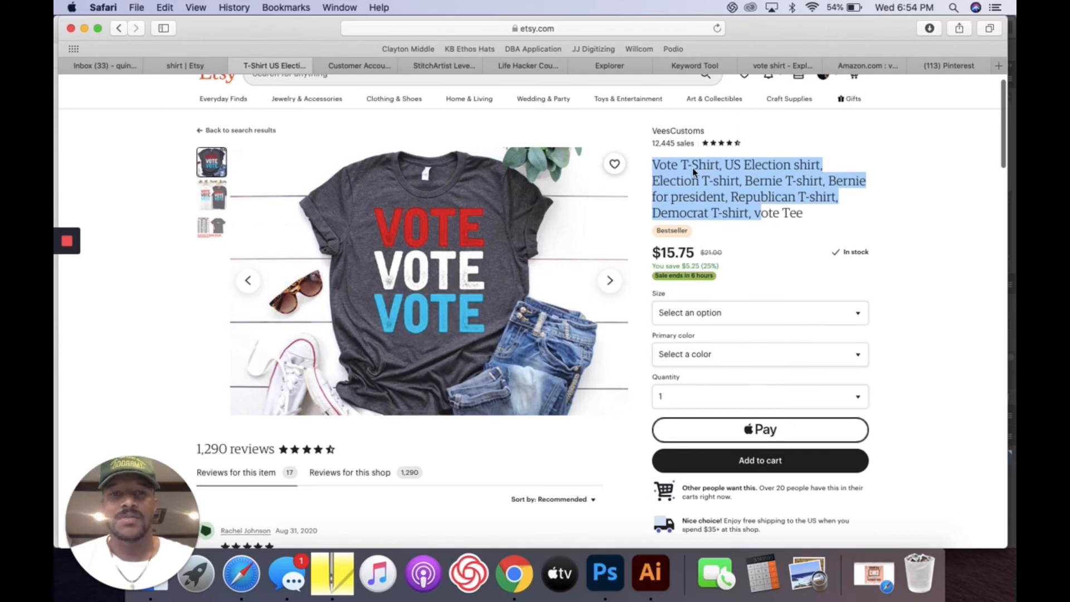
left_click(740, 187)
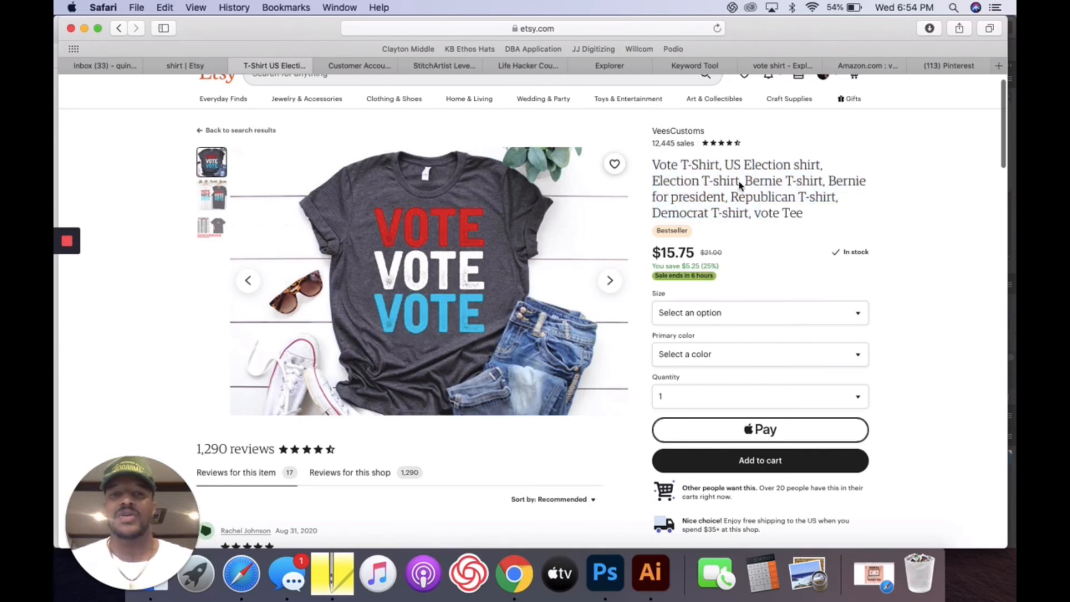
scroll("down", 3)
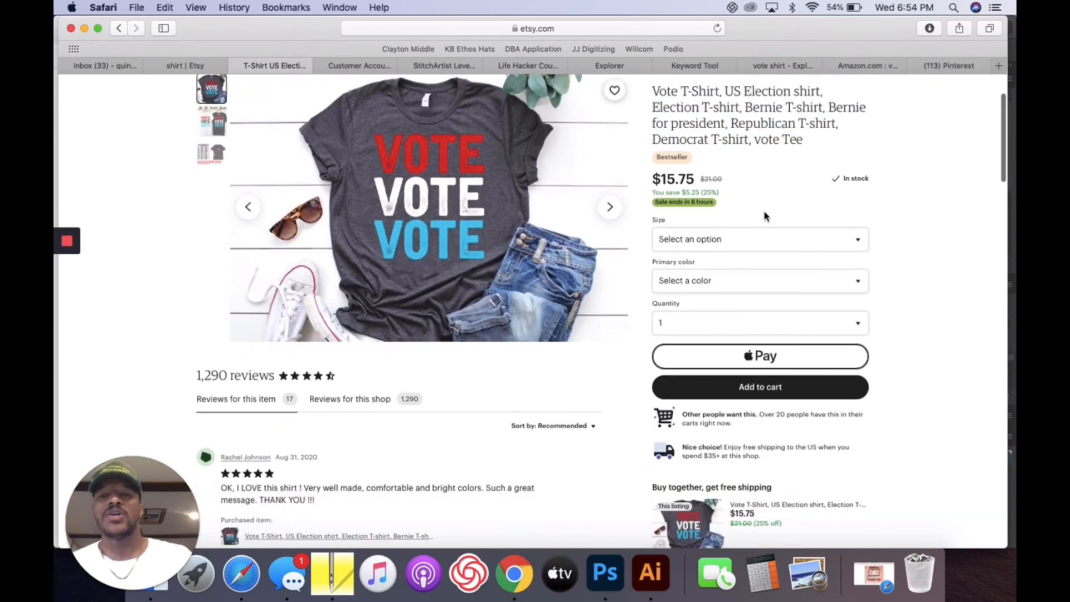
scroll("down", 3)
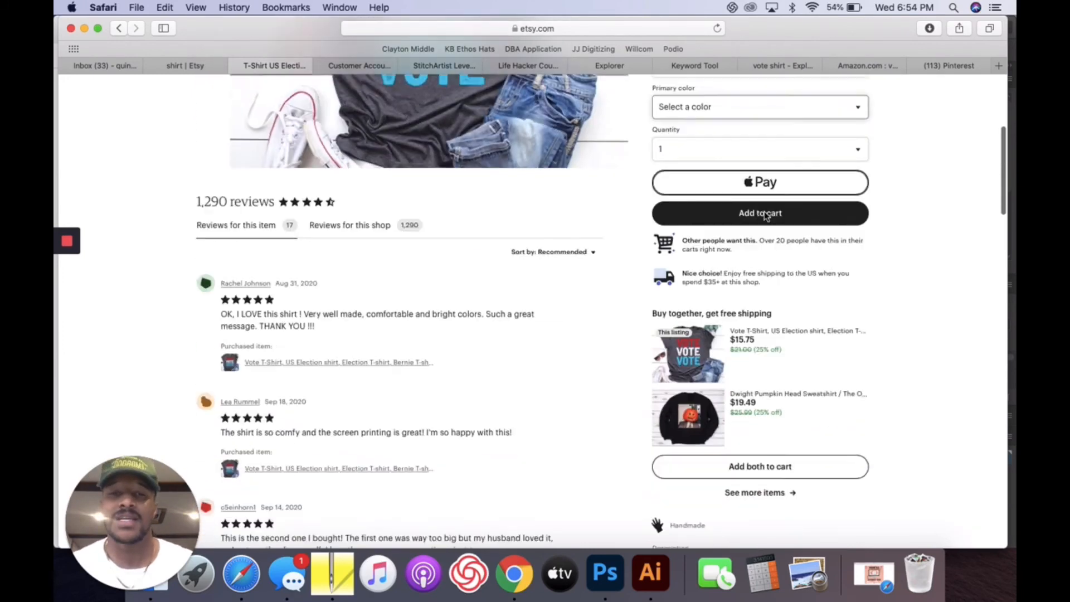
scroll("down", 3)
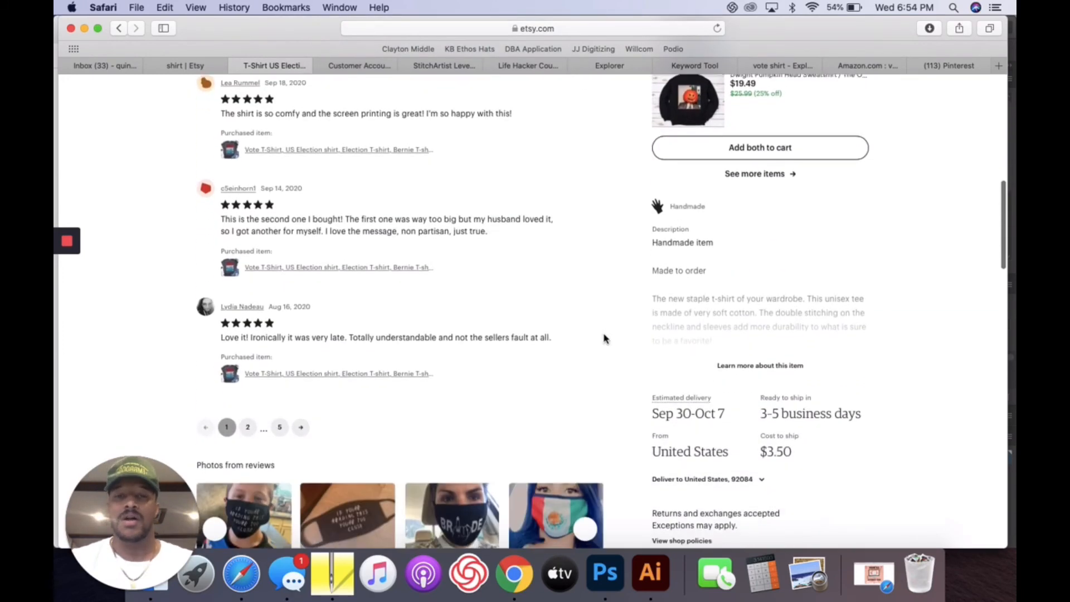
scroll("down", 3)
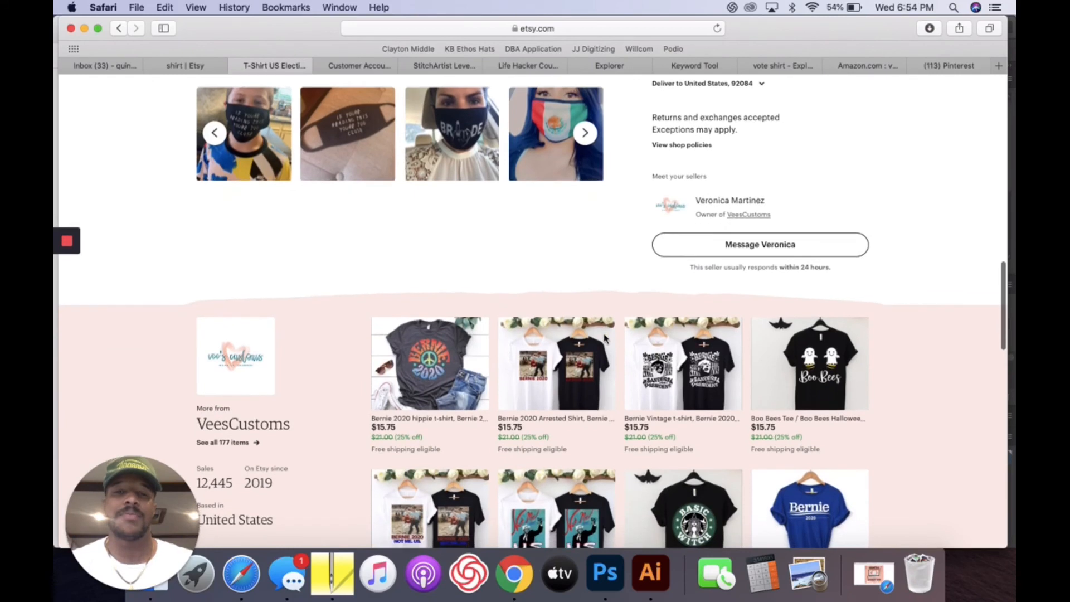
scroll("down", 3)
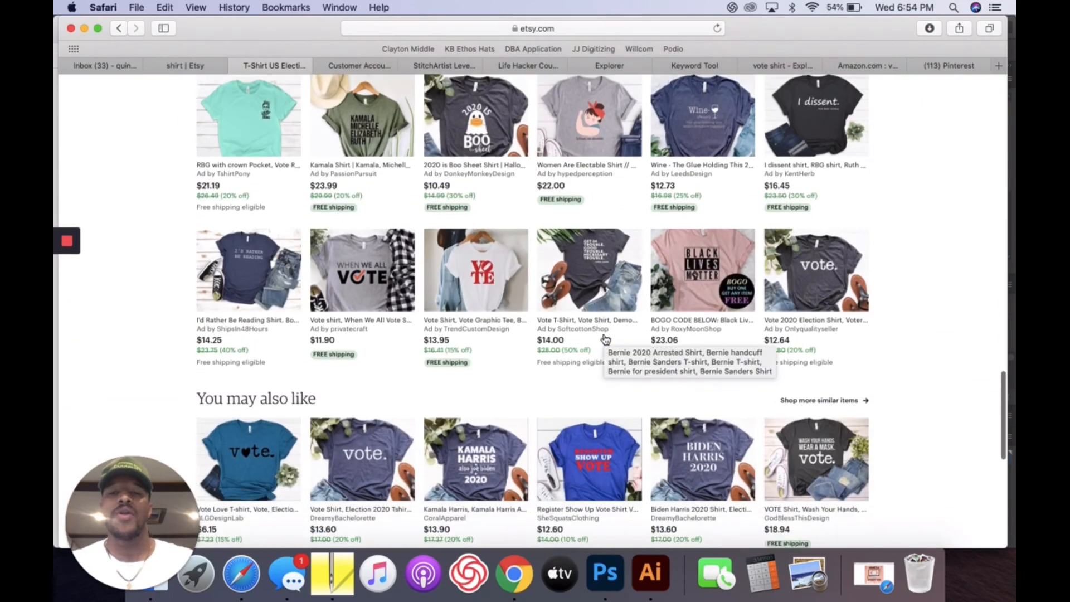
scroll("down", 3)
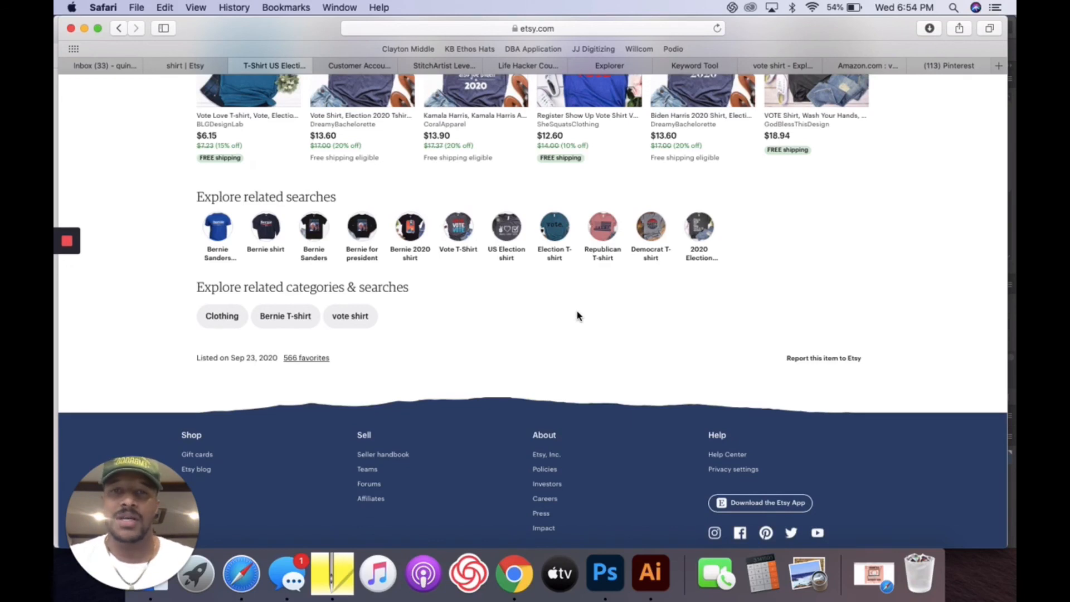
mouse_move(455, 350)
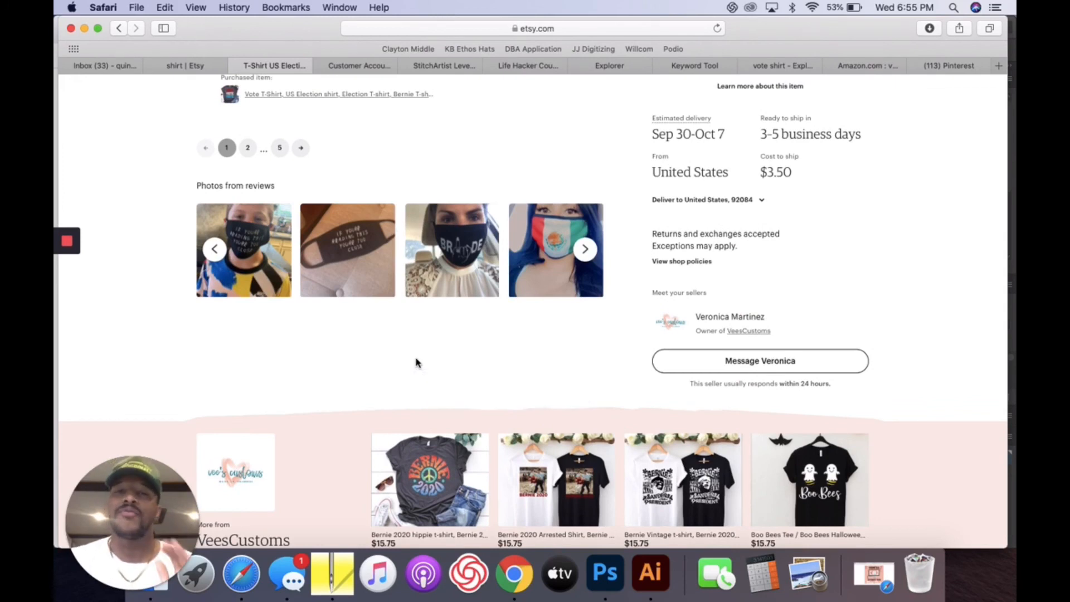
scroll("up", 3)
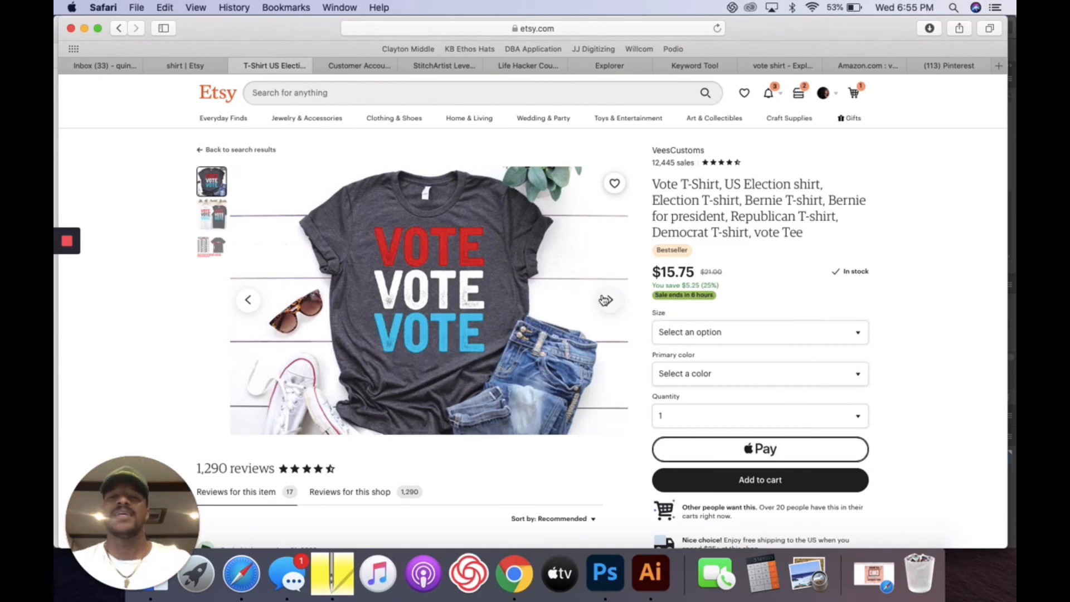
scroll("down", 3)
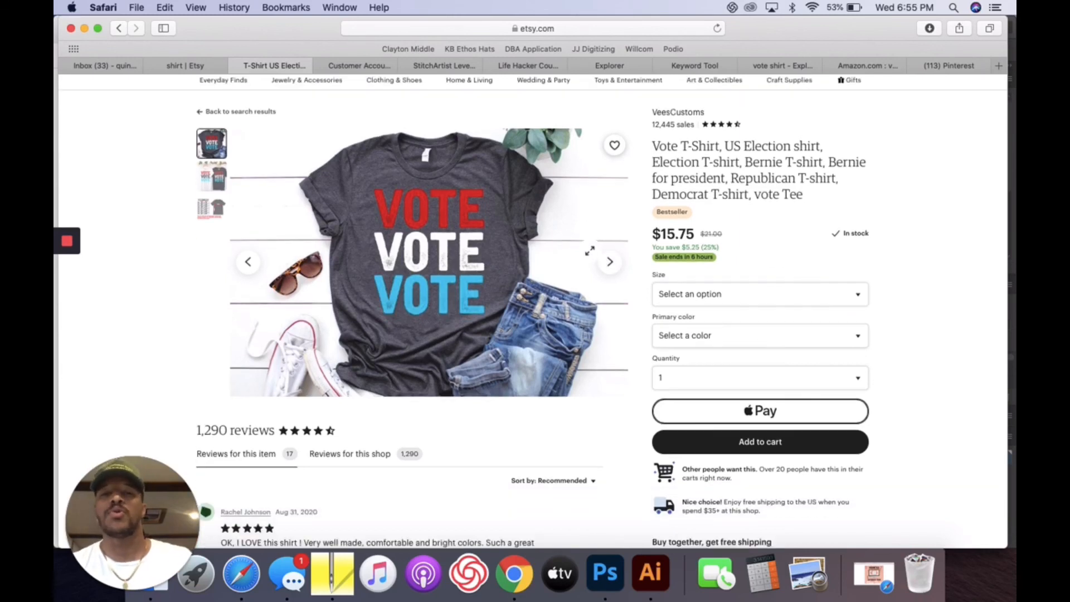